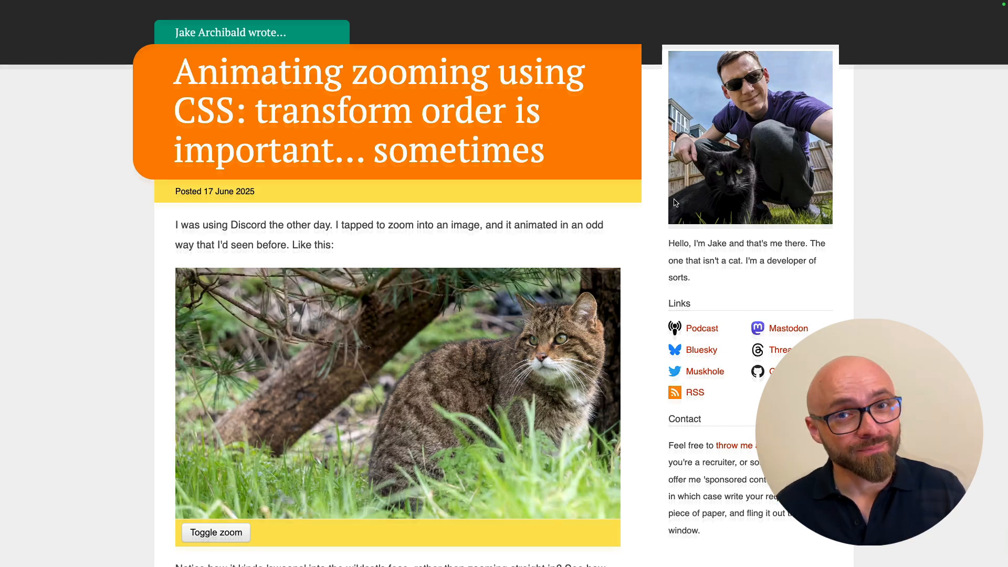
- Play the wildcat zoom demo in and out twice, then continue down to the CSS snippets
scroll("down", 3)
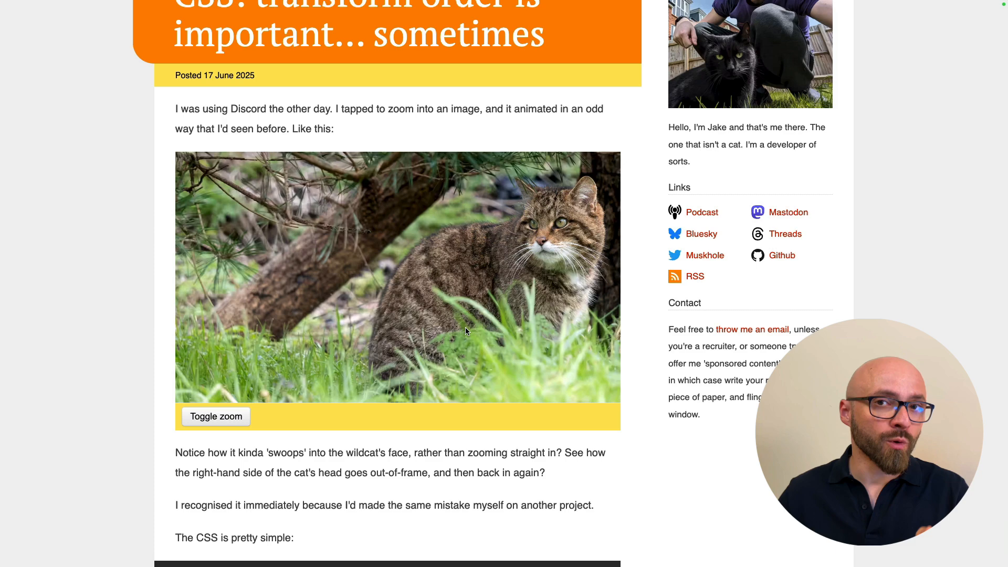
mouse_move(242, 400)
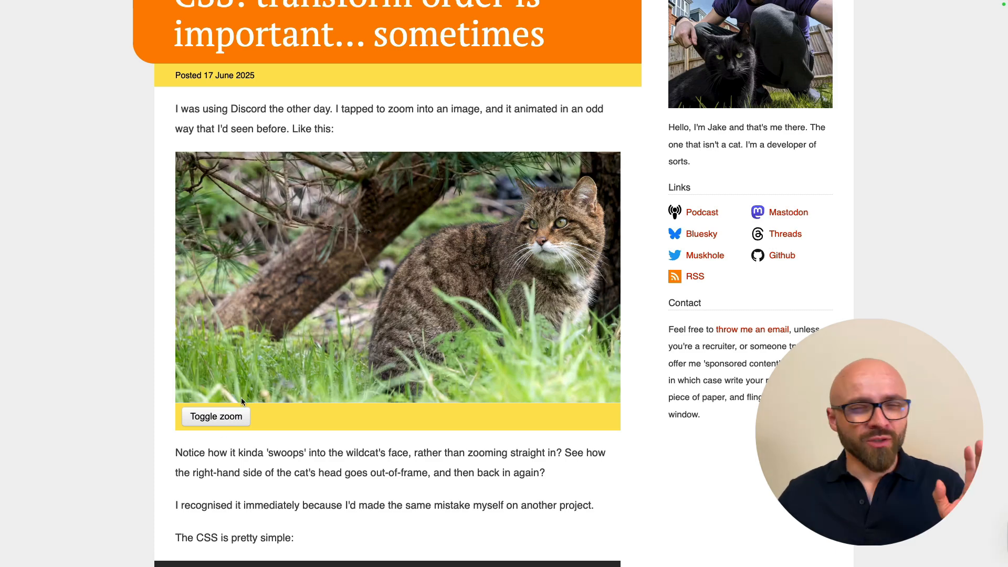
left_click(215, 416)
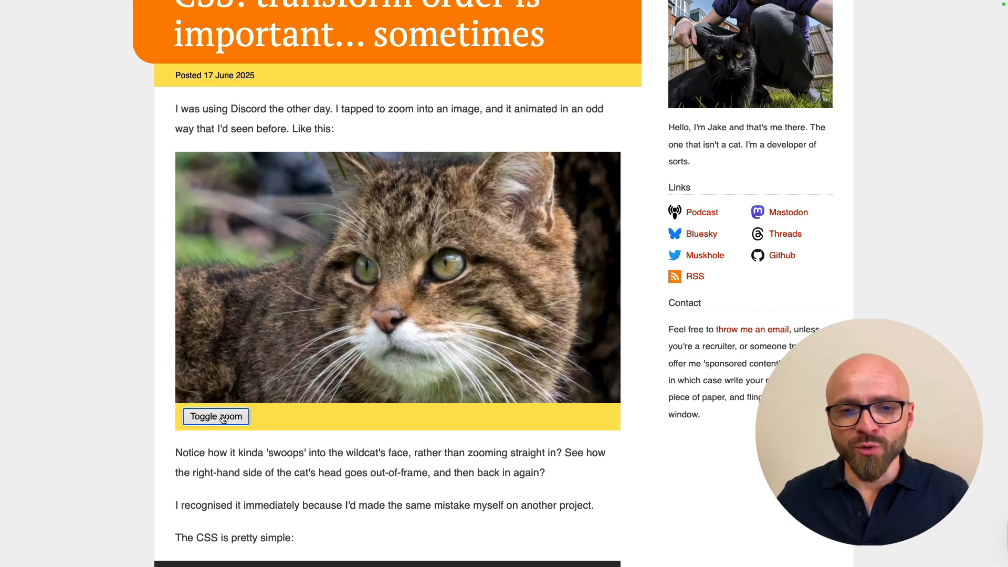
left_click(215, 416)
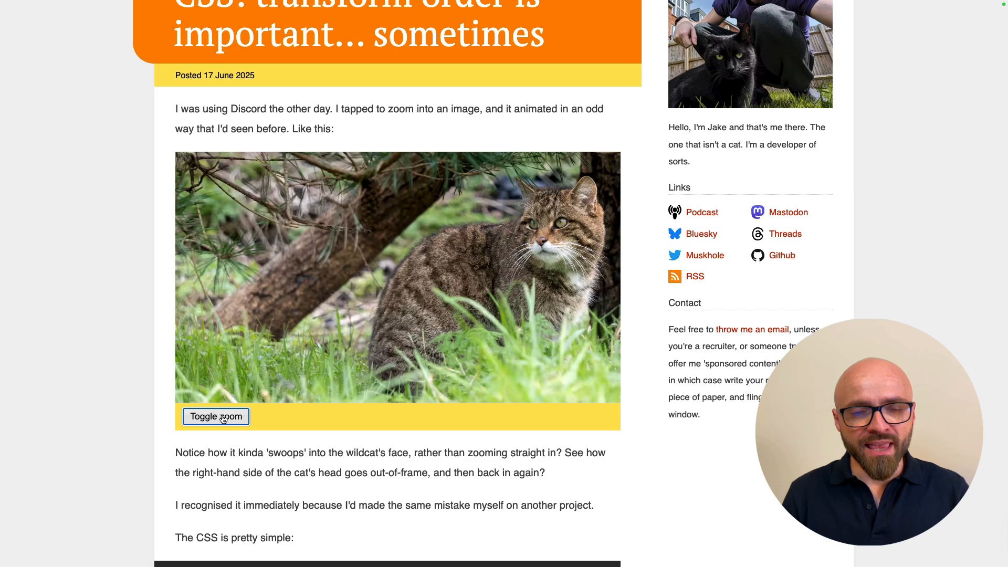
left_click(215, 417)
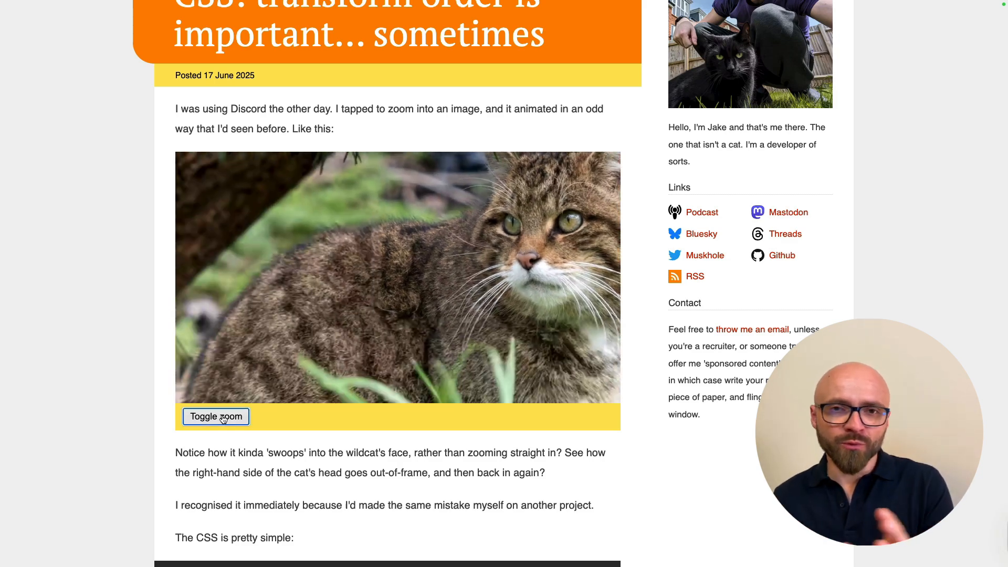
left_click(216, 416)
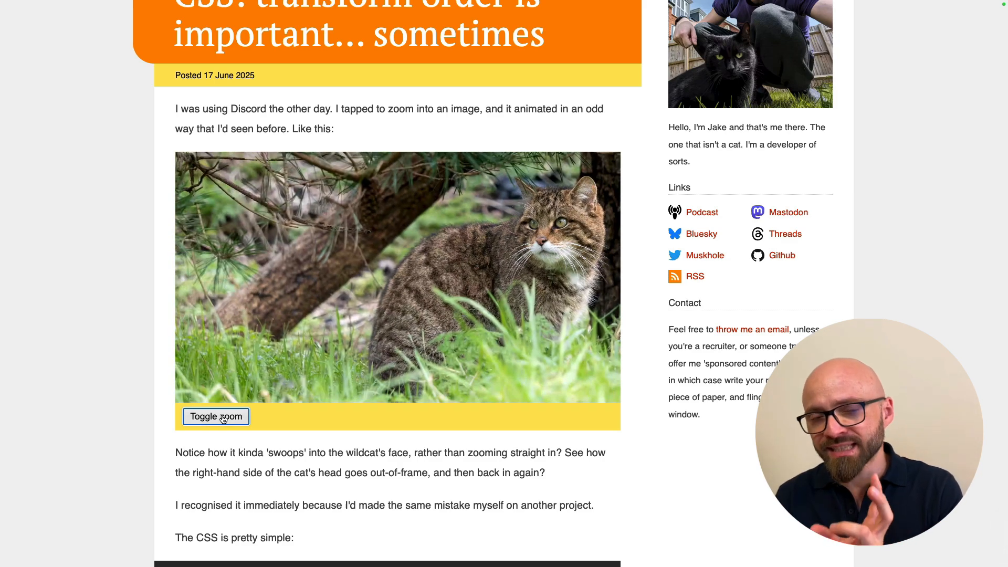
scroll("down", 3)
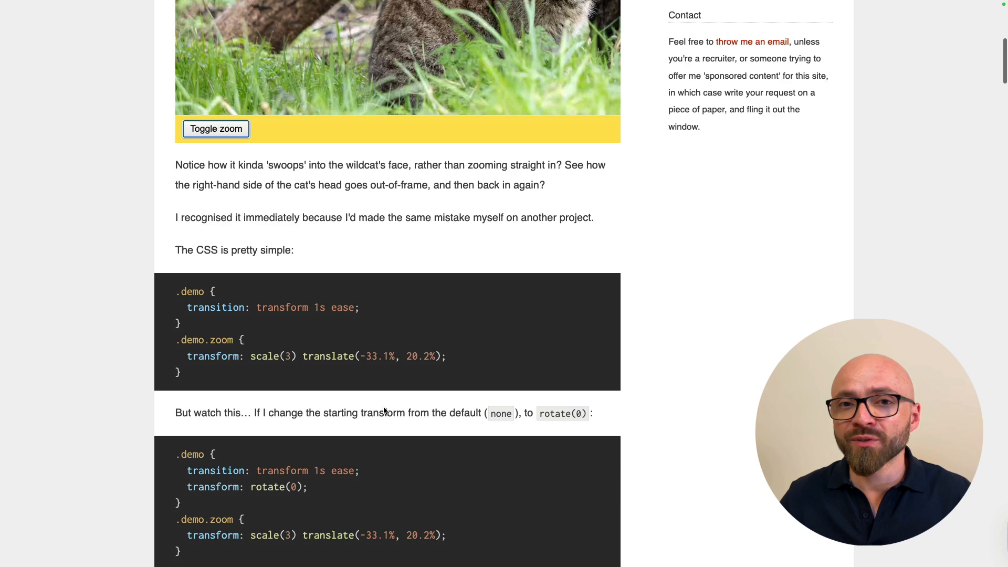
- Highlight 'transform' in the second code block and play the rotate(0) wildcat demo in and back out
scroll("down", 3)
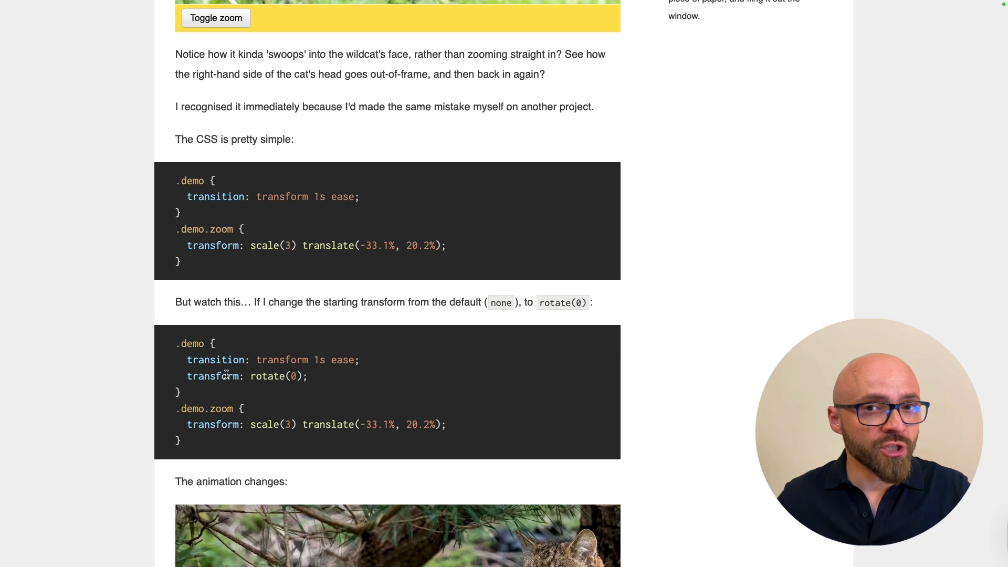
double_click(215, 376)
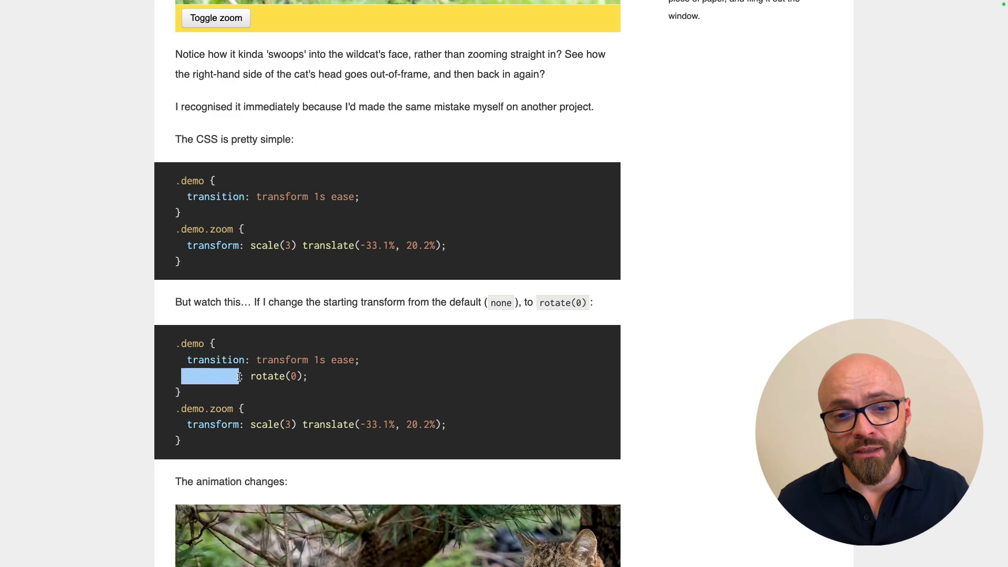
scroll("down", 3)
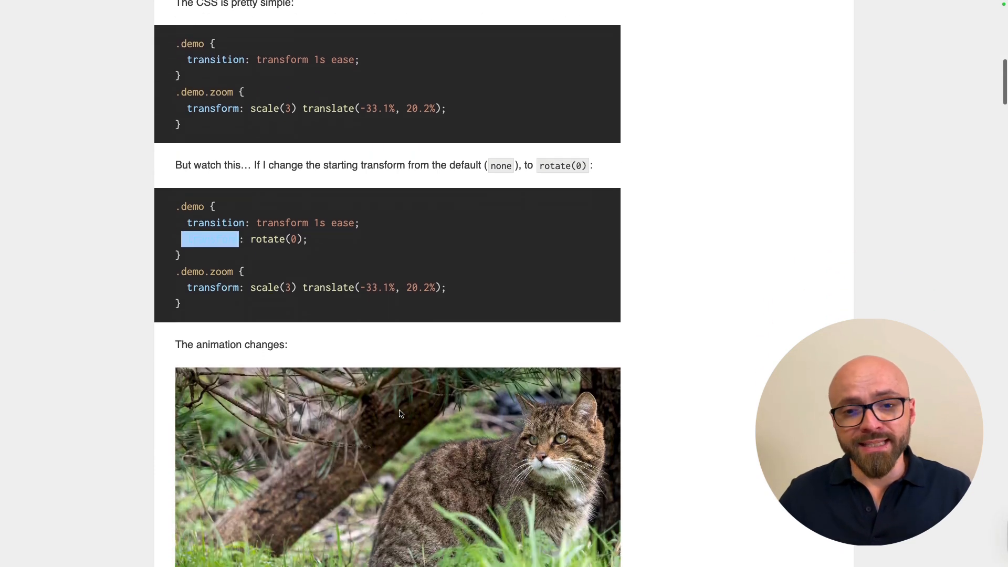
scroll("down", 3)
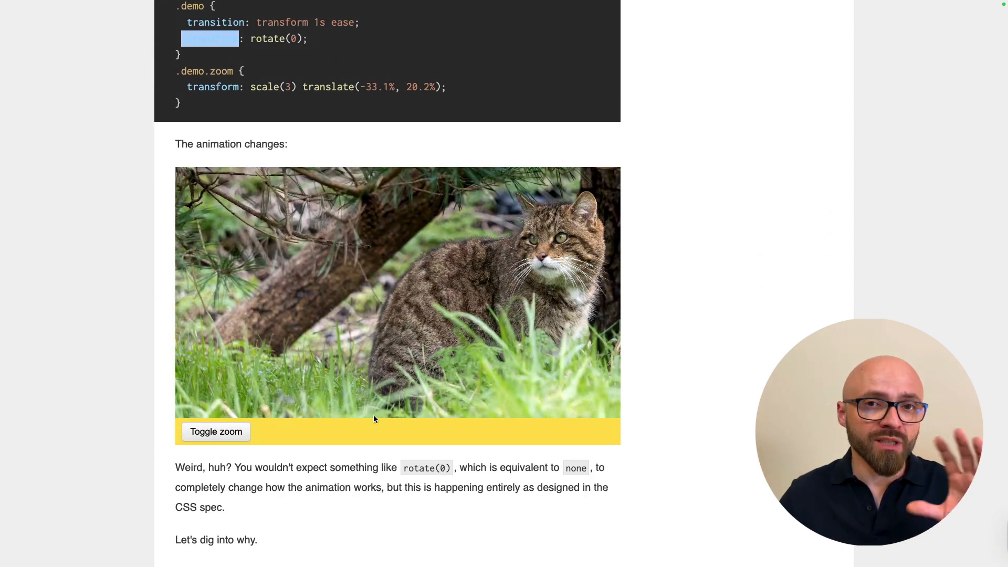
left_click(217, 432)
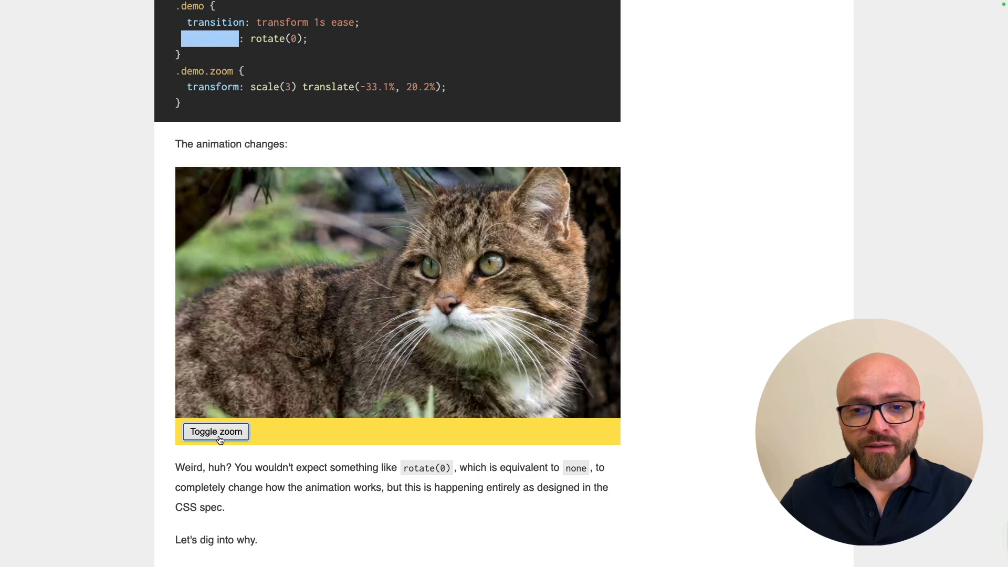
left_click(216, 432)
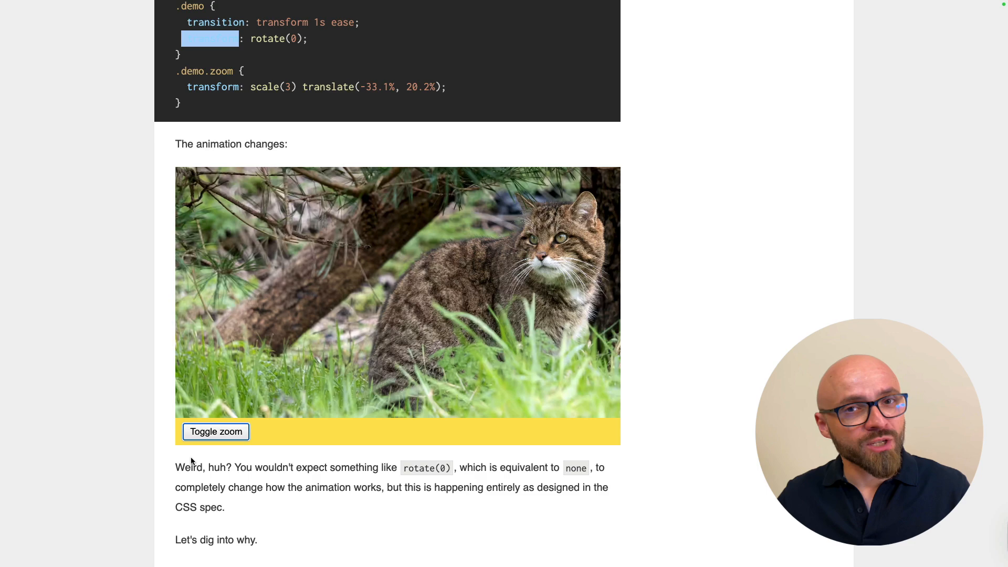
- Read 'What caused the quirky animation?' and highlight scale(3) in the to keyframe
scroll("down", 3)
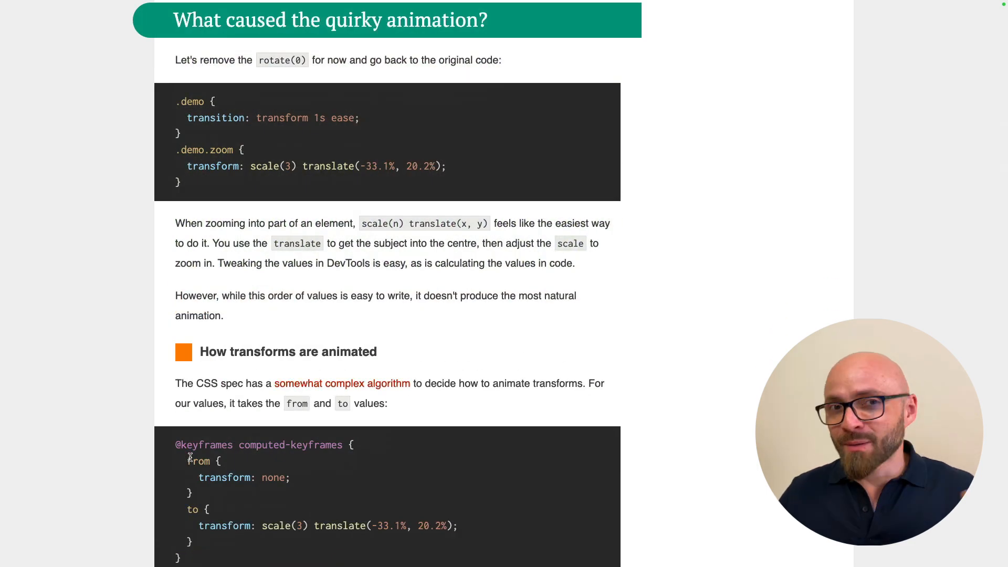
scroll("down", 3)
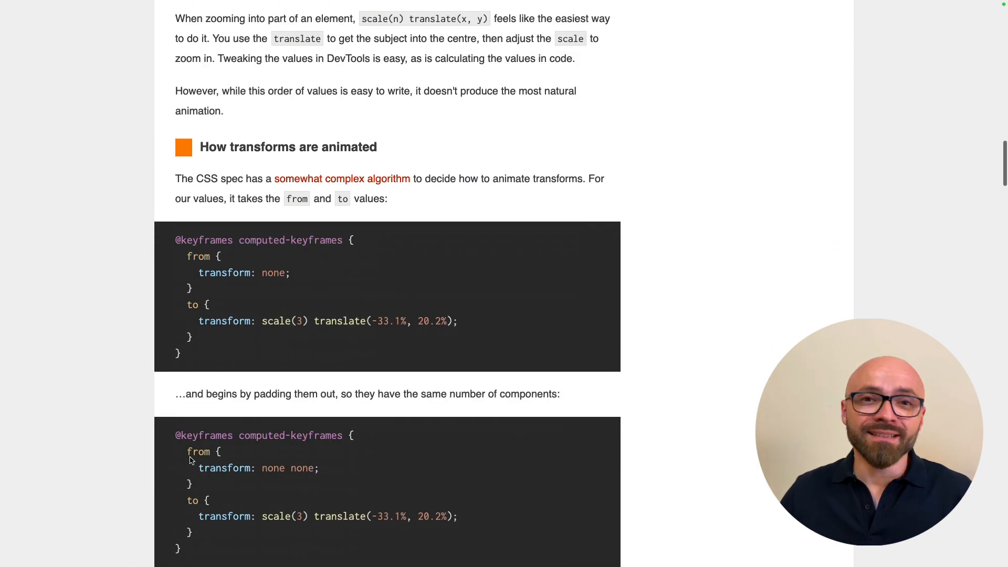
scroll("down", 3)
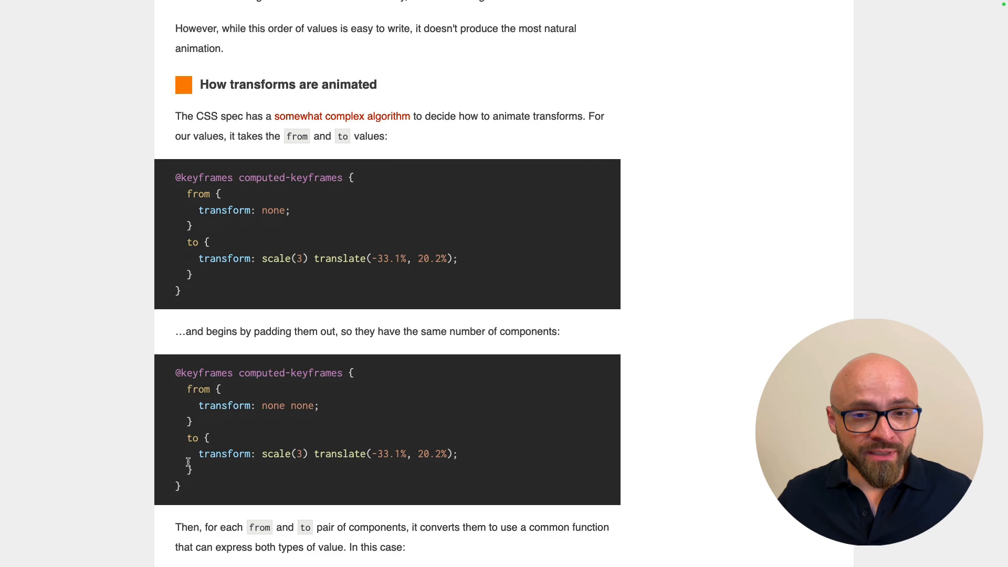
double_click(276, 258)
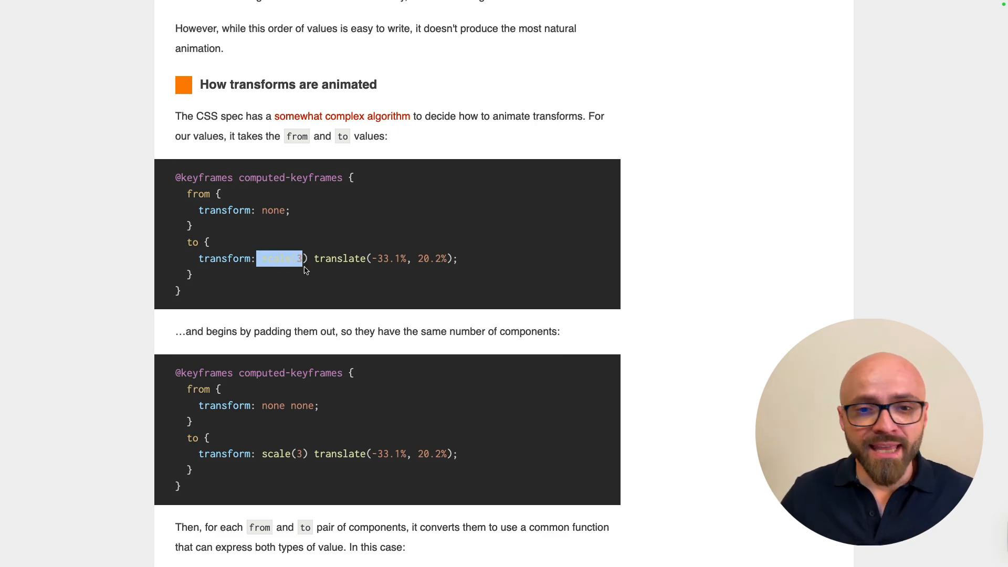
- Read through 'How transforms are animated' down to the non-linear effect wildcat demo
scroll("down", 3)
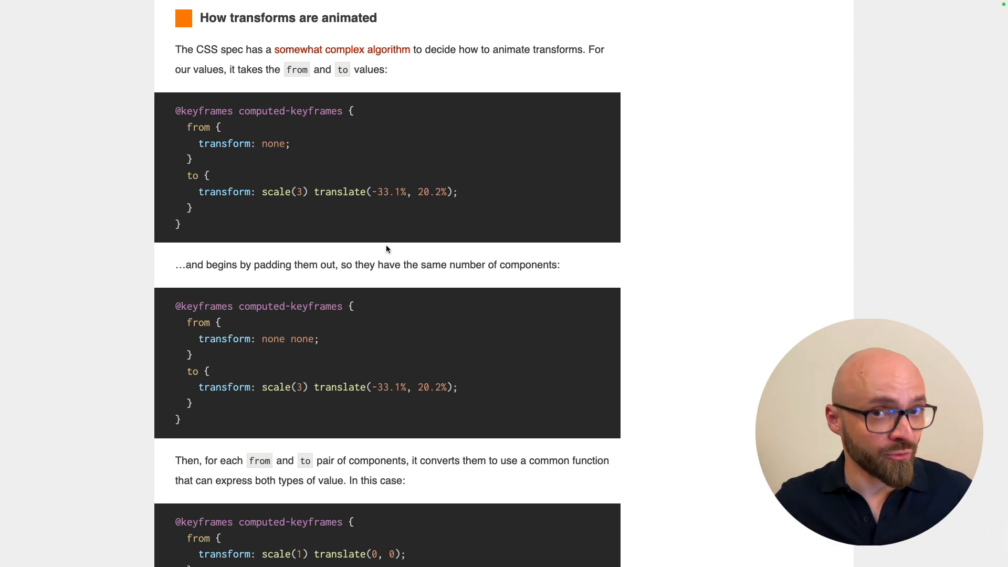
mouse_move(262, 138)
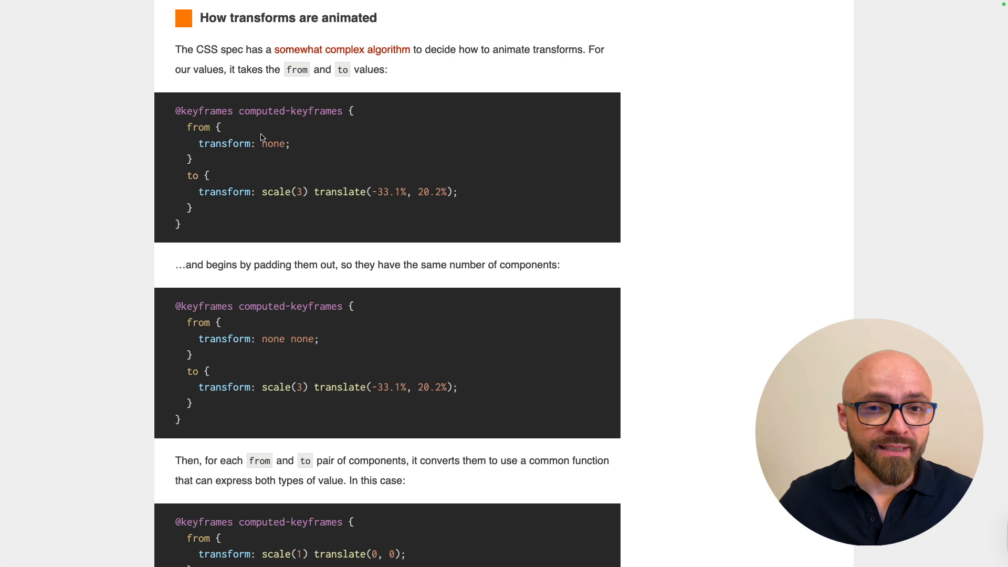
mouse_move(279, 143)
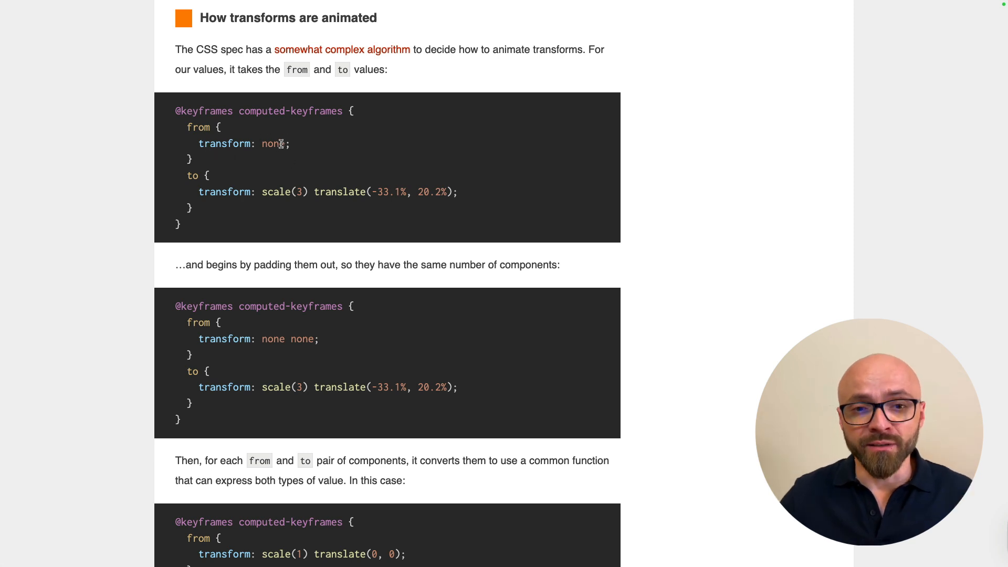
mouse_move(297, 207)
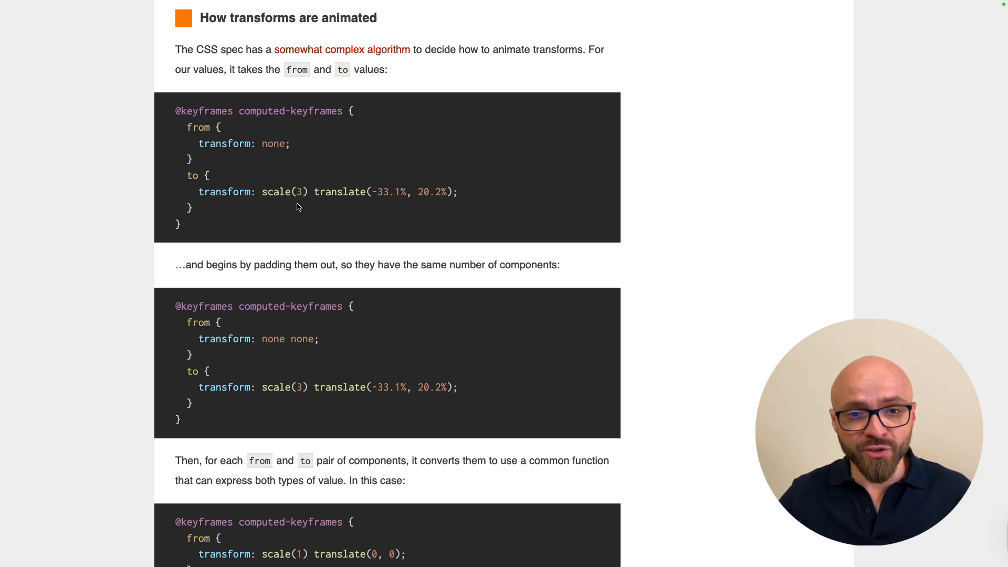
scroll("down", 3)
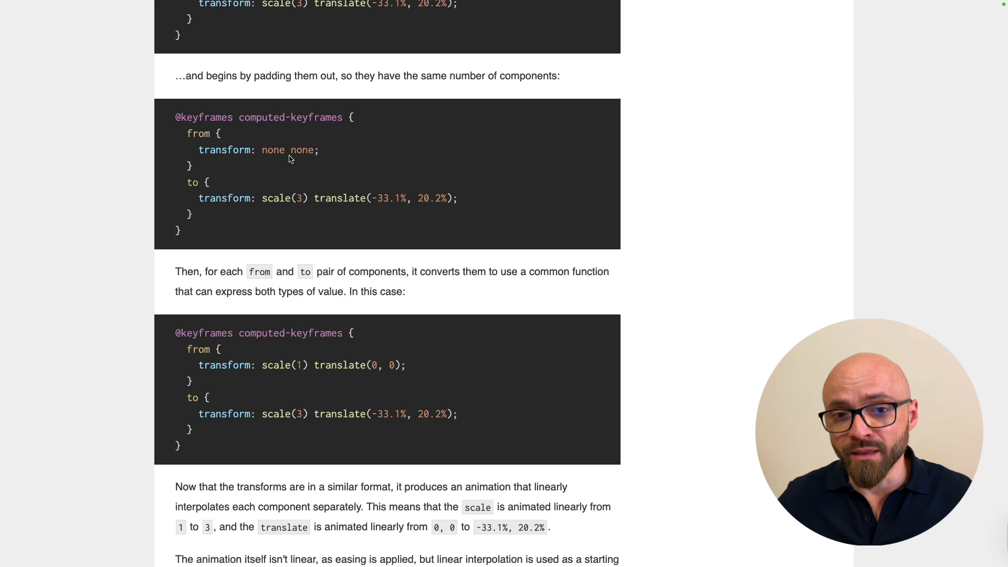
scroll("down", 3)
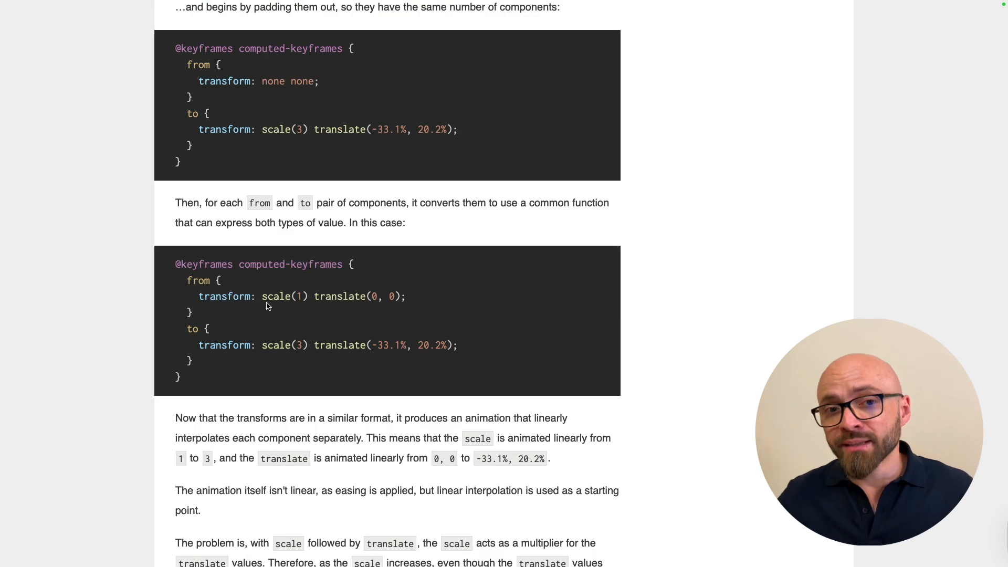
mouse_move(273, 316)
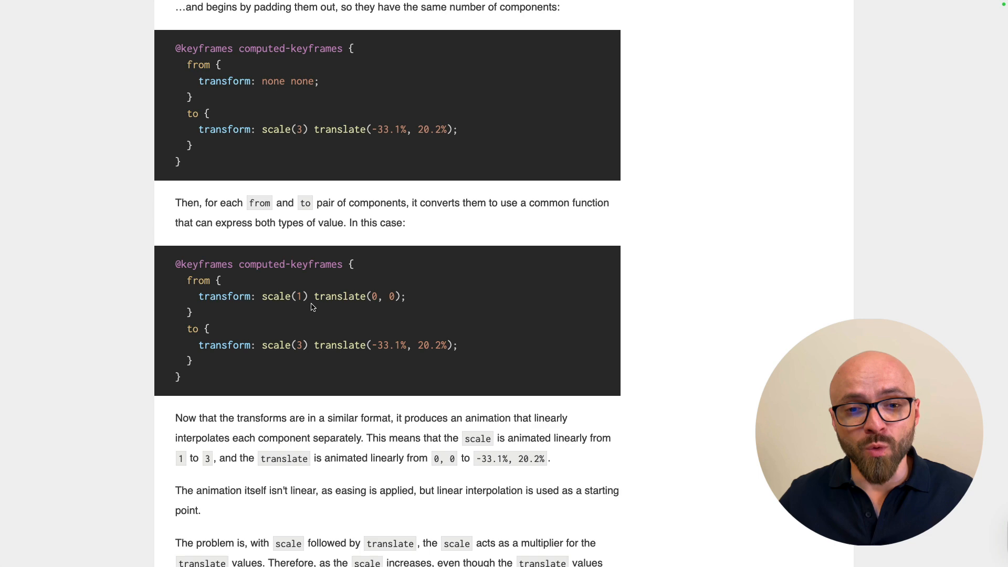
scroll("down", 3)
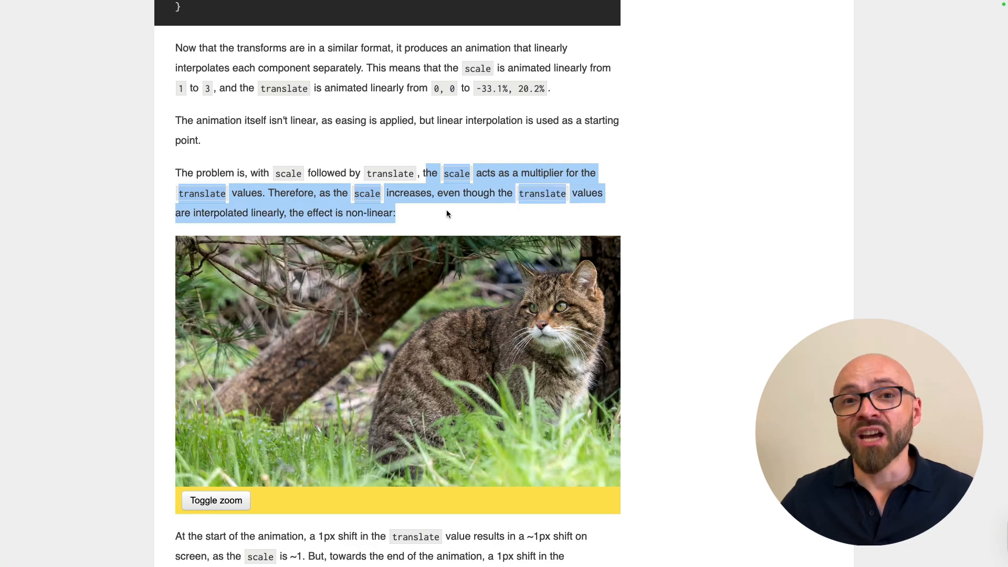
scroll("down", 3)
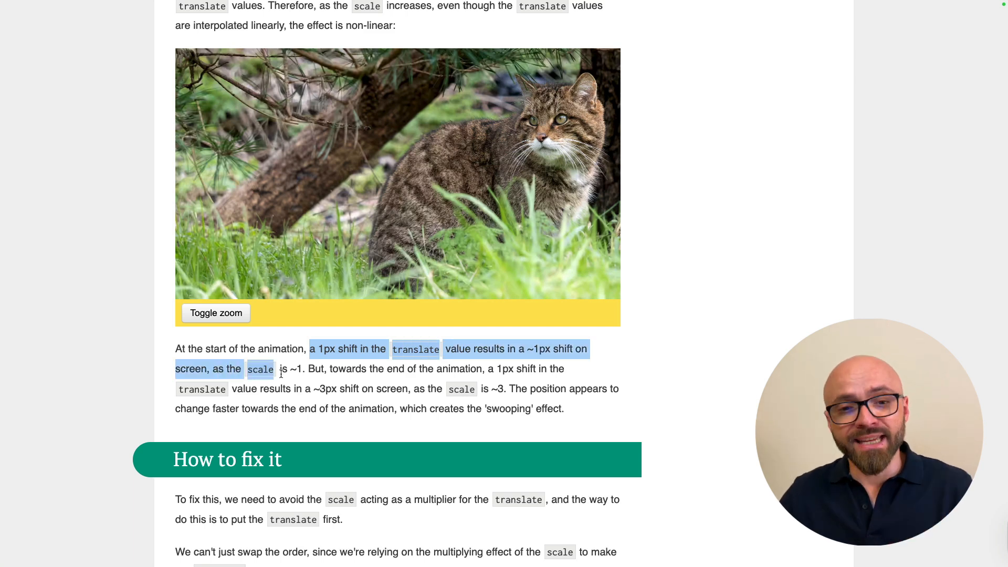
left_click(301, 368)
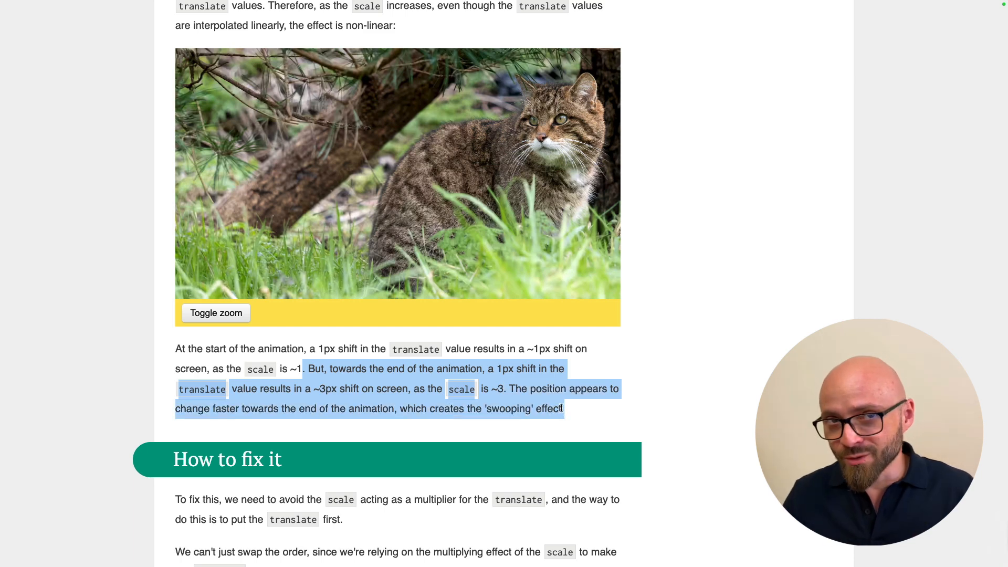
scroll("down", 3)
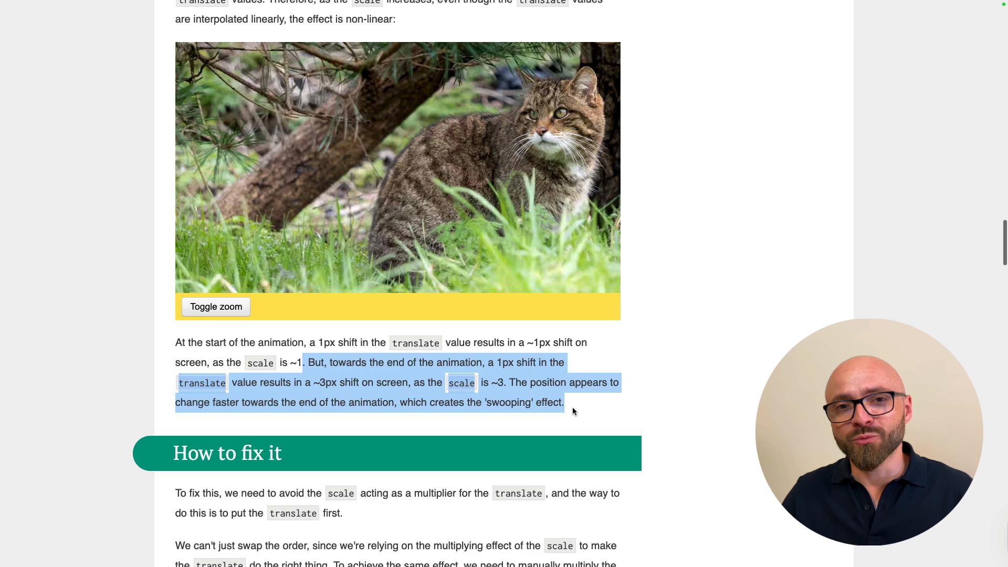
scroll("down", 3)
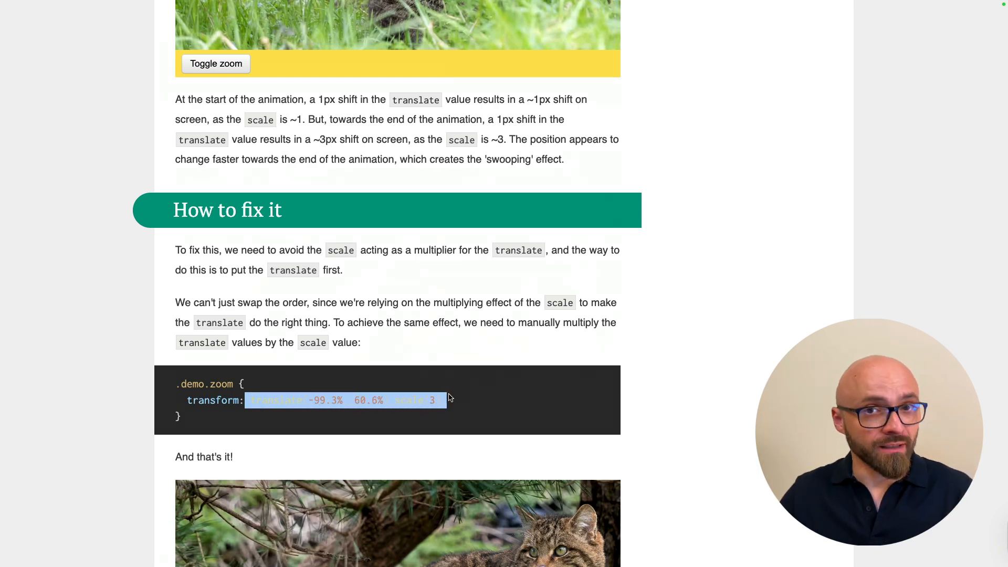
scroll("down", 3)
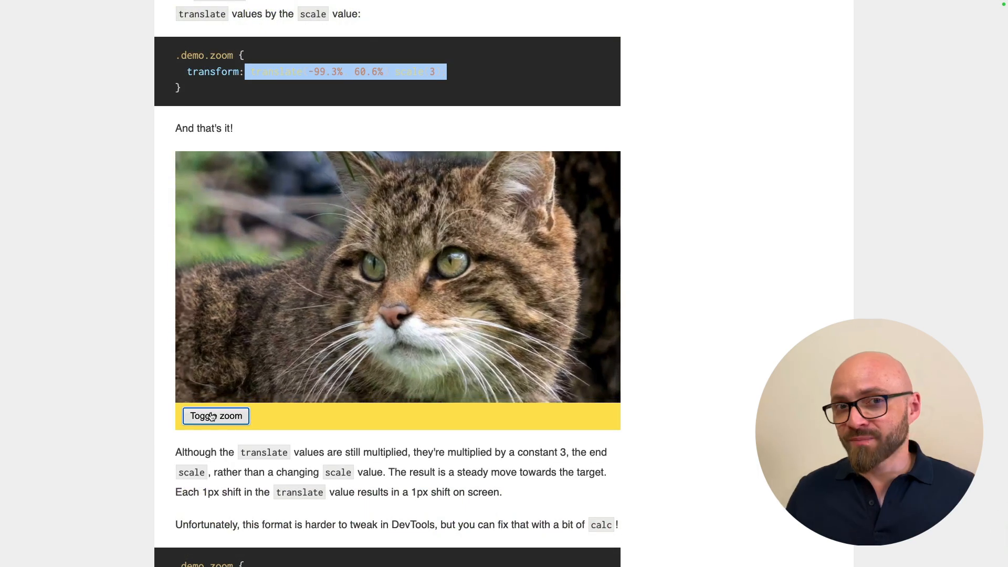
left_click(215, 416)
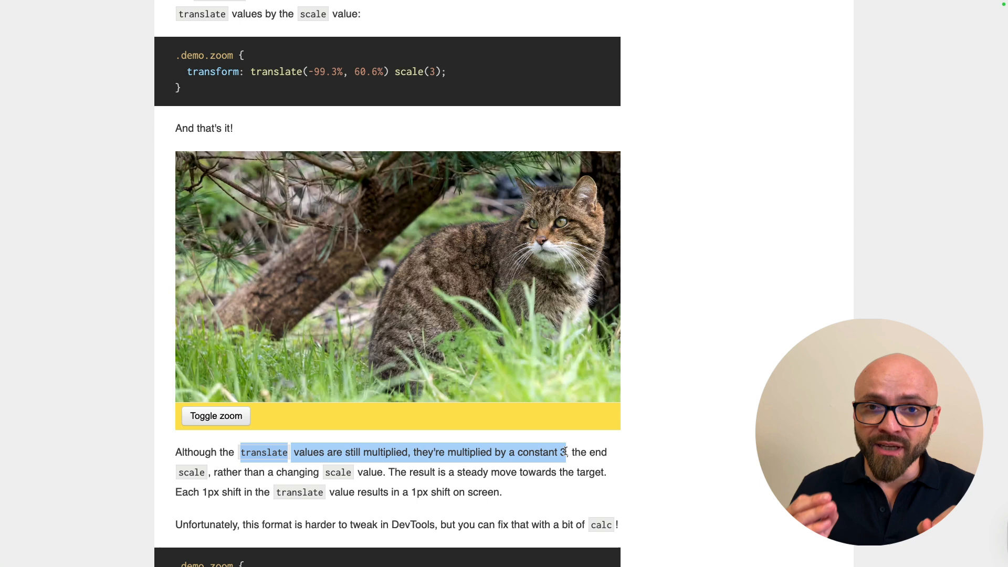
scroll("down", 3)
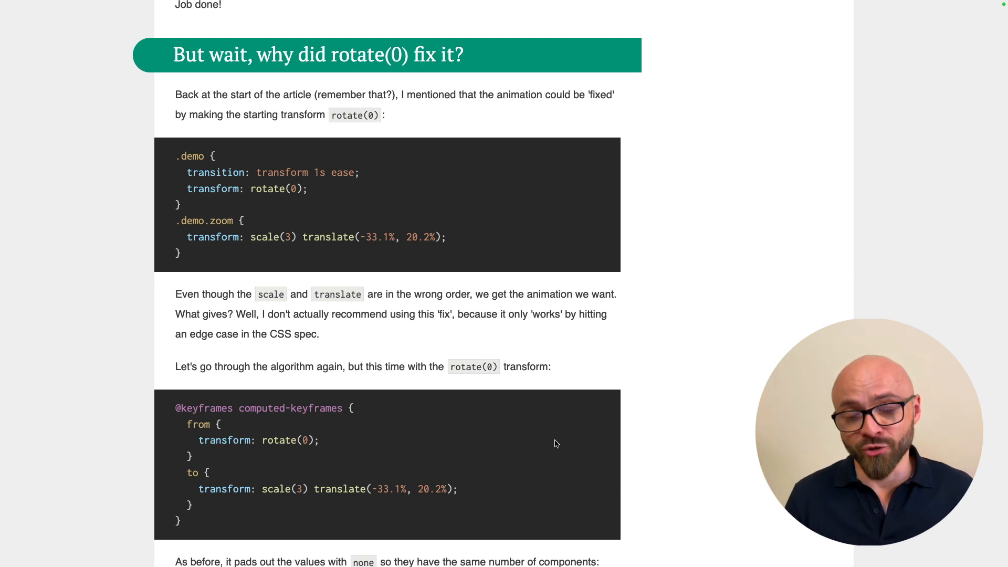
scroll("down", 3)
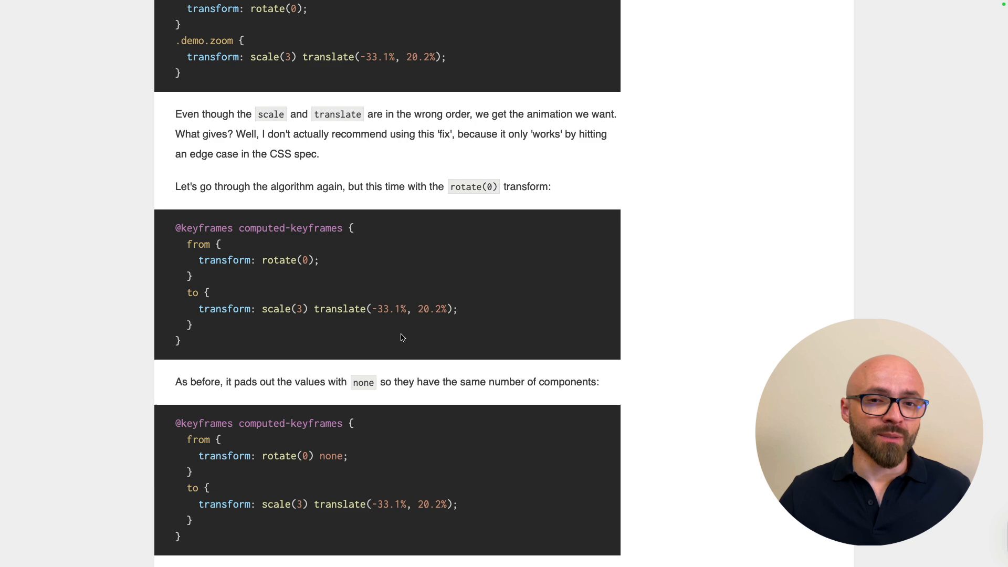
scroll("down", 3)
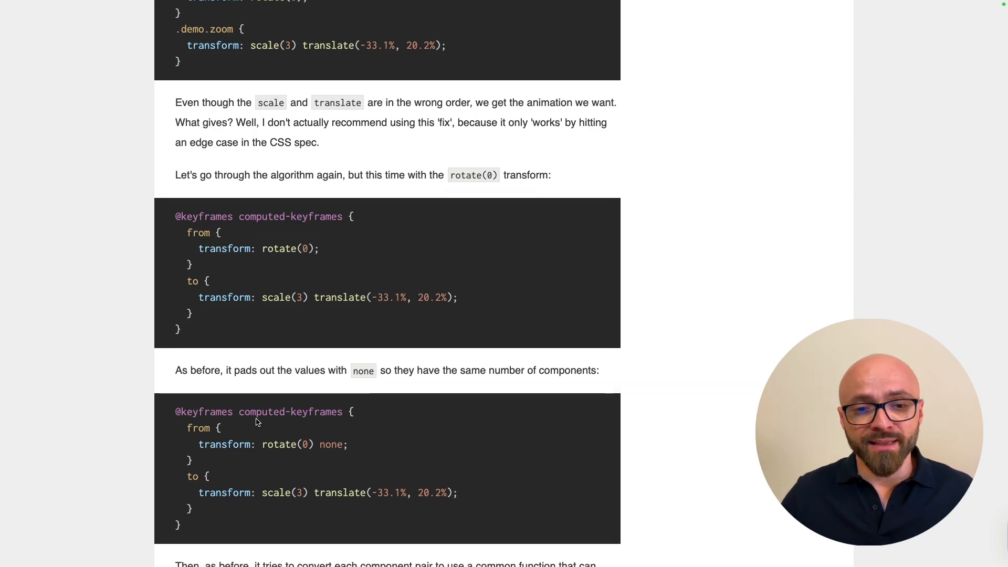
scroll("down", 3)
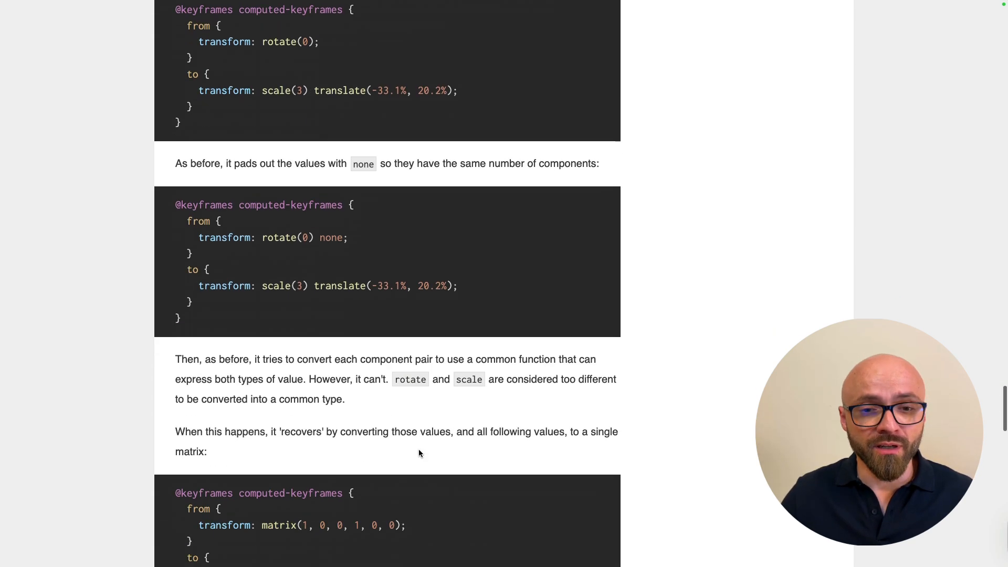
scroll("down", 3)
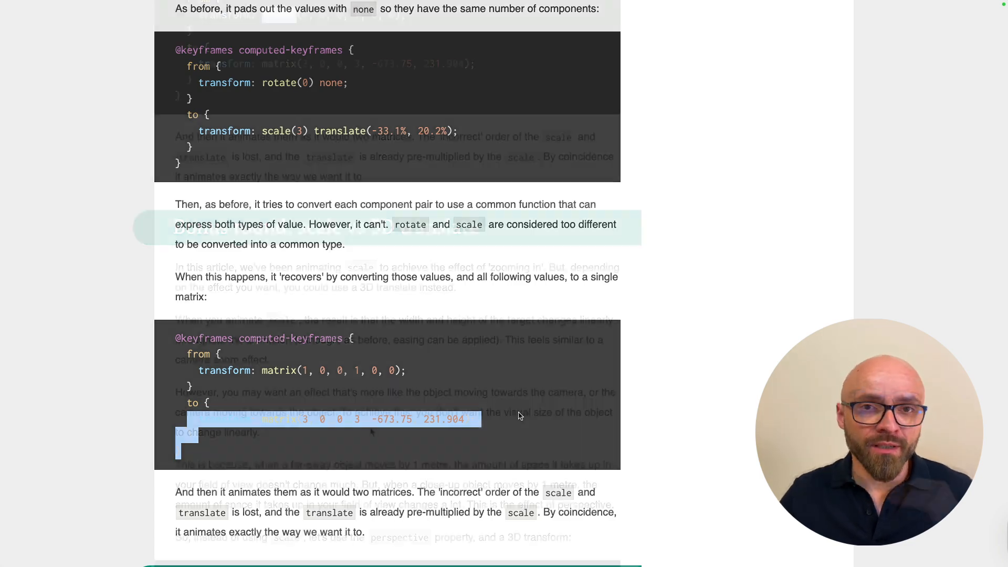
scroll("down", 3)
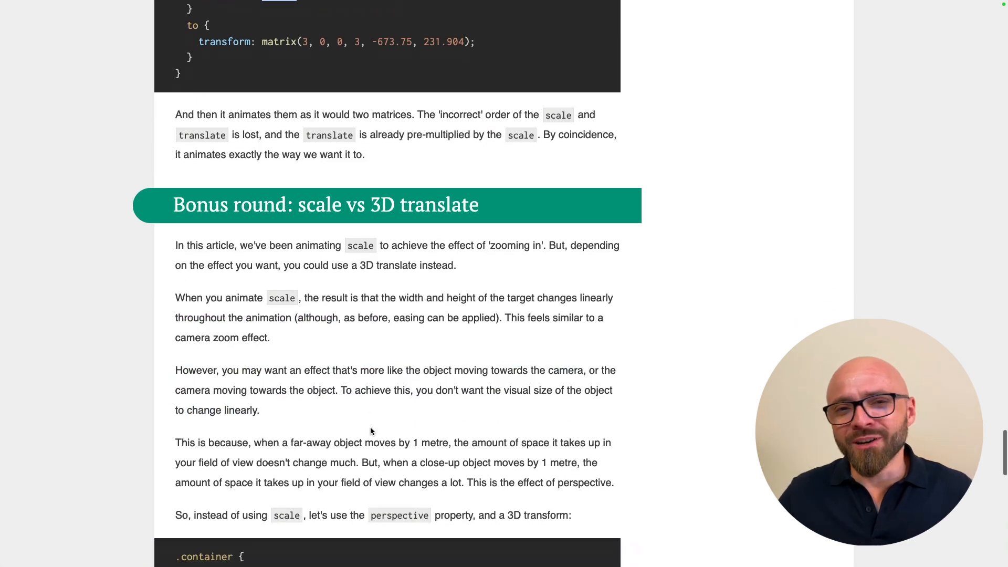
scroll("down", 3)
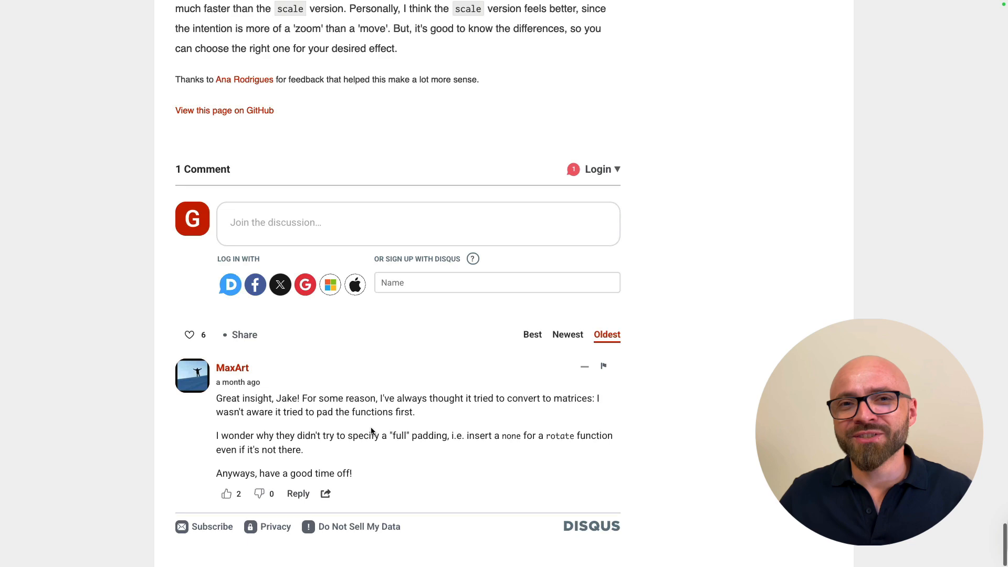
- Bring up the CSS-Tricks article 'Getting Creative With Versal Letters'
scroll("up", 3)
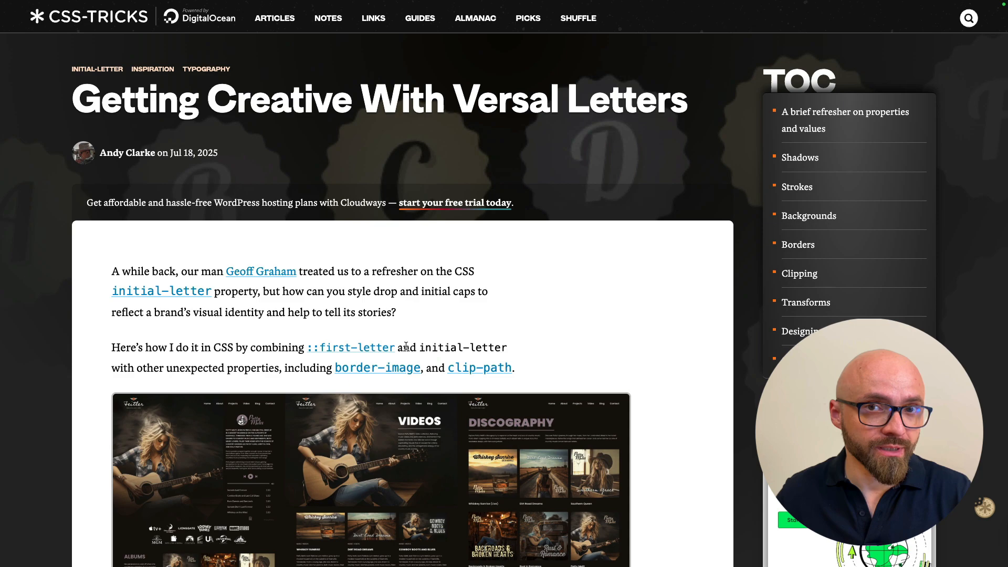
scroll("down", 3)
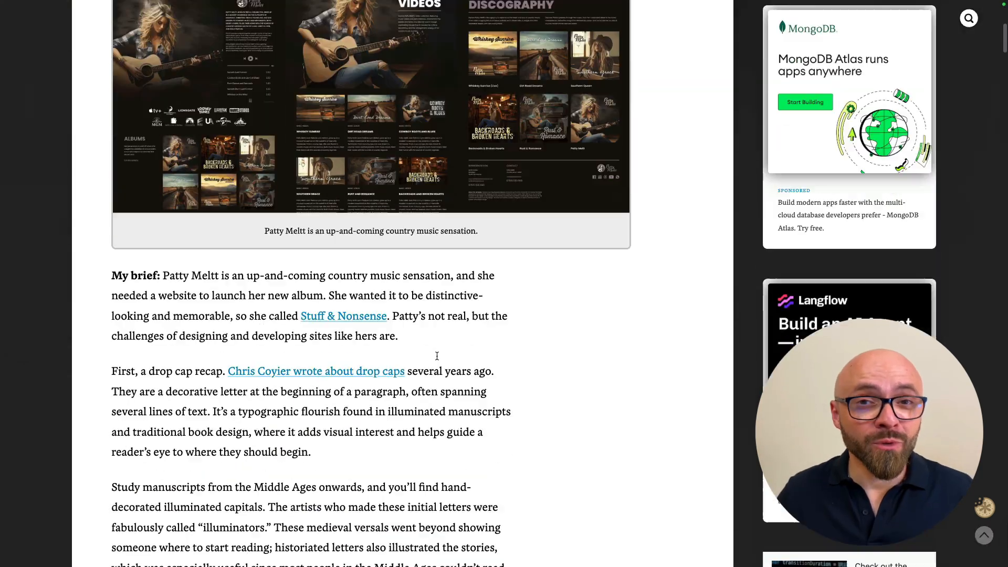
scroll("down", 3)
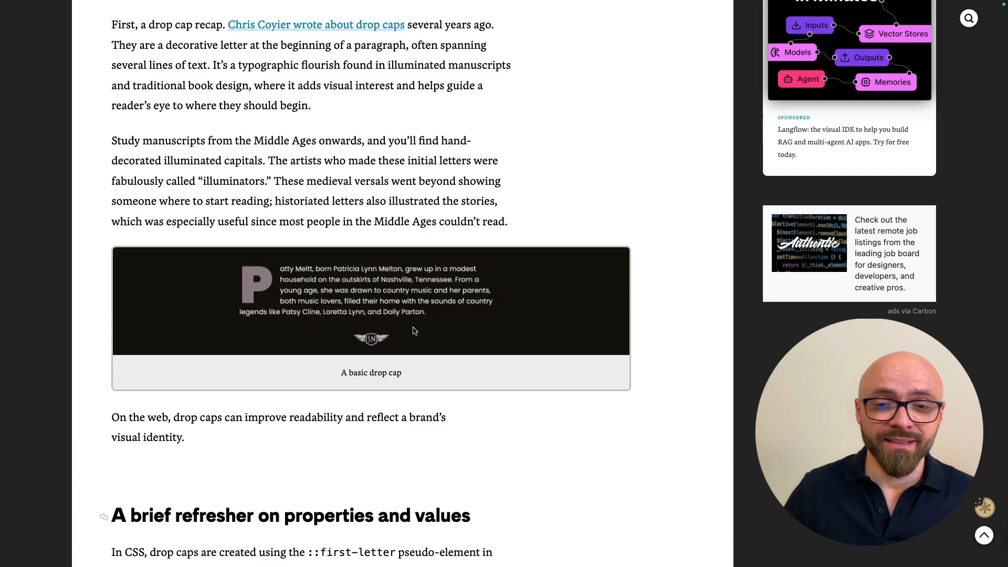
scroll("down", 3)
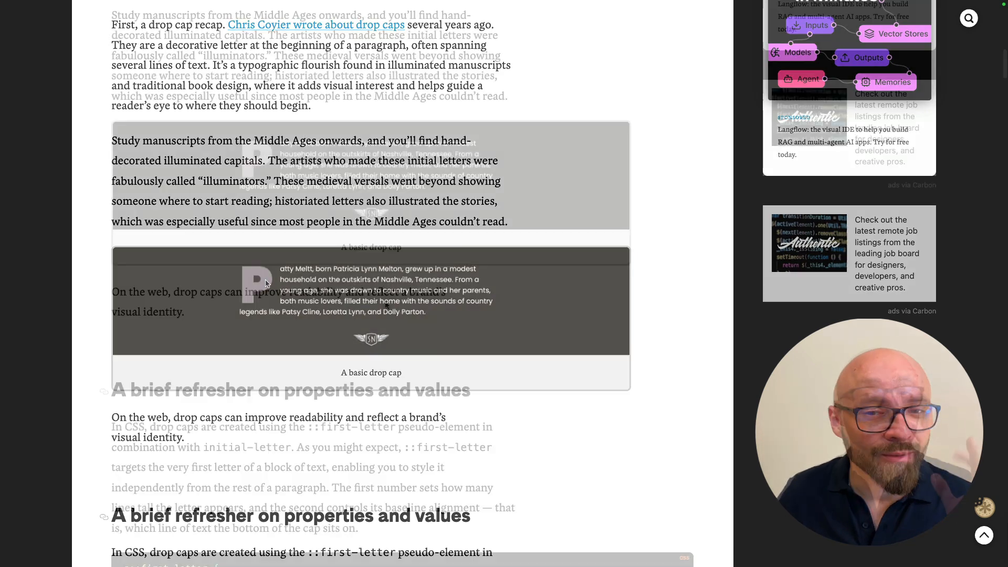
scroll("down", 3)
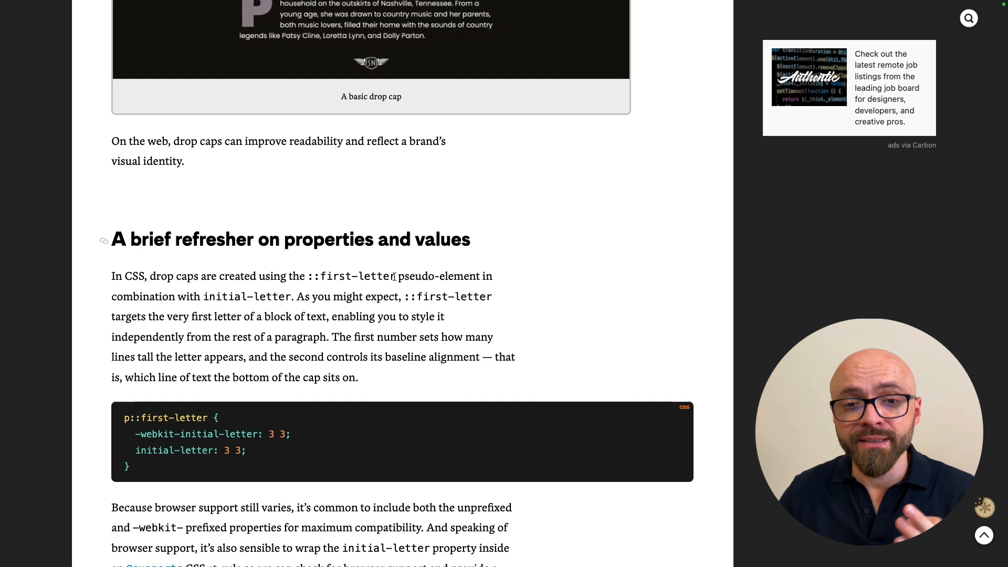
double_click(247, 296)
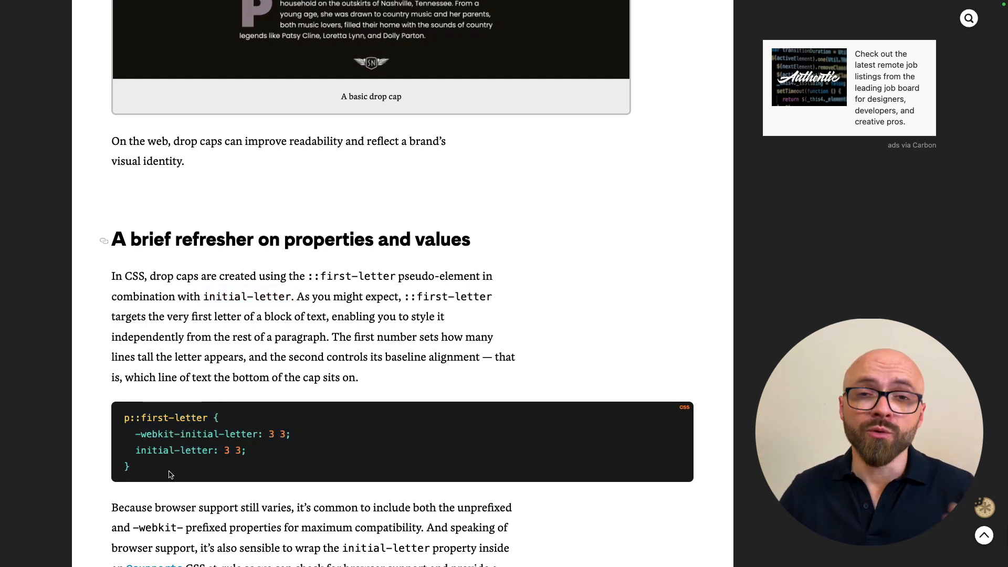
scroll("down", 3)
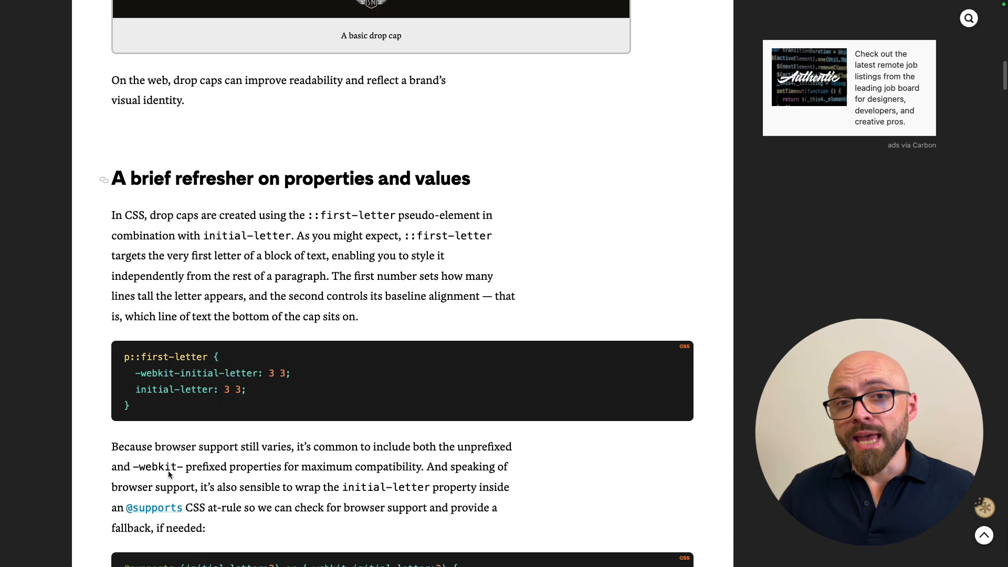
scroll("down", 3)
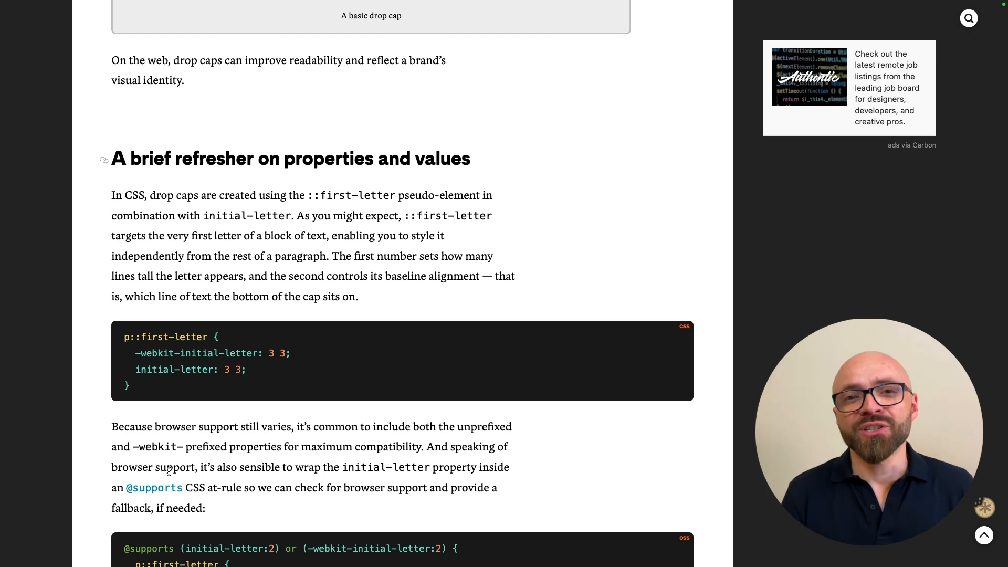
mouse_move(317, 269)
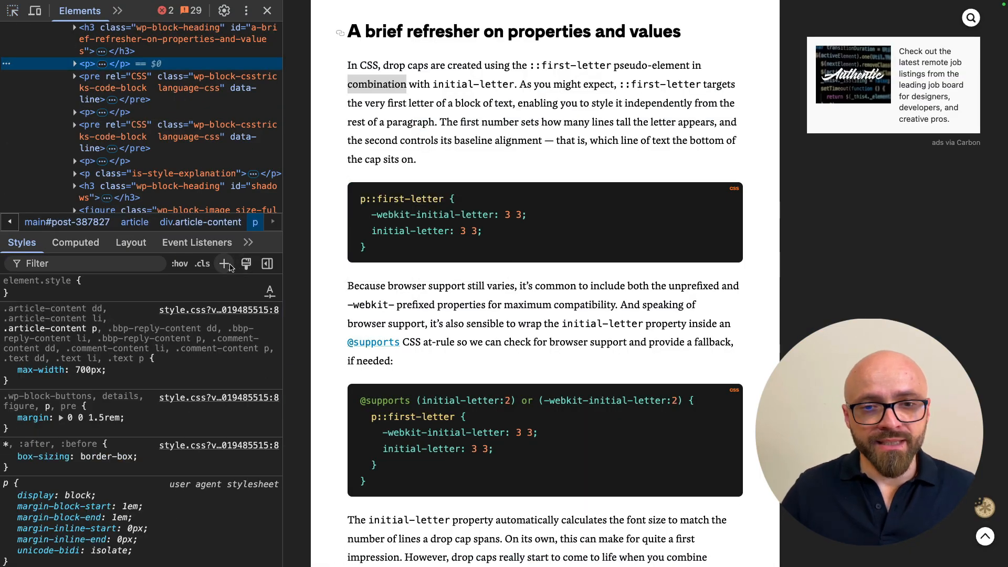
- Add a new p::first-letter style rule with initial-letter: 2 for the article paragraphs
left_click(225, 264)
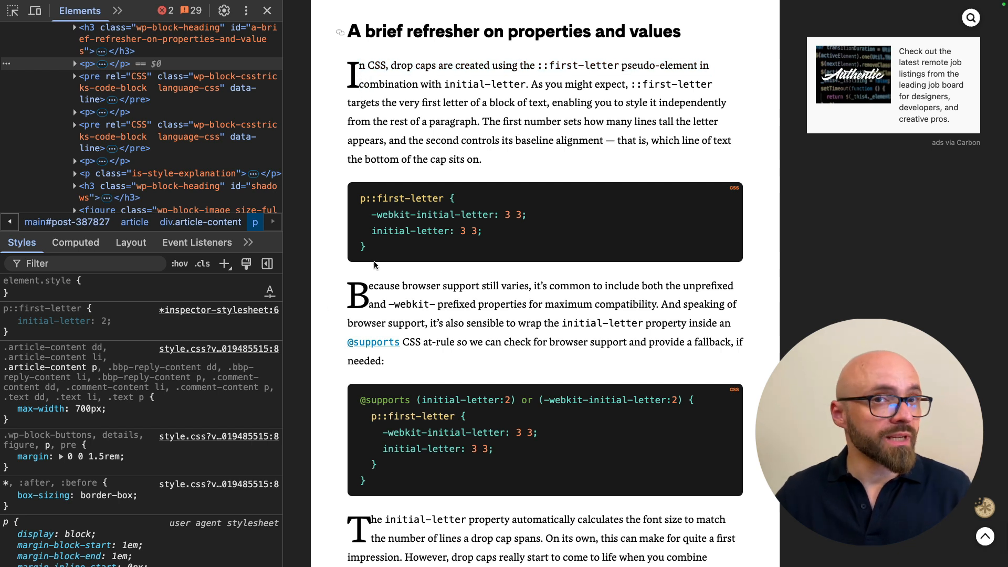
mouse_move(297, 424)
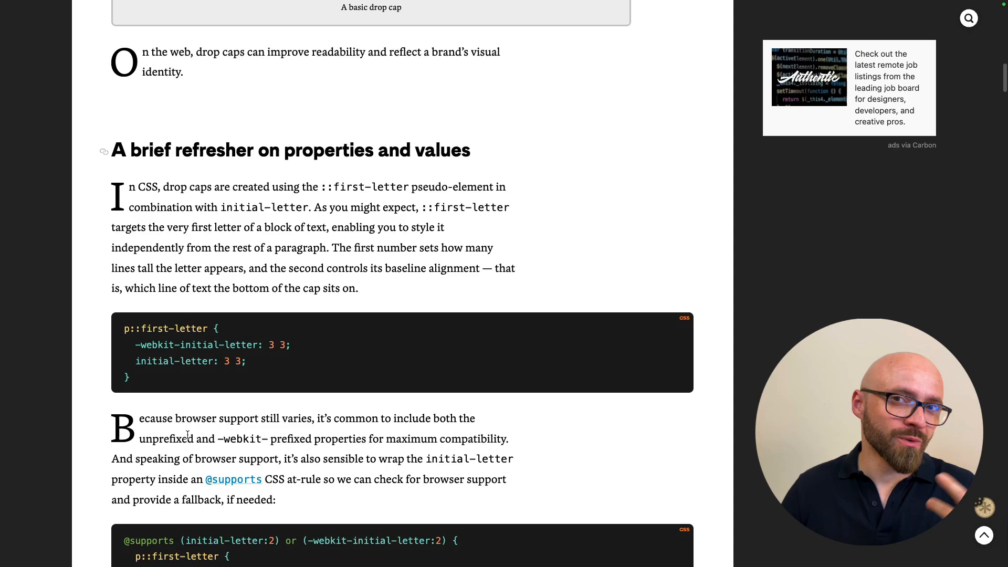
scroll("down", 3)
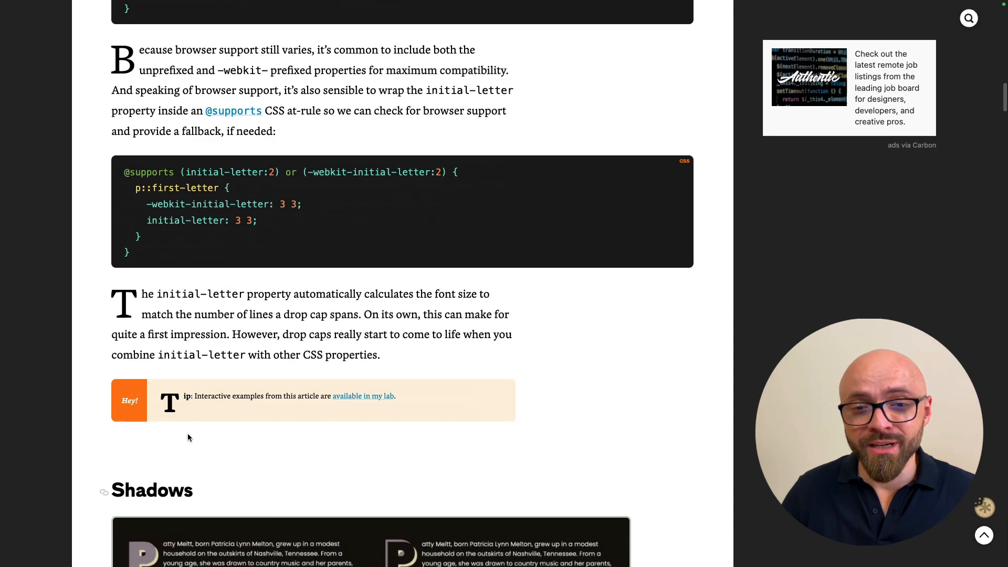
scroll("down", 3)
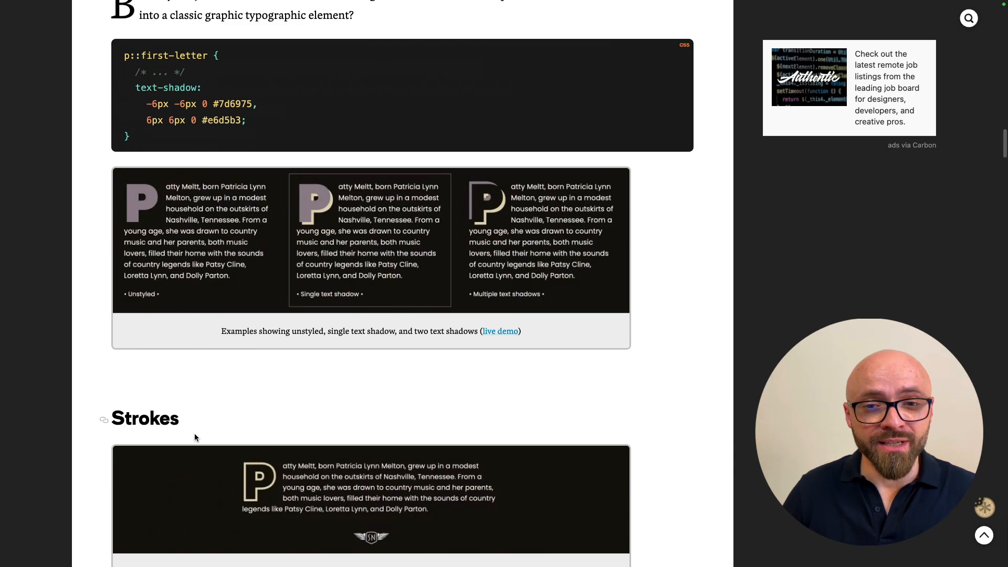
scroll("down", 3)
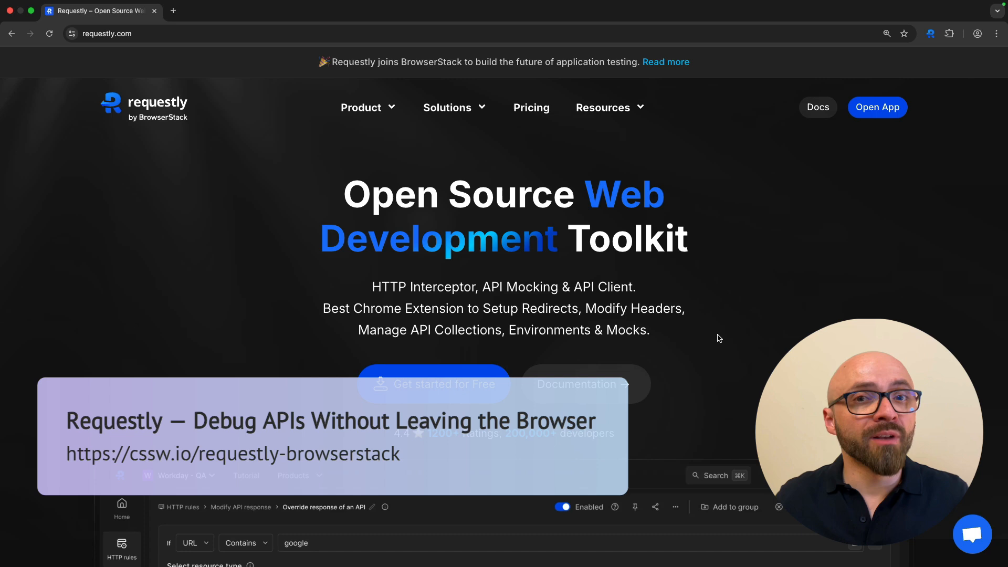
scroll("down", 3)
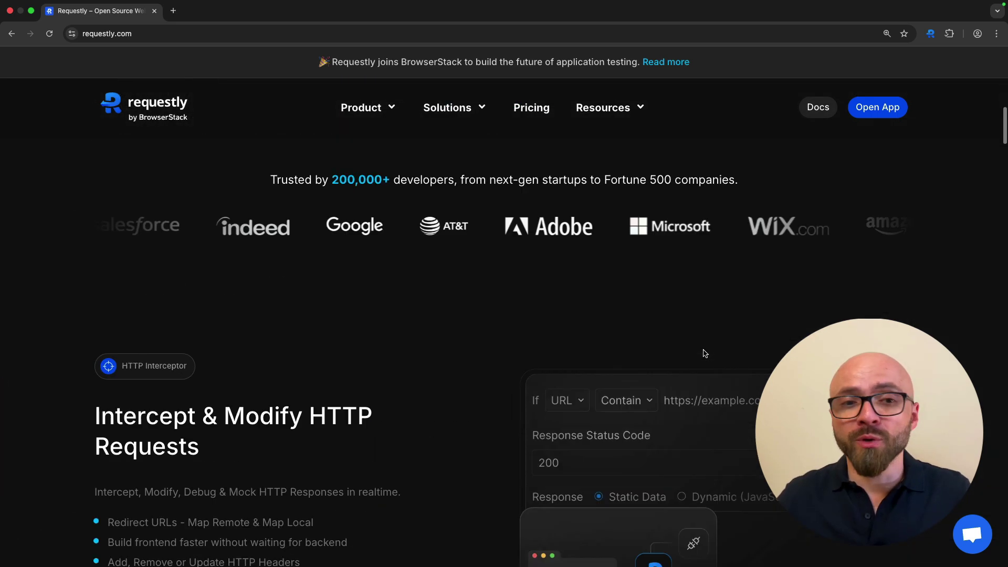
scroll("down", 3)
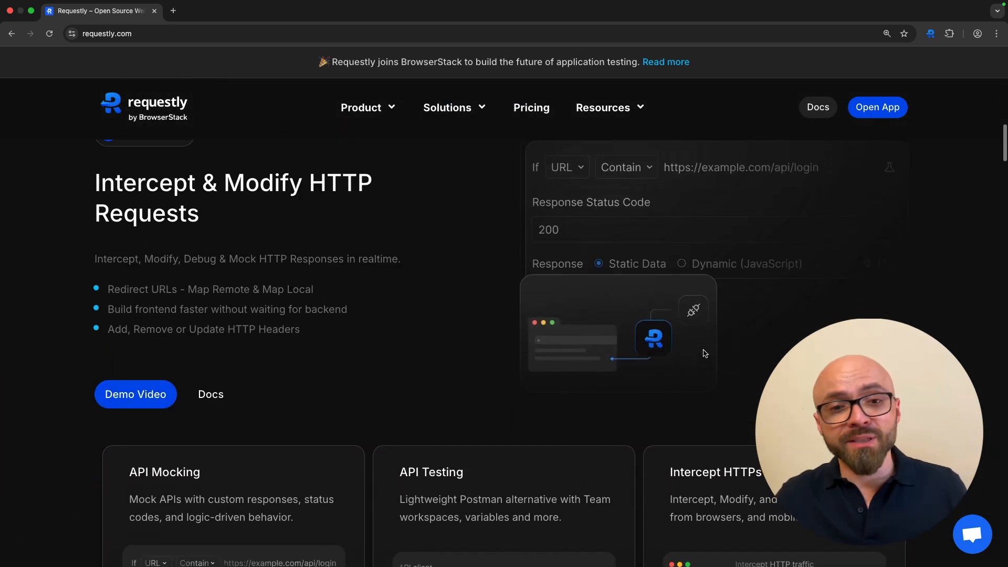
scroll("down", 3)
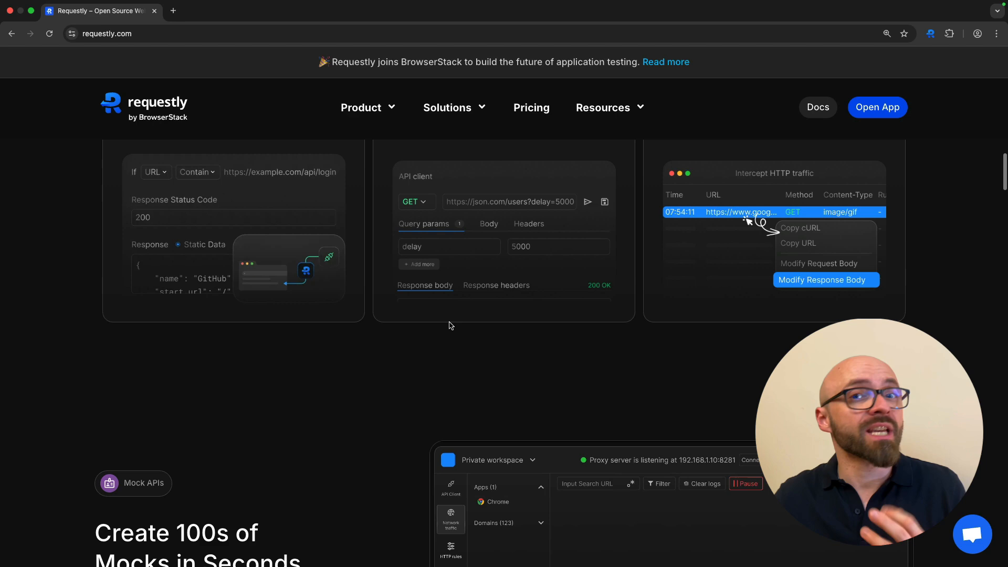
scroll("down", 3)
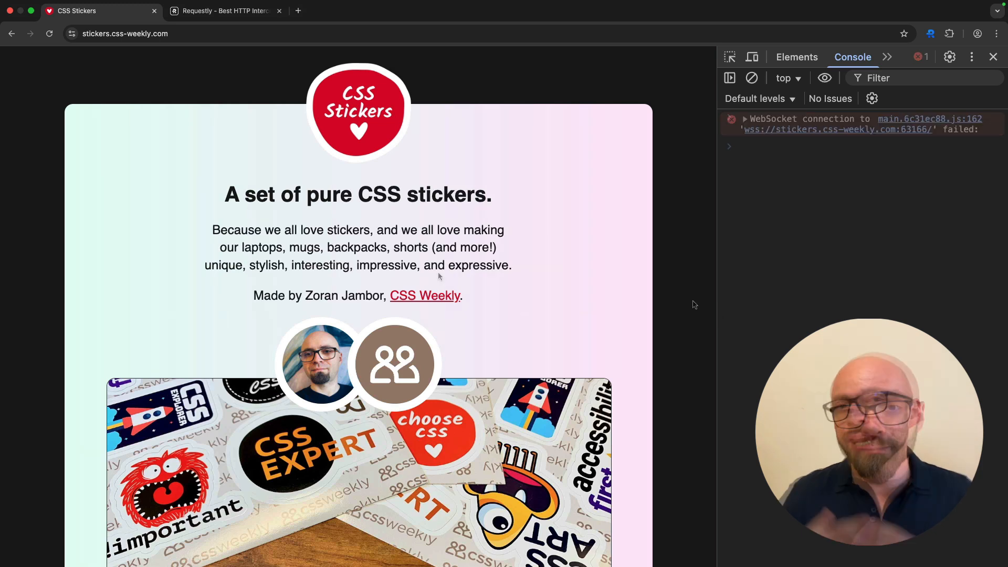
- Clear the old console messages and close the Requestly website tab
left_click(751, 78)
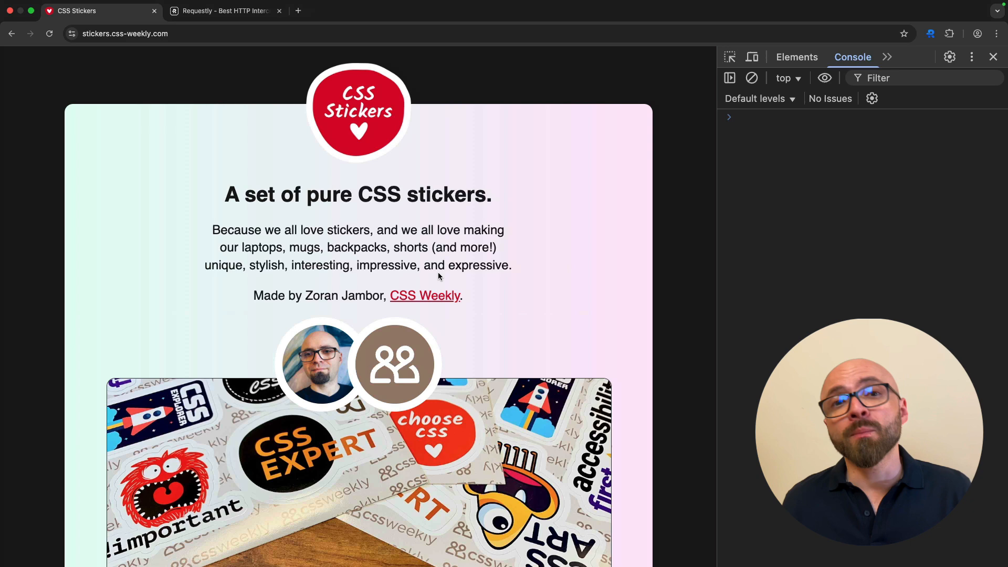
left_click(279, 10)
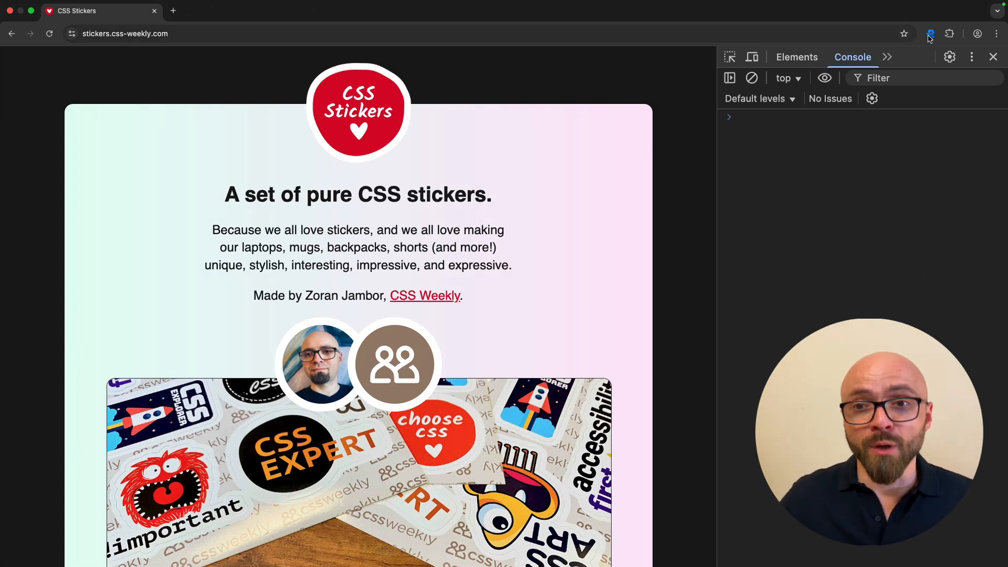
- From the Requestly extension's new HTTP rule types, start a Redirect Request rule
left_click(930, 34)
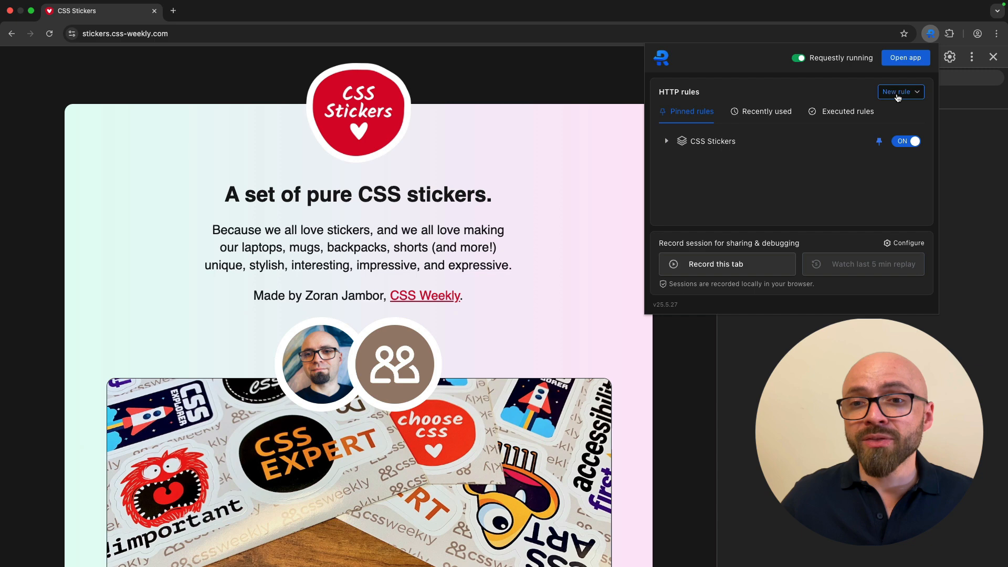
left_click(897, 91)
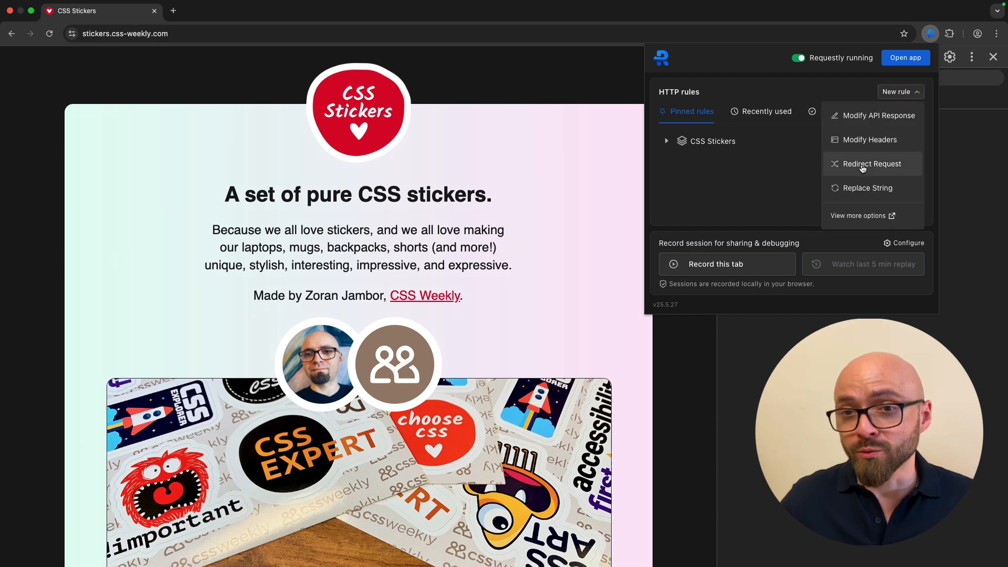
left_click(873, 164)
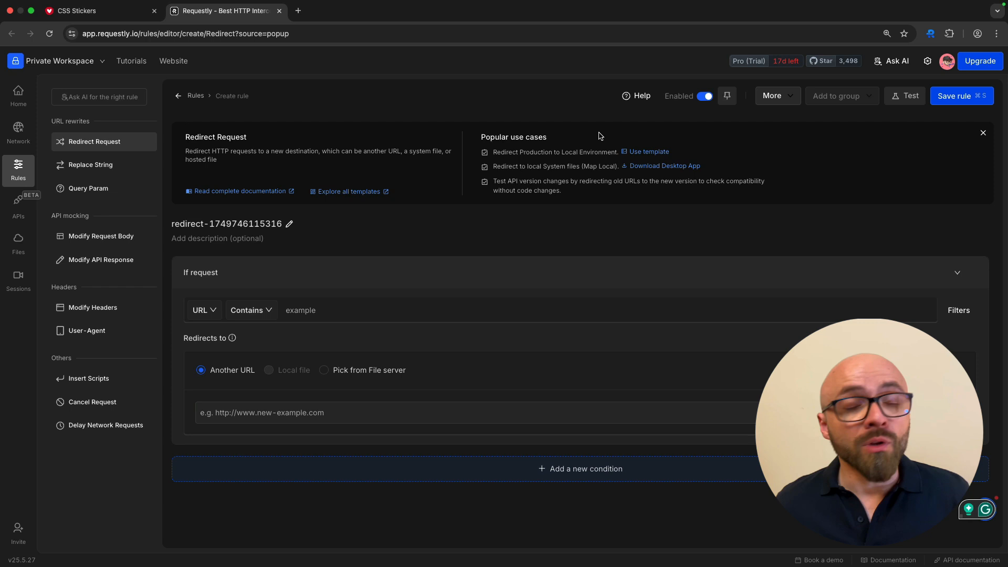
type("main.6c31ec88.js")
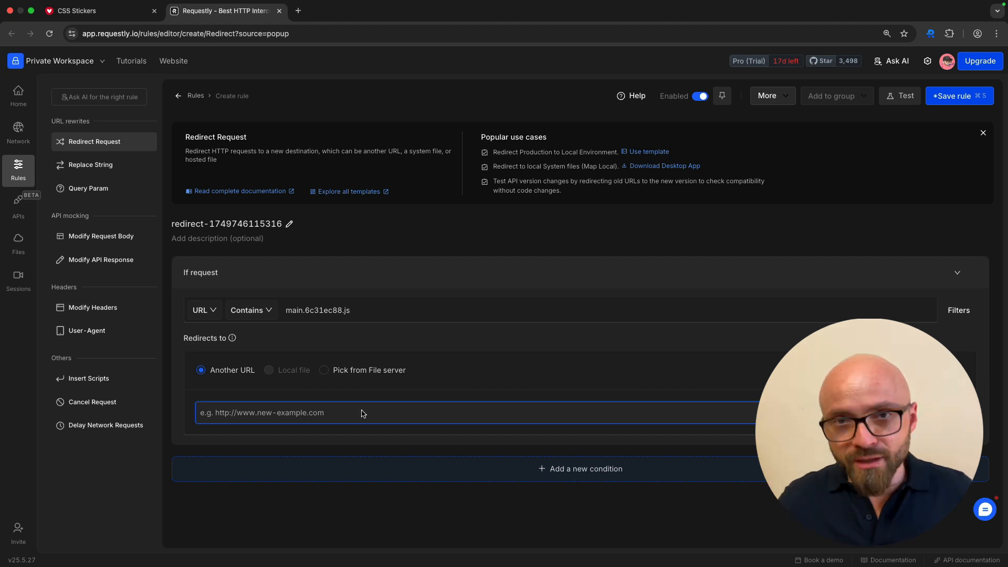
type("http://localhost:1234/main.fb6bbcaf.js")
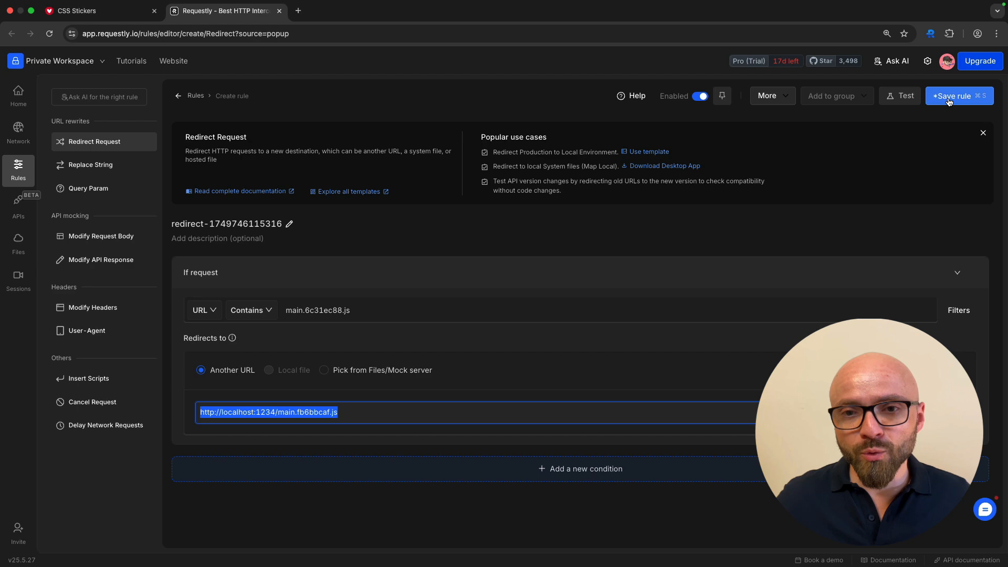
left_click(956, 96)
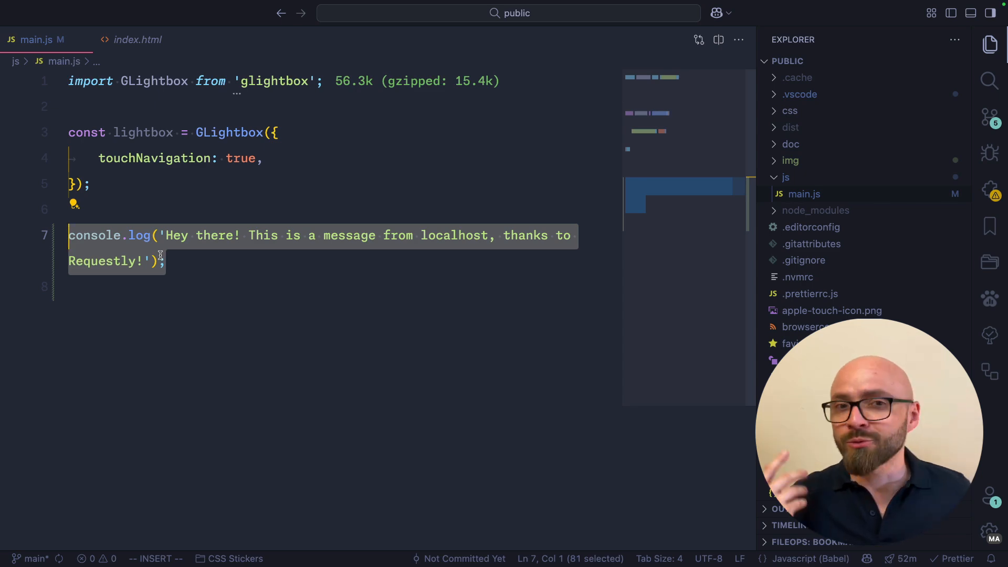
left_click(224, 11)
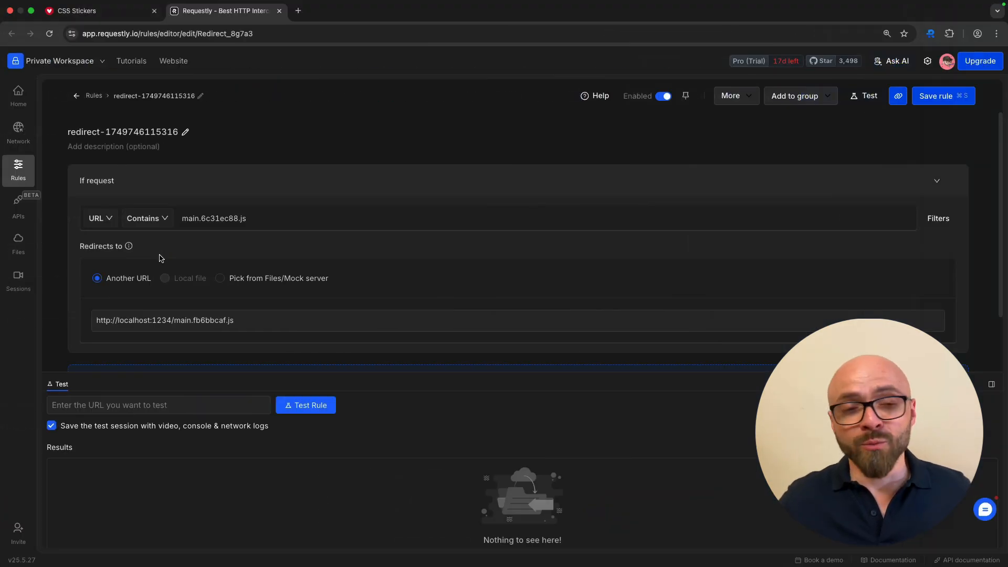
- Reload the CSS Stickers page so the redirect logs 'thanks to Requestly!', then dismiss the rules-applied notice
left_click(96, 11)
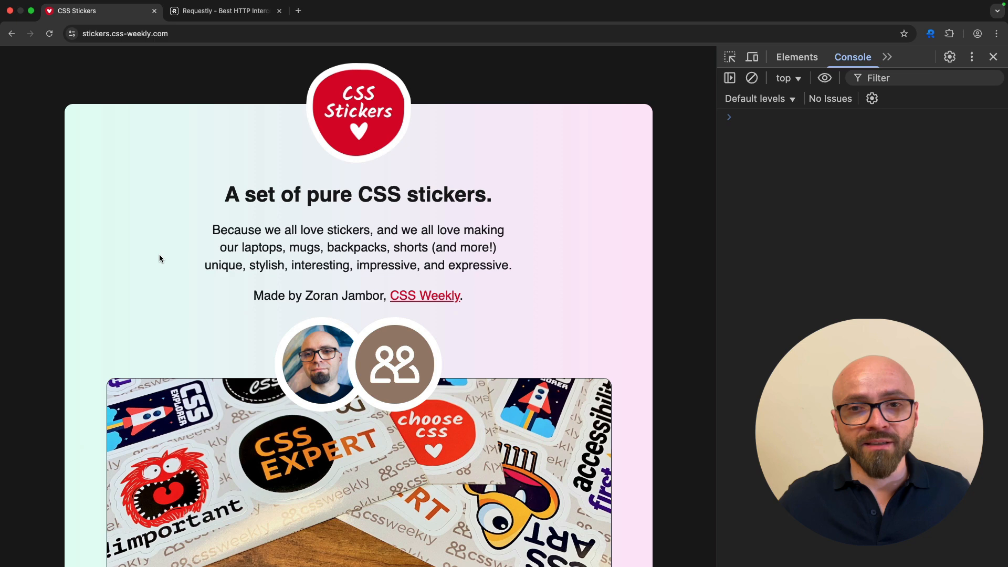
left_click(931, 34)
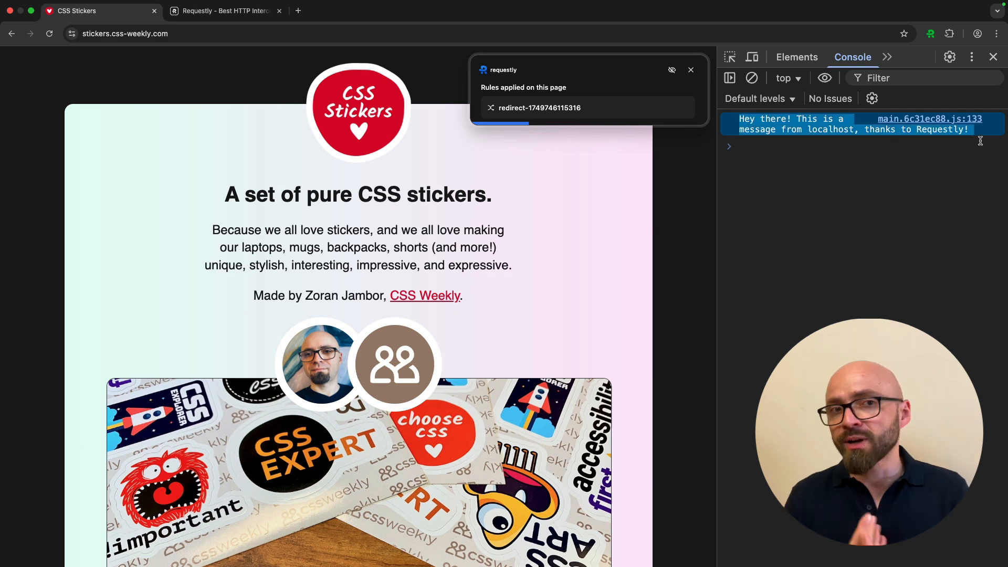
left_click(691, 69)
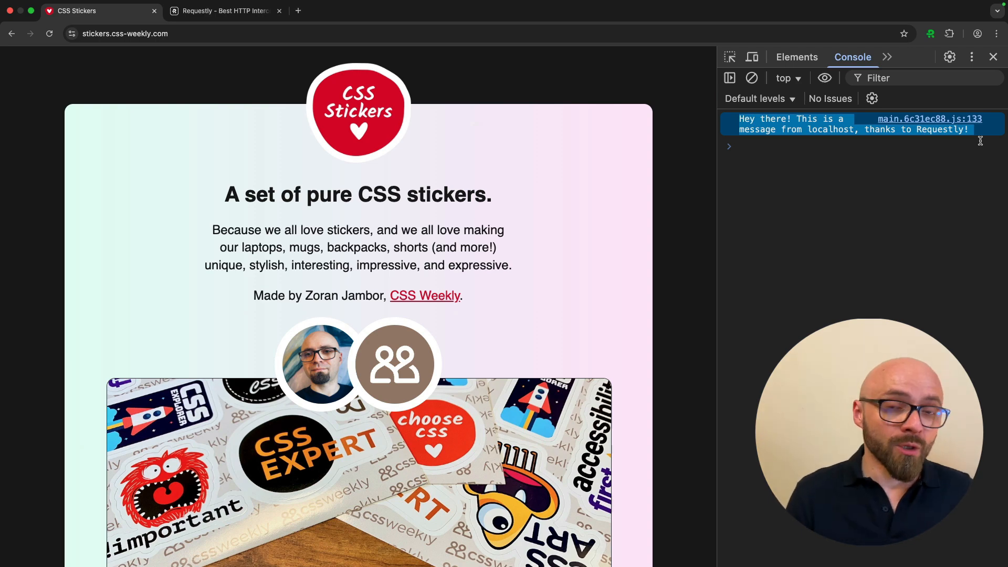
left_click(224, 10)
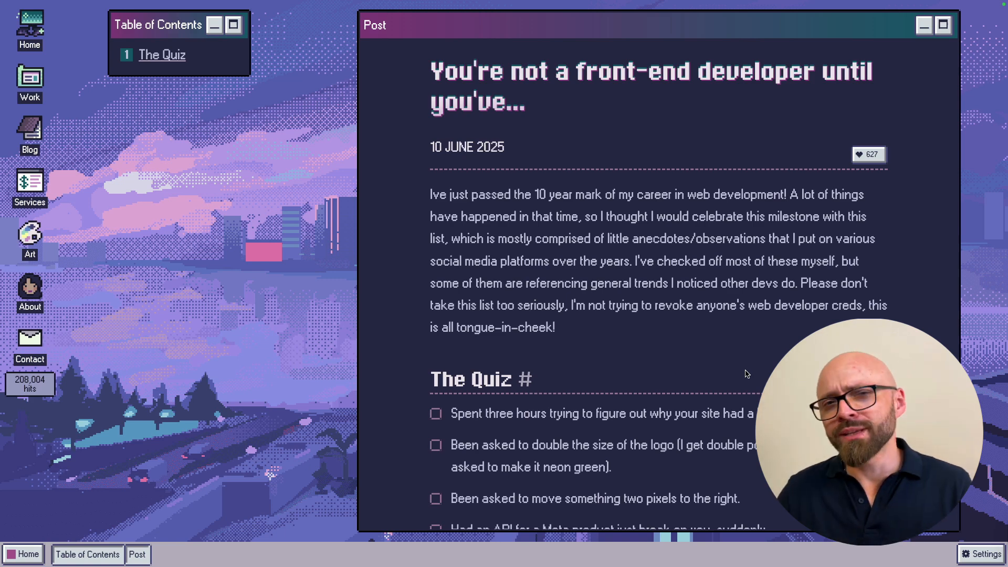
- Tick the horizontal scrollbar and Meta API breaking quiz statements
scroll("down", 3)
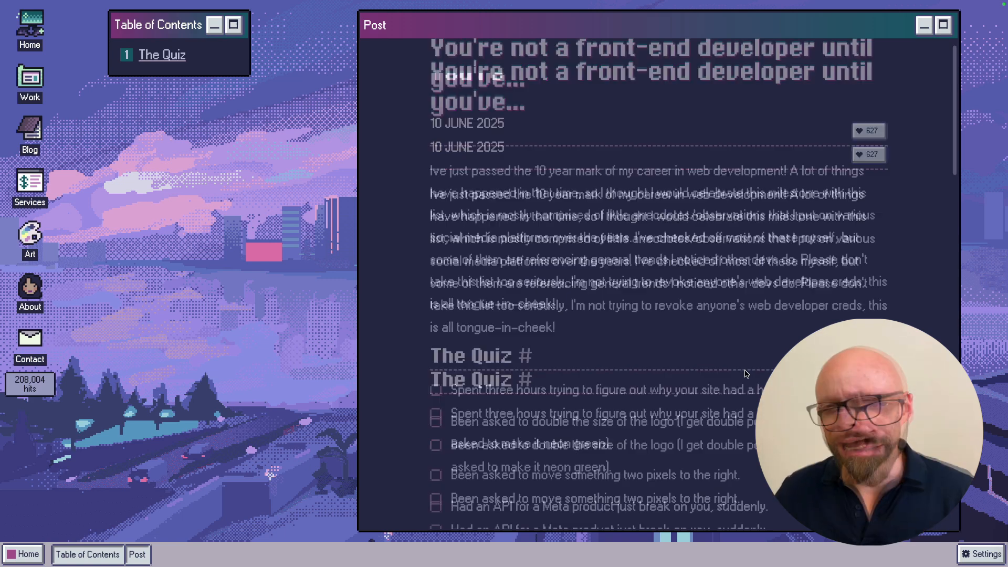
scroll("down", 3)
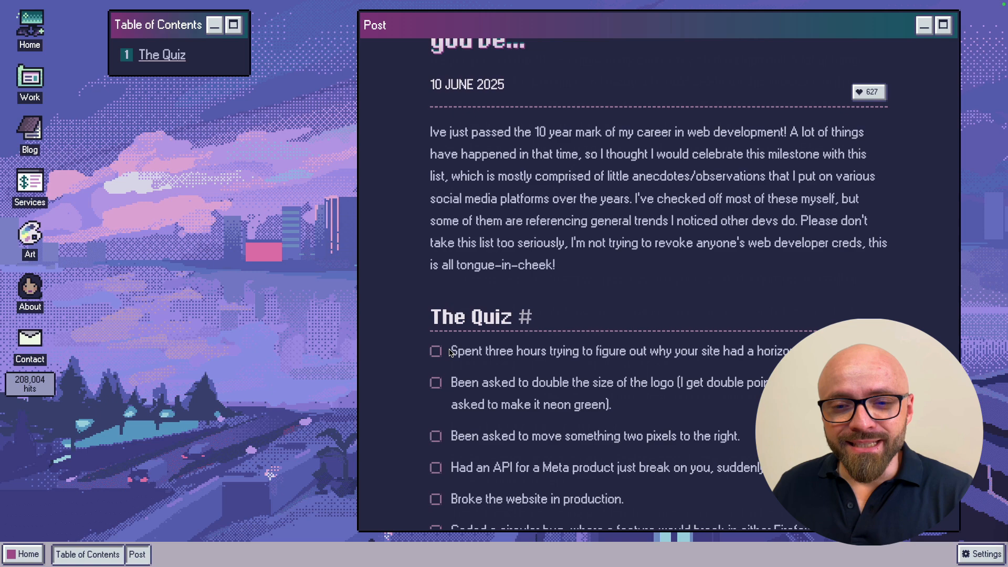
scroll("down", 3)
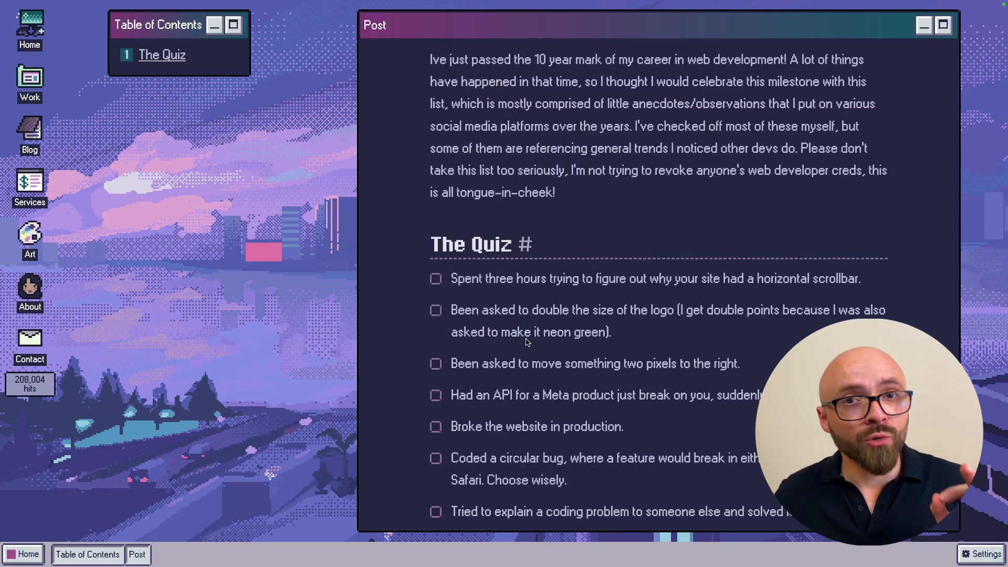
mouse_move(478, 298)
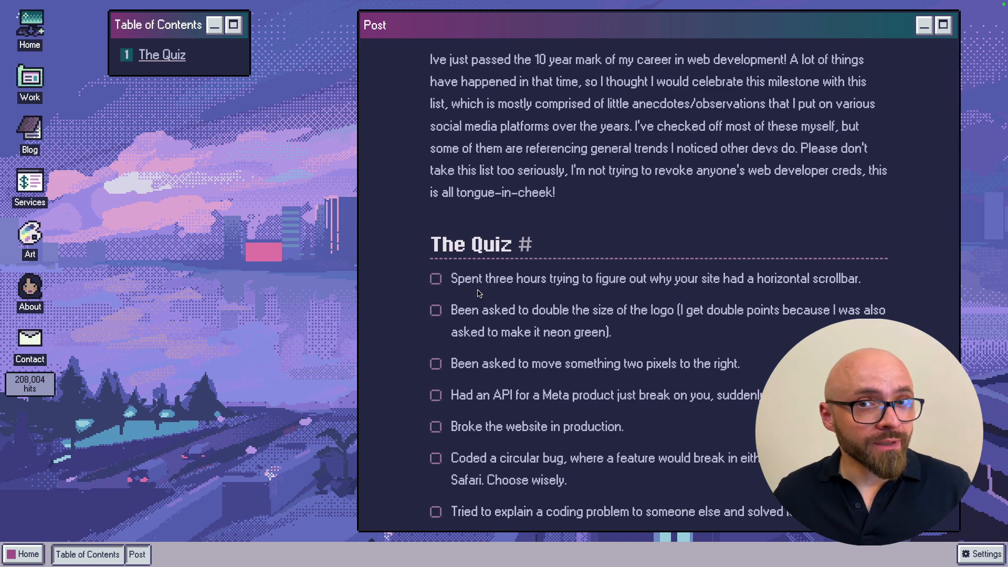
left_click(435, 278)
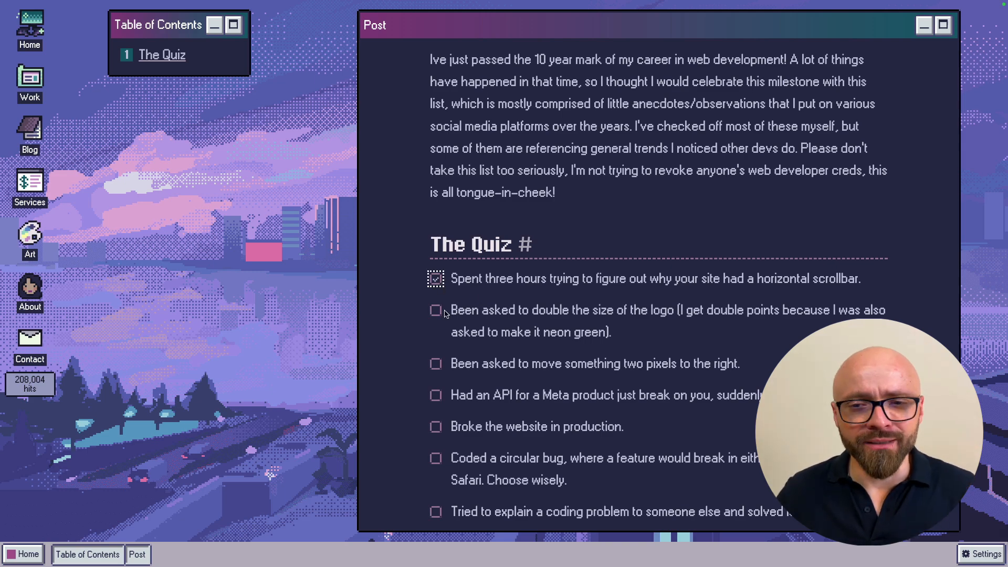
mouse_move(645, 328)
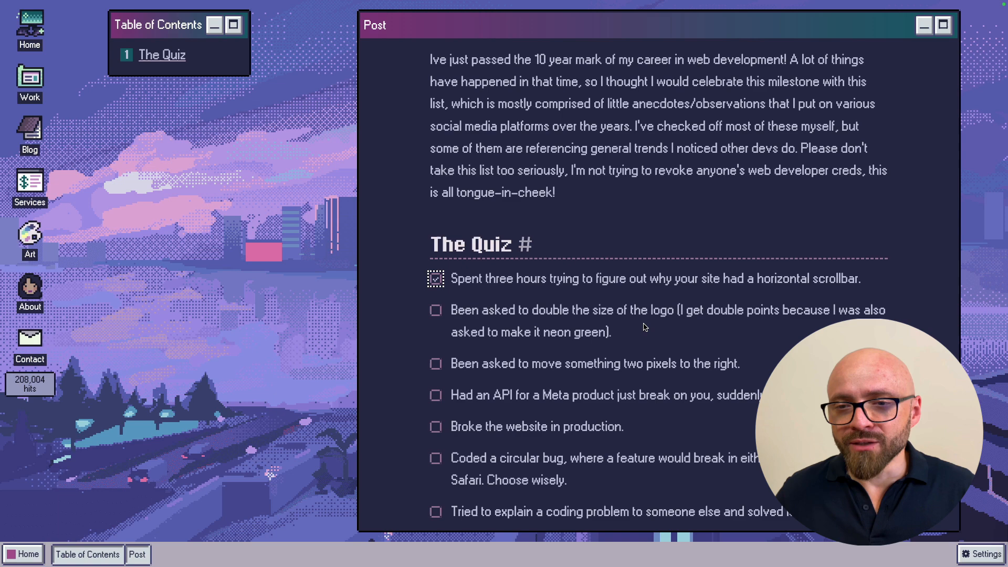
mouse_move(598, 349)
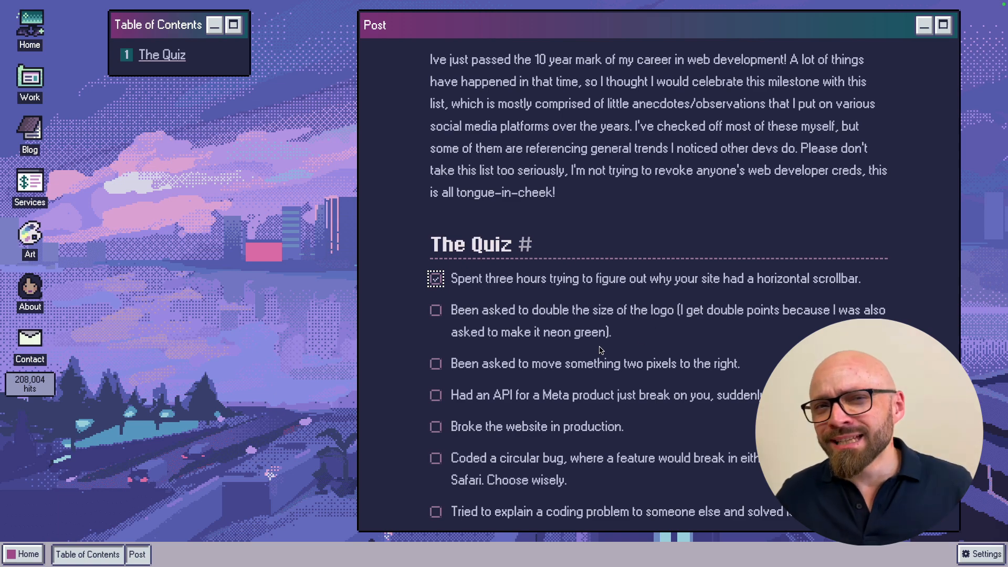
mouse_move(427, 314)
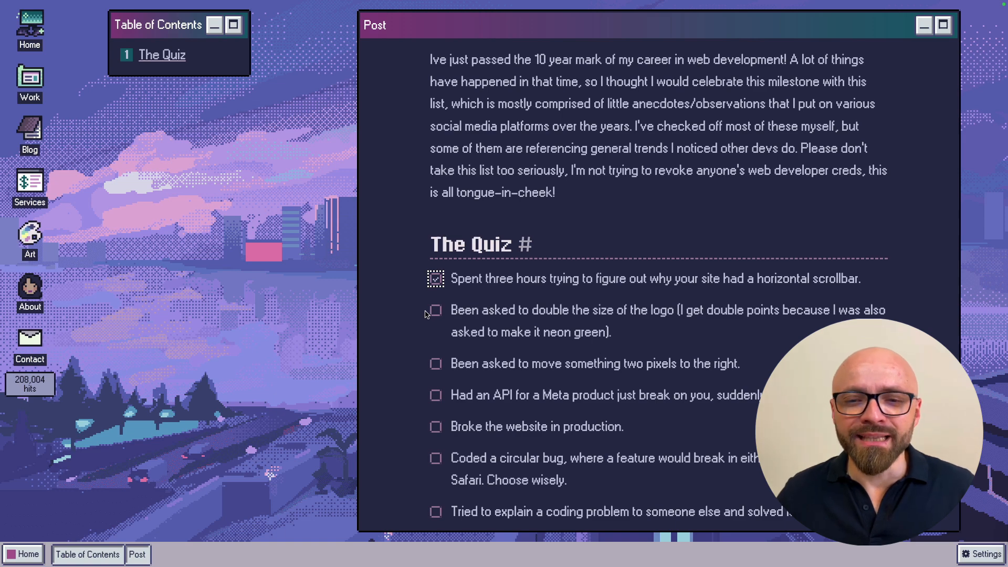
scroll("down", 3)
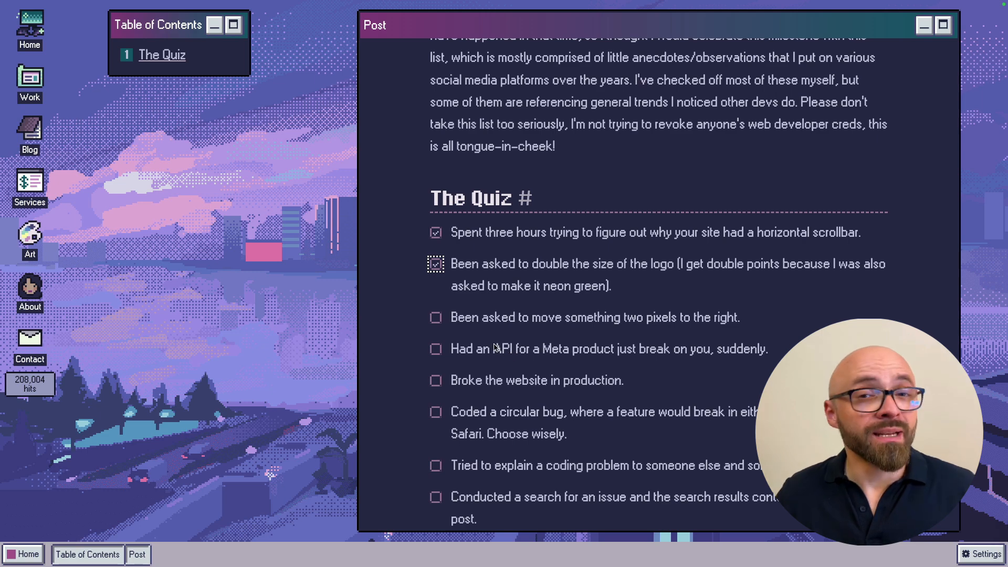
mouse_move(494, 345)
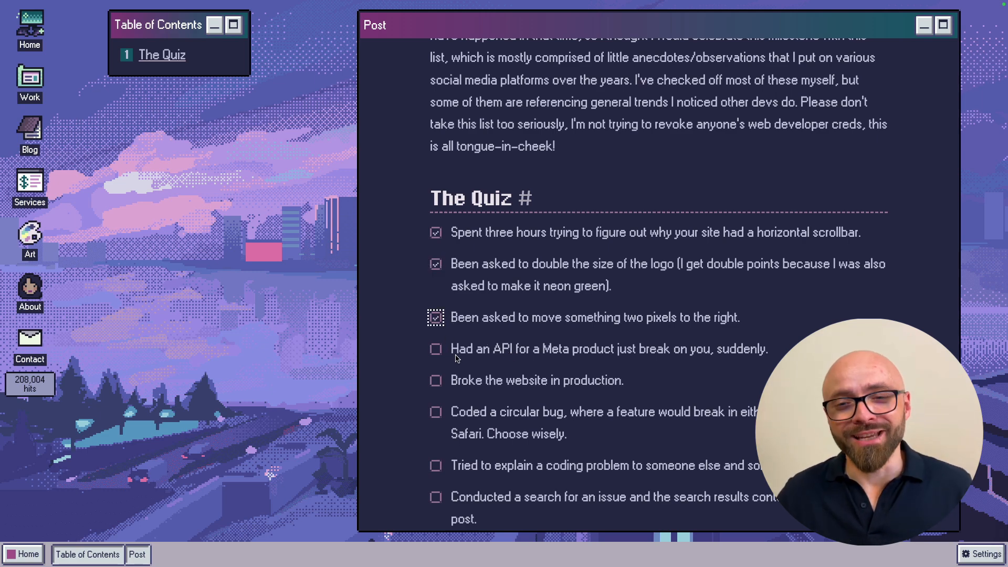
scroll("down", 3)
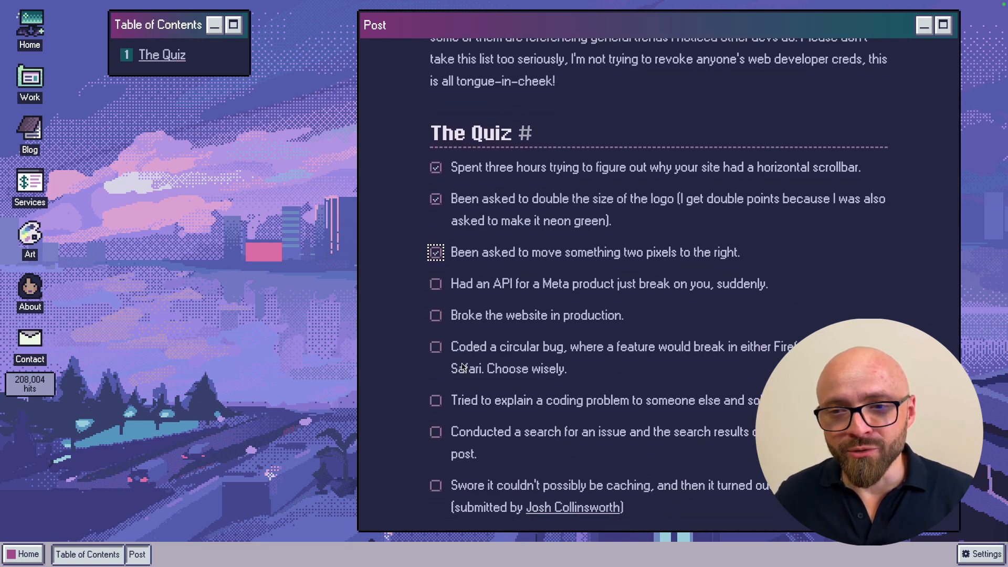
left_click(435, 252)
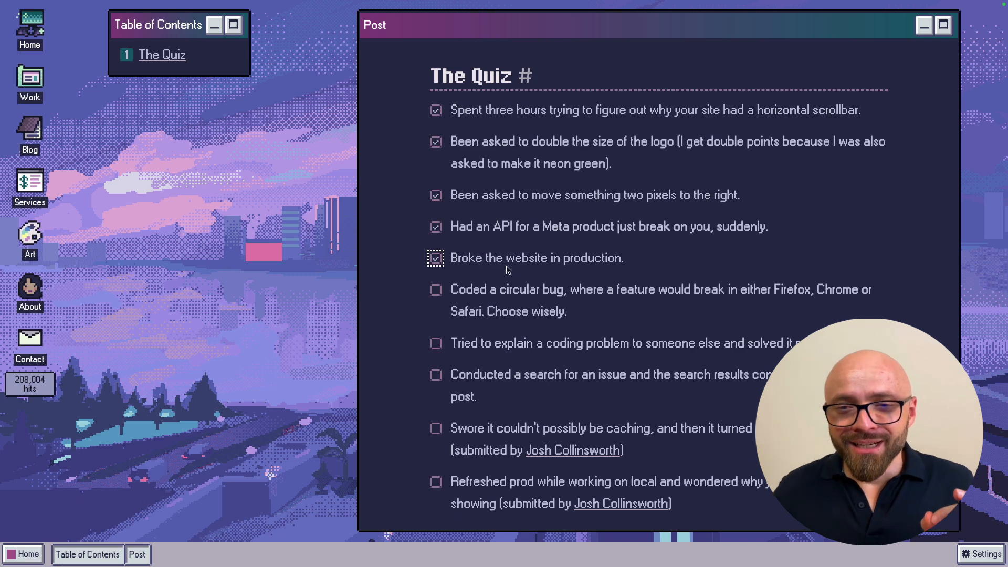
mouse_move(684, 304)
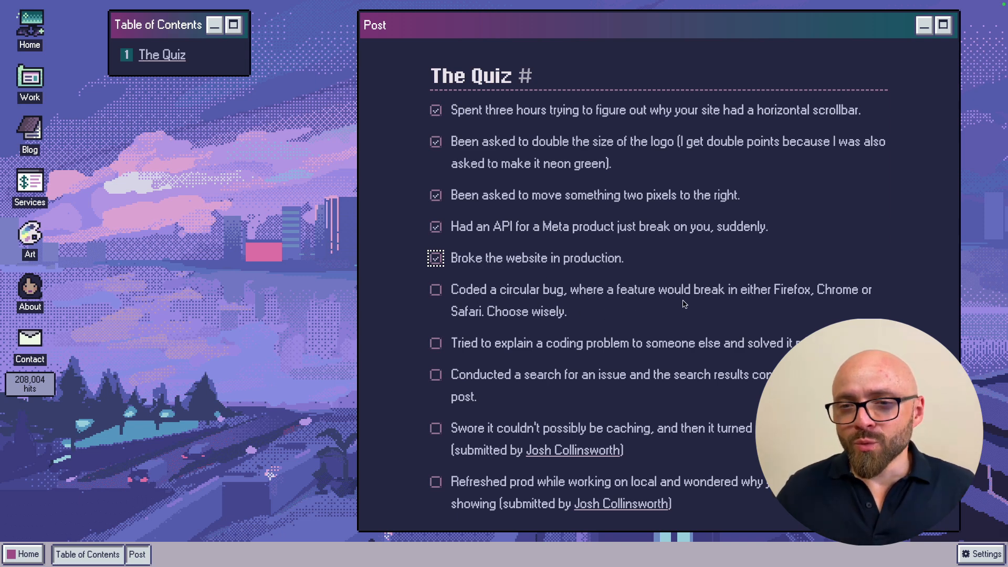
mouse_move(604, 321)
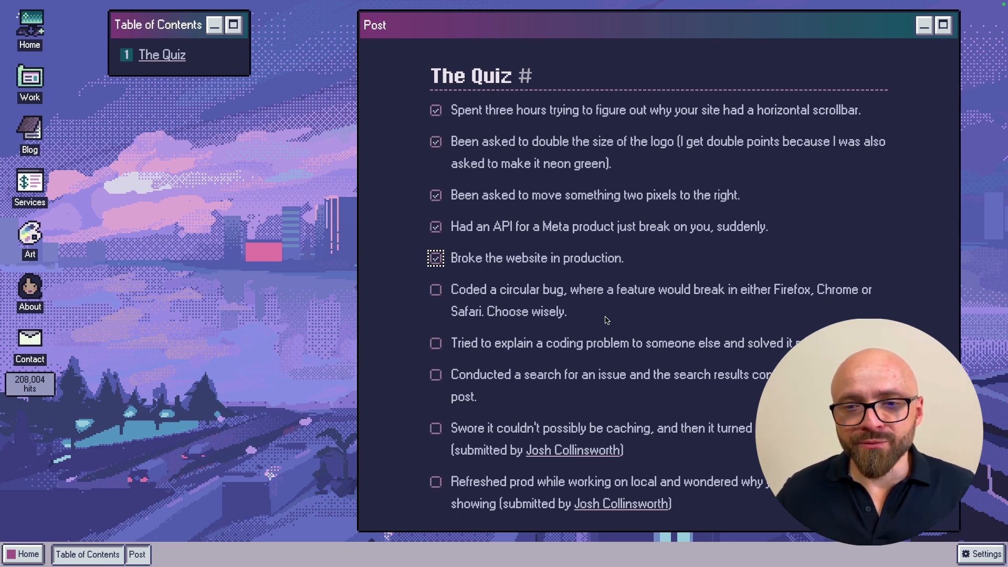
mouse_move(481, 288)
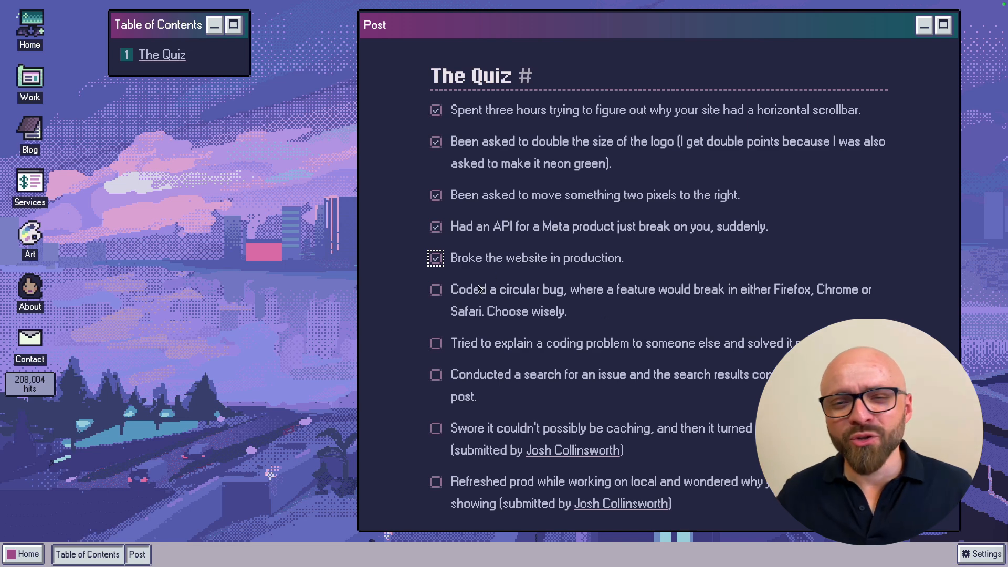
- Tick the refreshed-prod and 'Cried over DNS settings' quiz statements further down
scroll("down", 3)
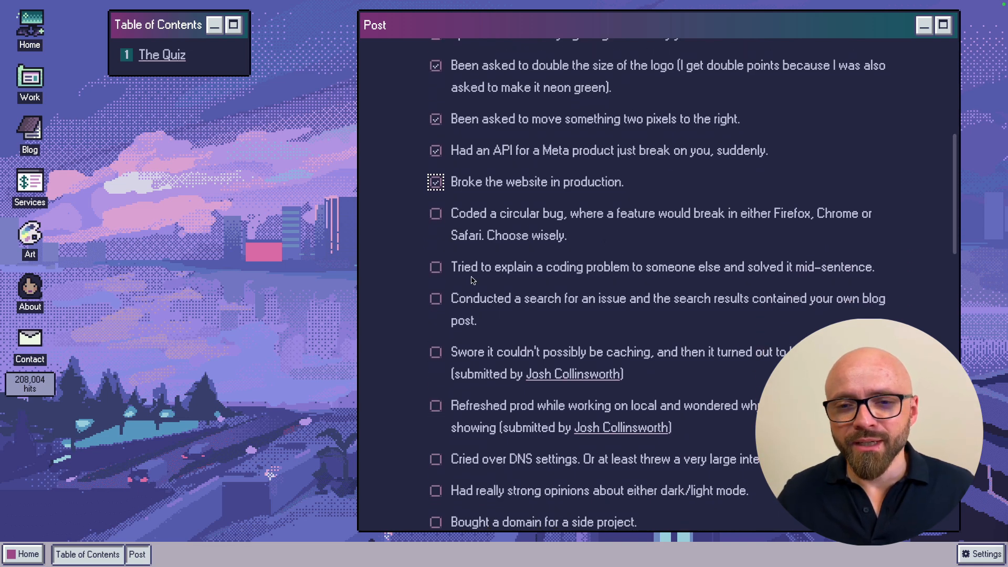
mouse_move(657, 284)
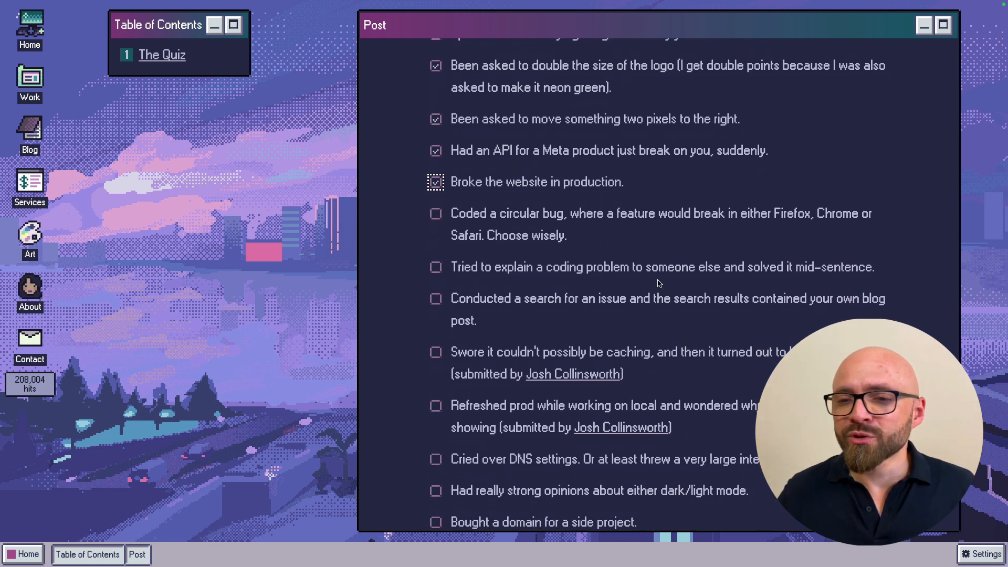
mouse_move(448, 273)
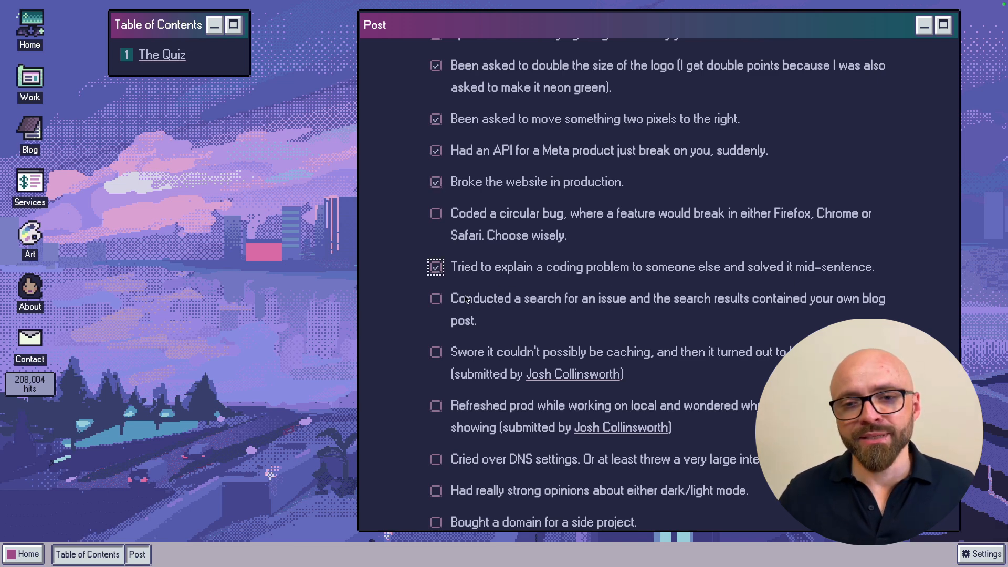
mouse_move(629, 312)
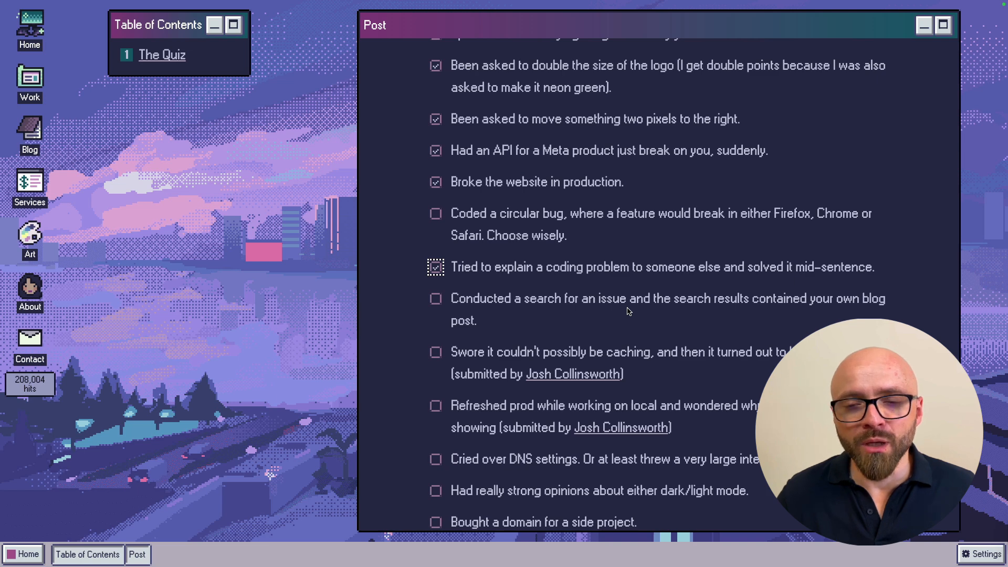
scroll("down", 3)
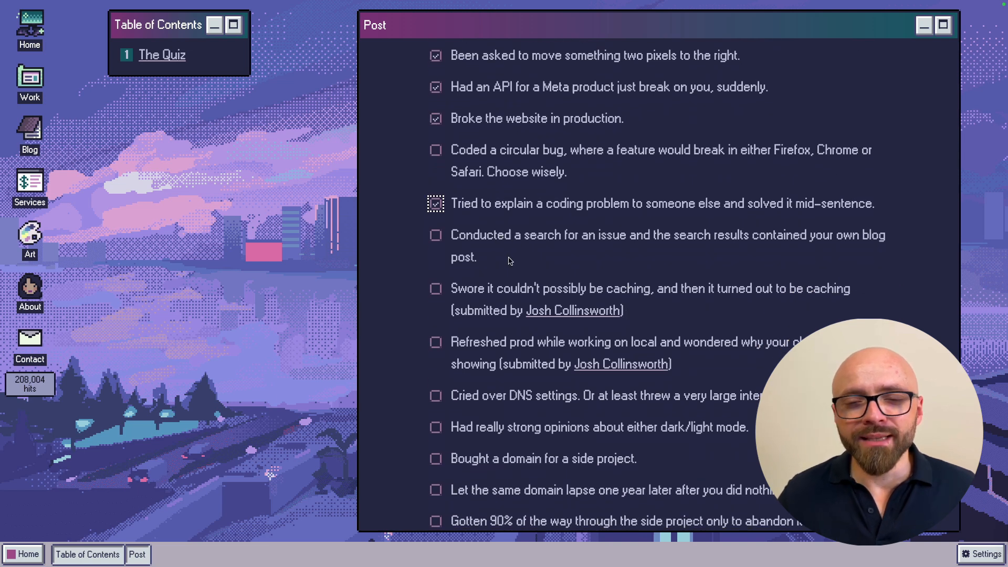
mouse_move(537, 251)
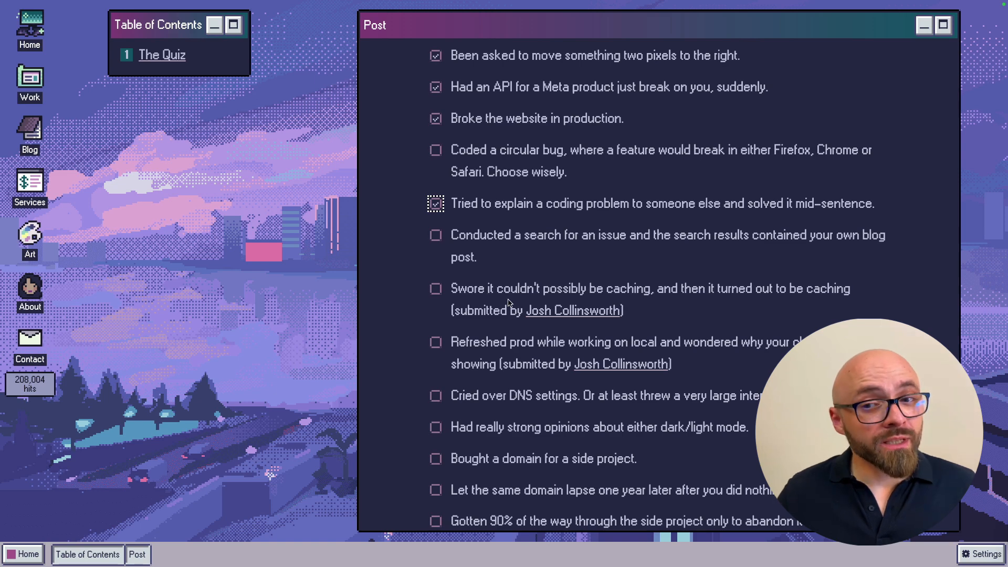
mouse_move(703, 308)
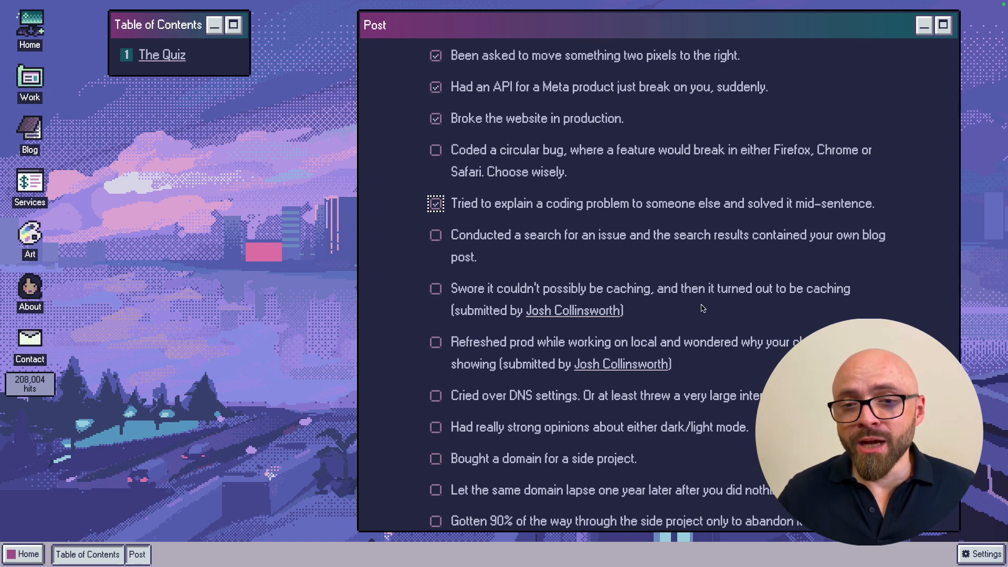
scroll("down", 3)
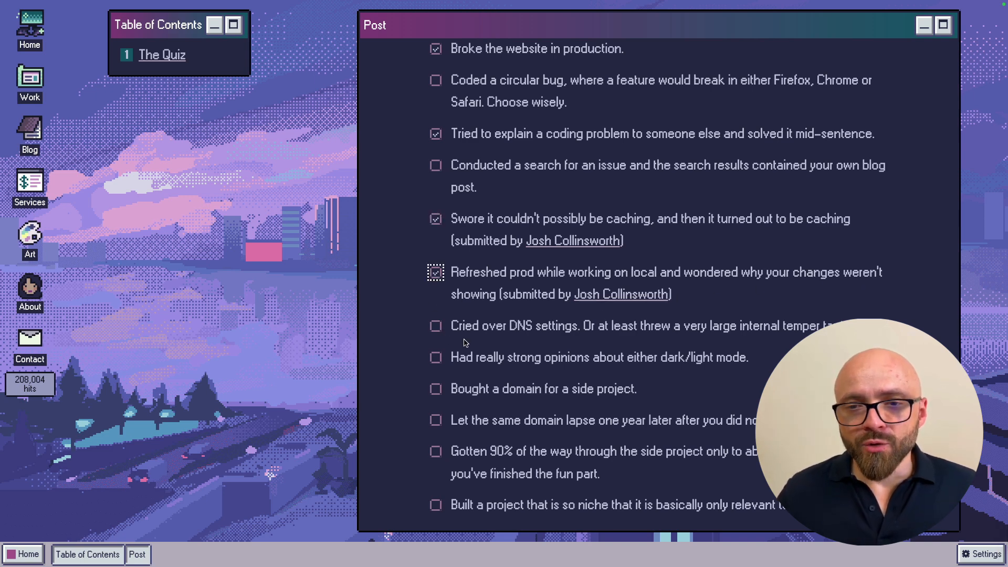
mouse_move(503, 342)
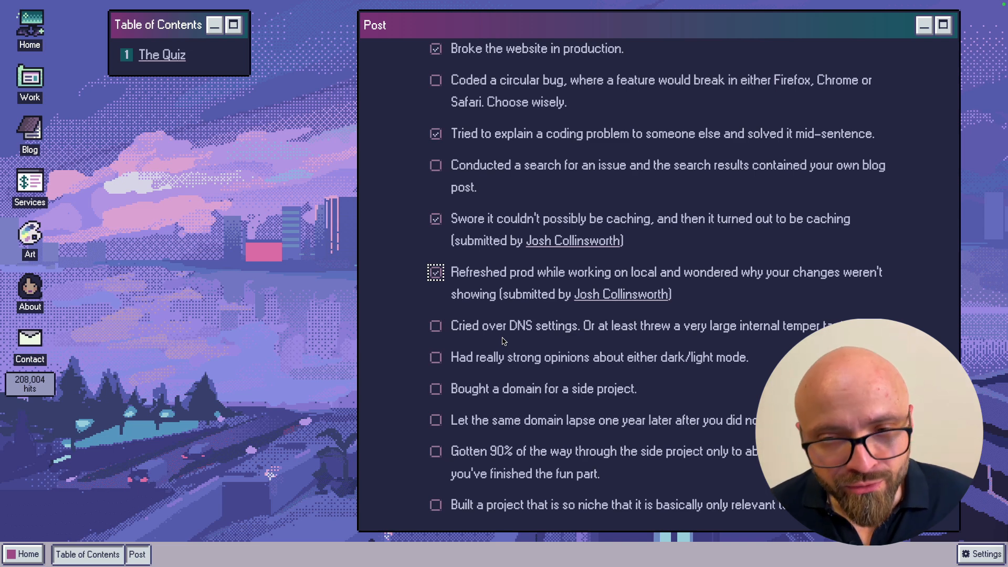
left_click(434, 272)
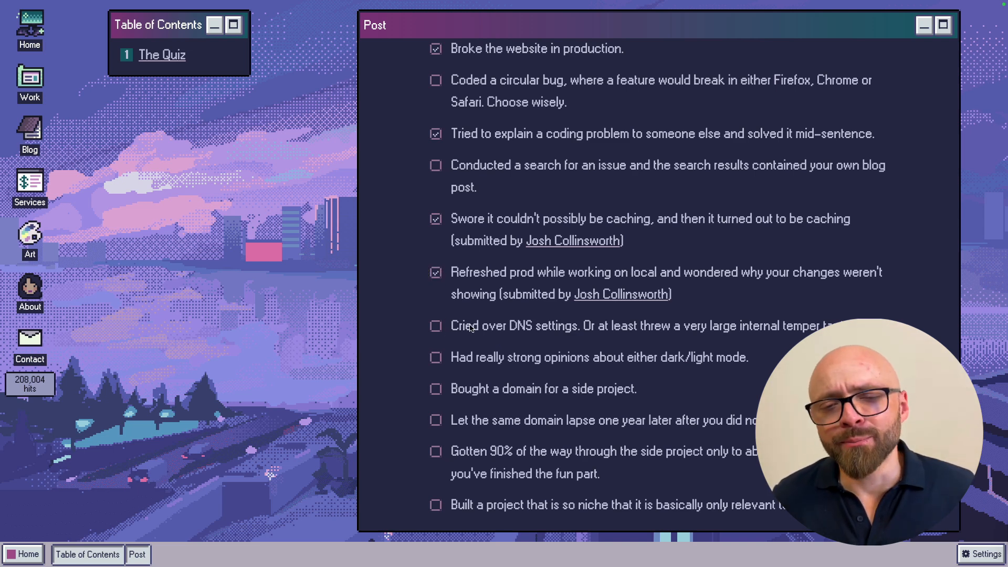
left_click(435, 325)
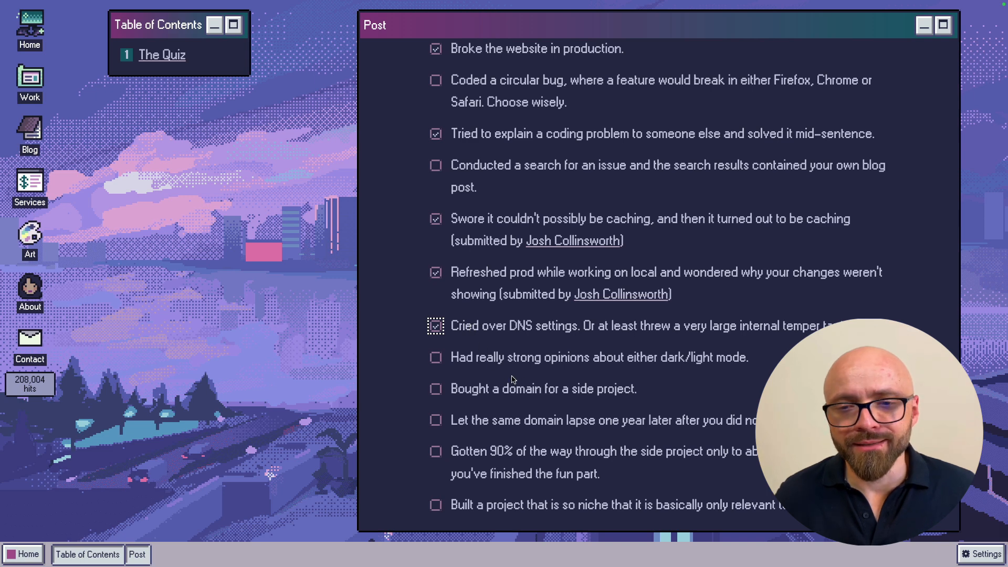
mouse_move(600, 371)
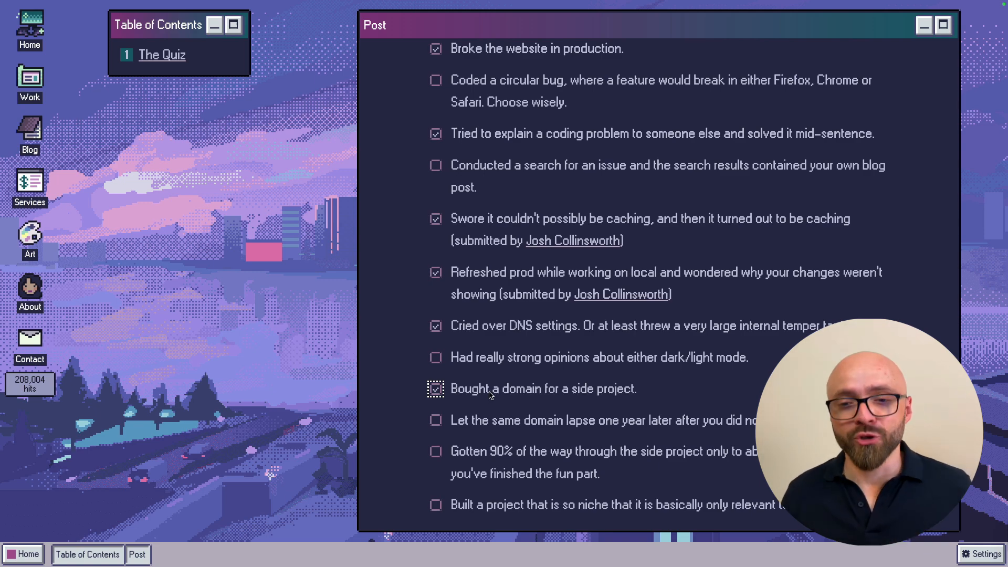
- Tick the domain-lapse and abandoned 90%-finished side project statements
scroll("down", 3)
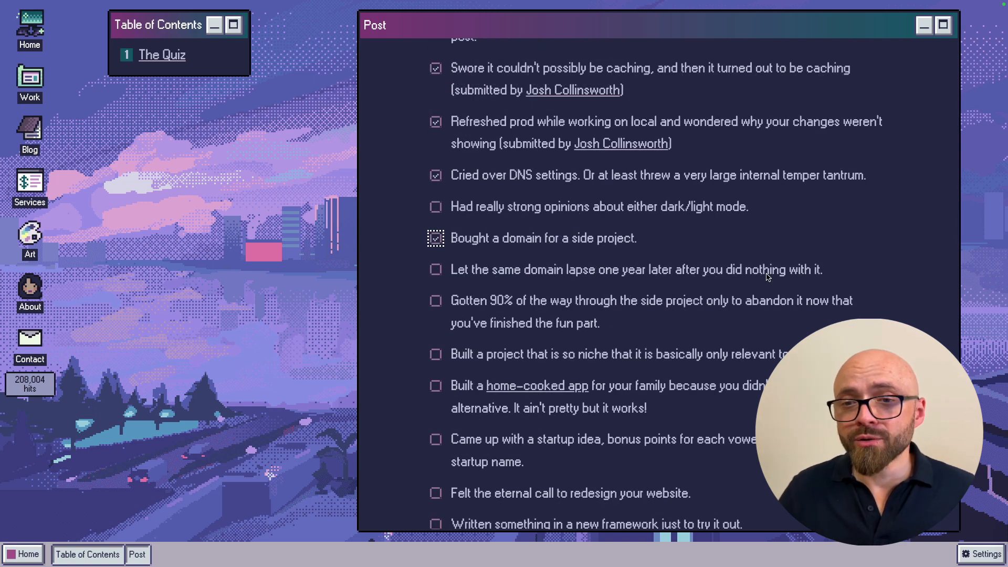
mouse_move(726, 269)
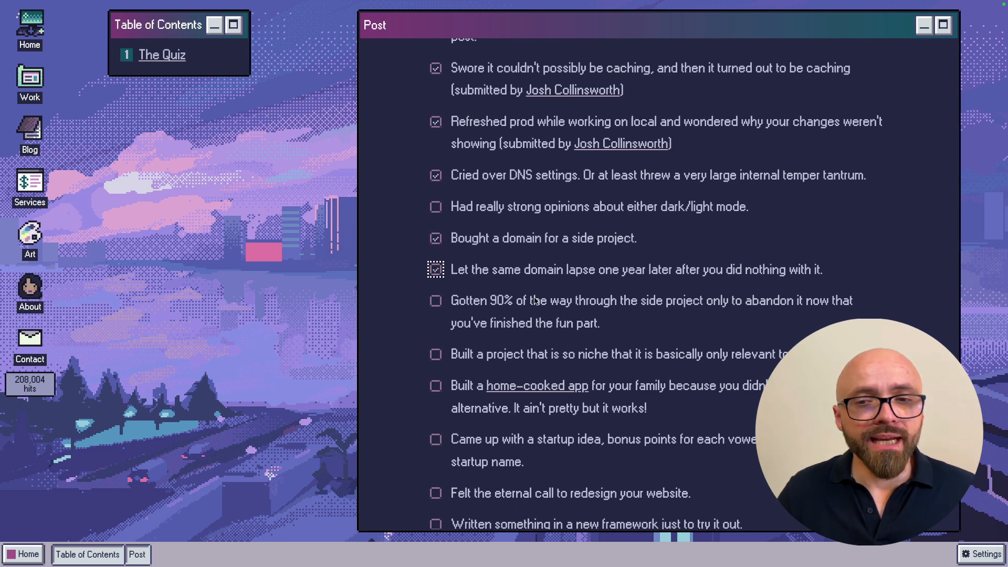
mouse_move(849, 299)
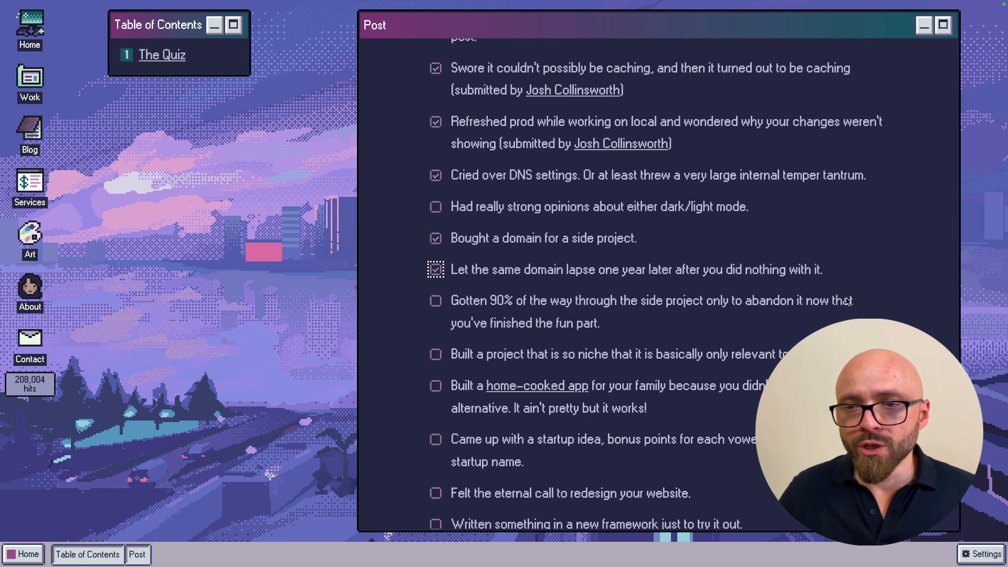
mouse_move(735, 296)
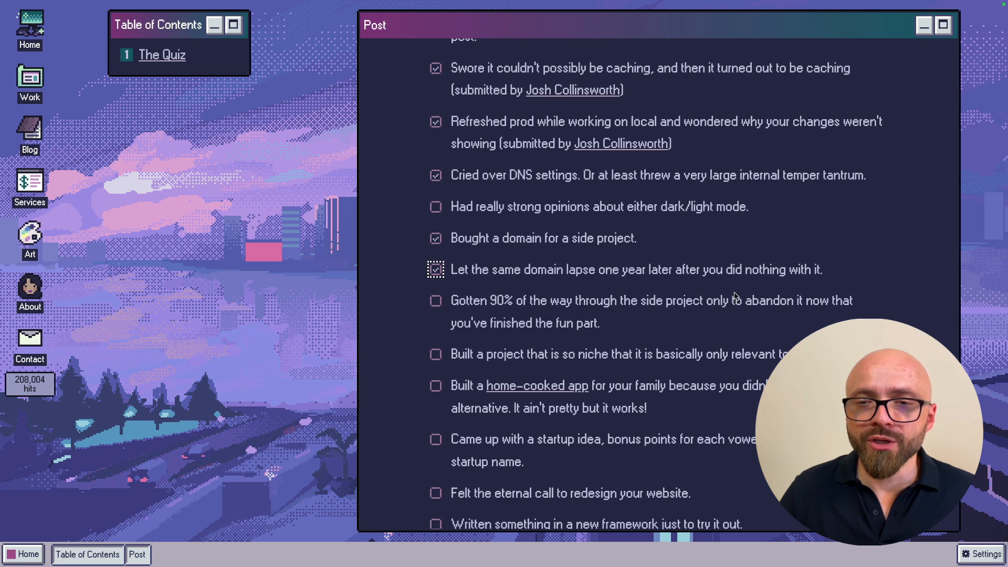
mouse_move(436, 305)
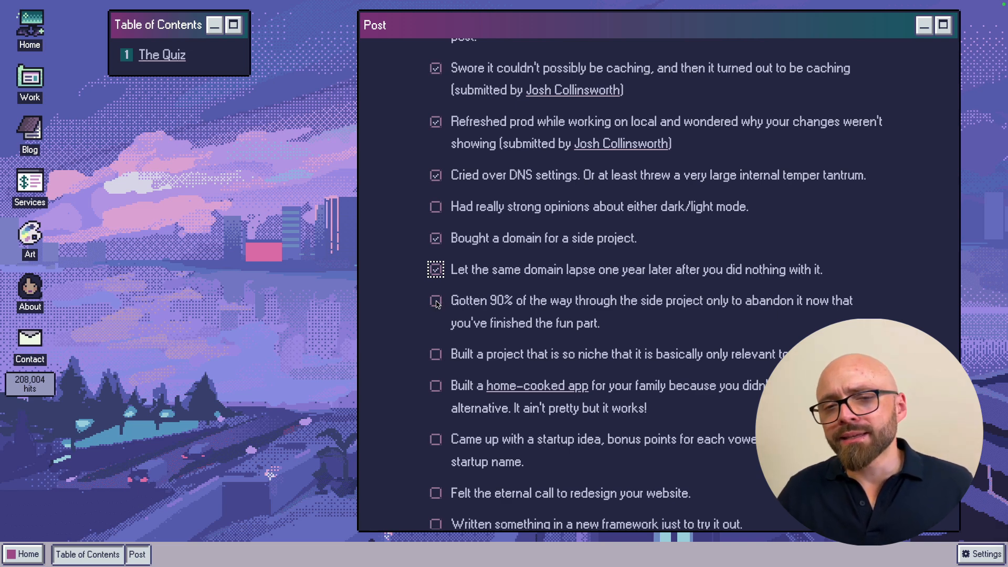
left_click(435, 270)
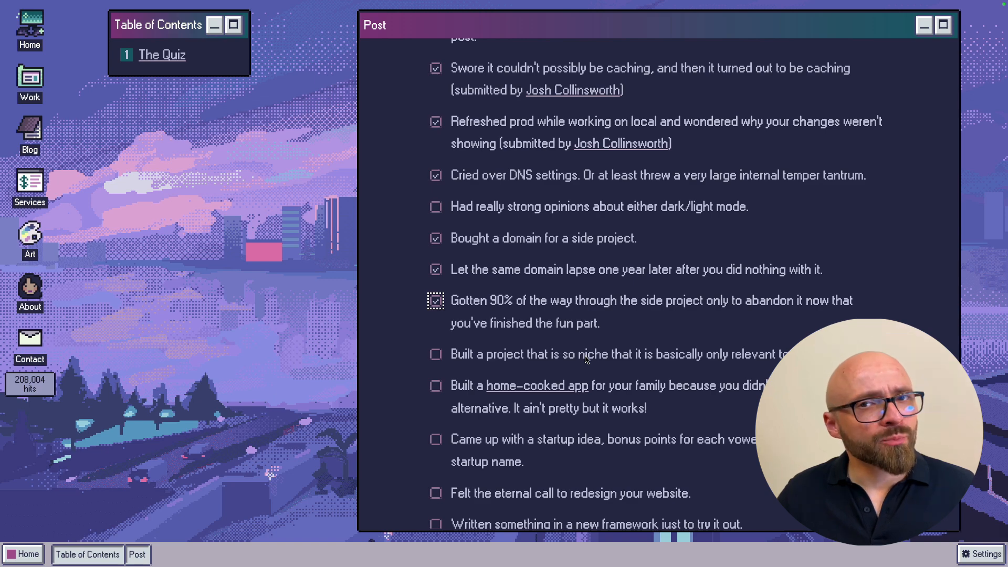
scroll("down", 3)
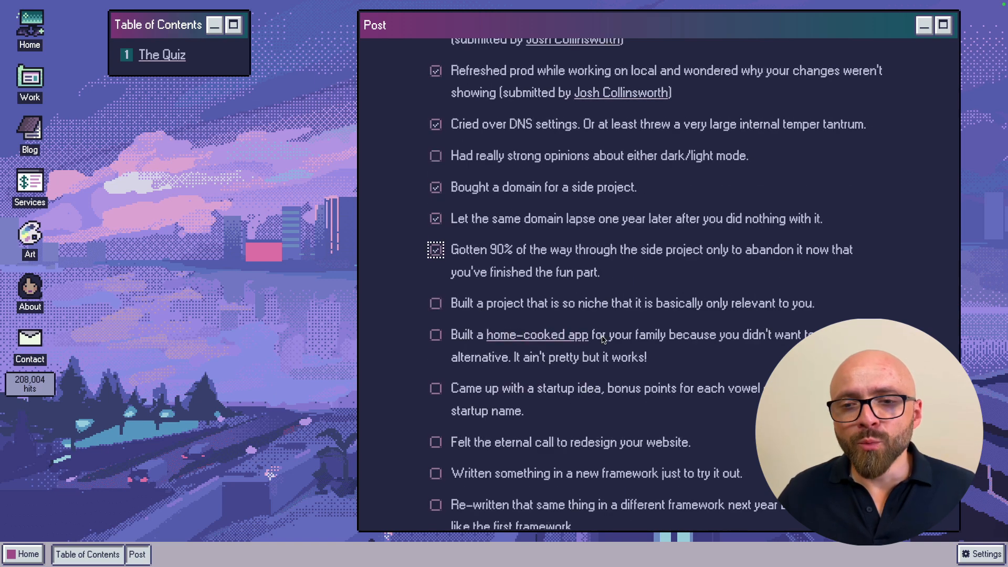
mouse_move(723, 351)
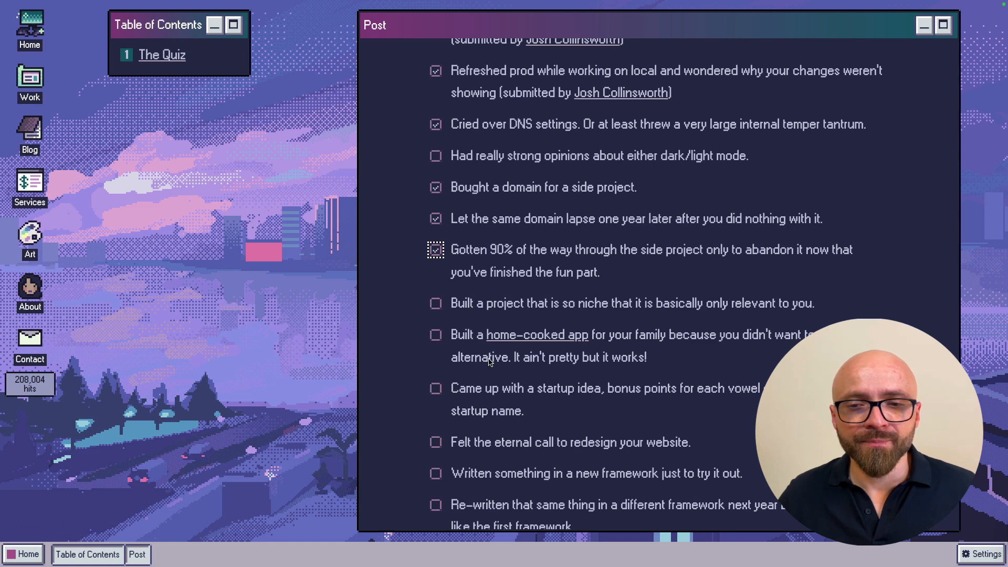
mouse_move(617, 366)
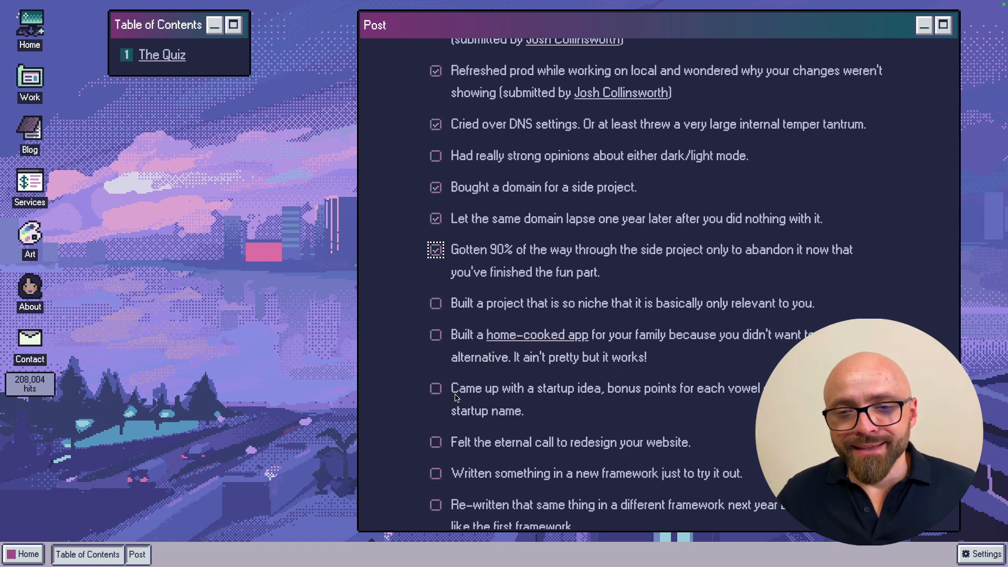
mouse_move(674, 392)
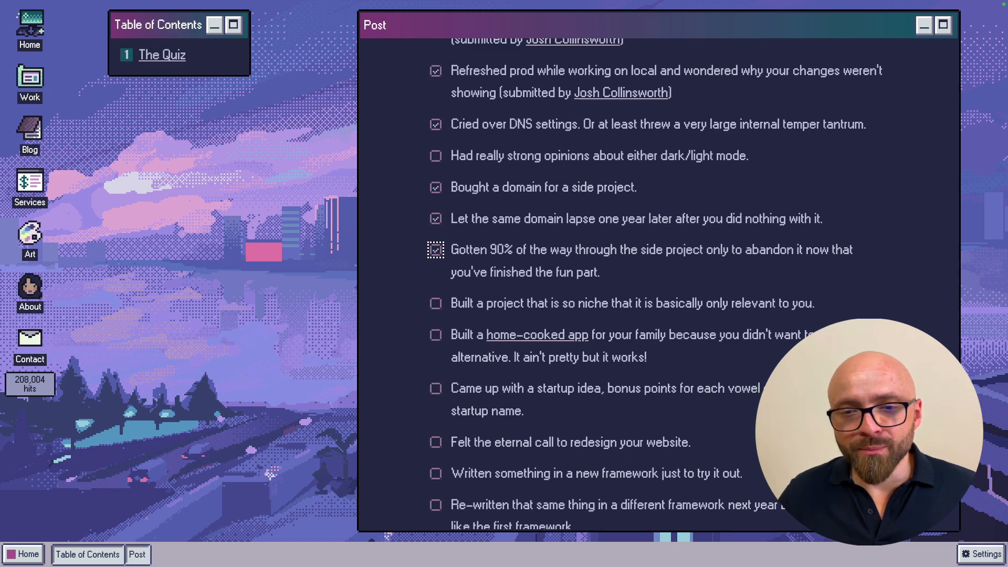
scroll("down", 3)
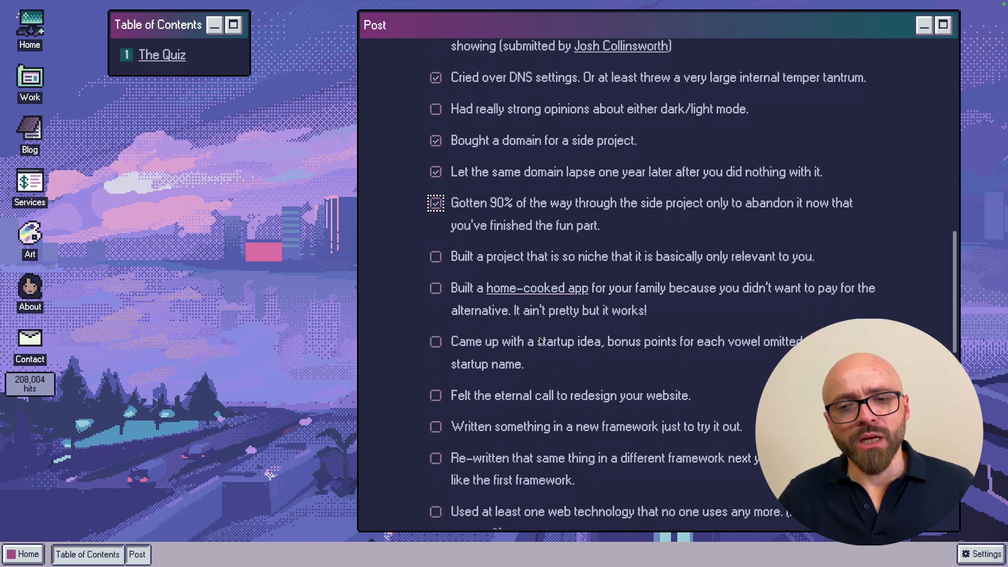
- Scroll the quiz to the redesign, new-framework and obsolete-technology items and tick them
scroll("down", 3)
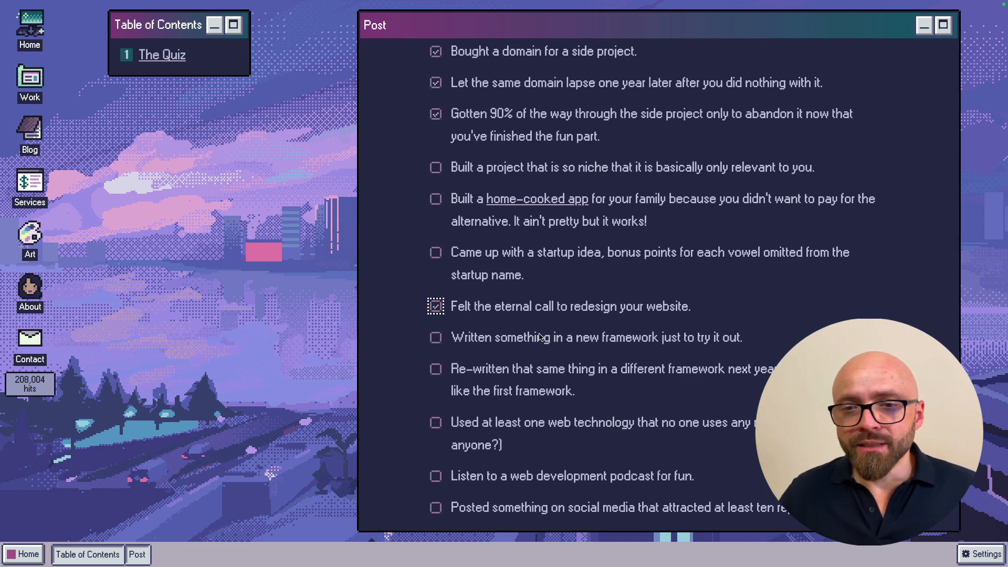
mouse_move(538, 337)
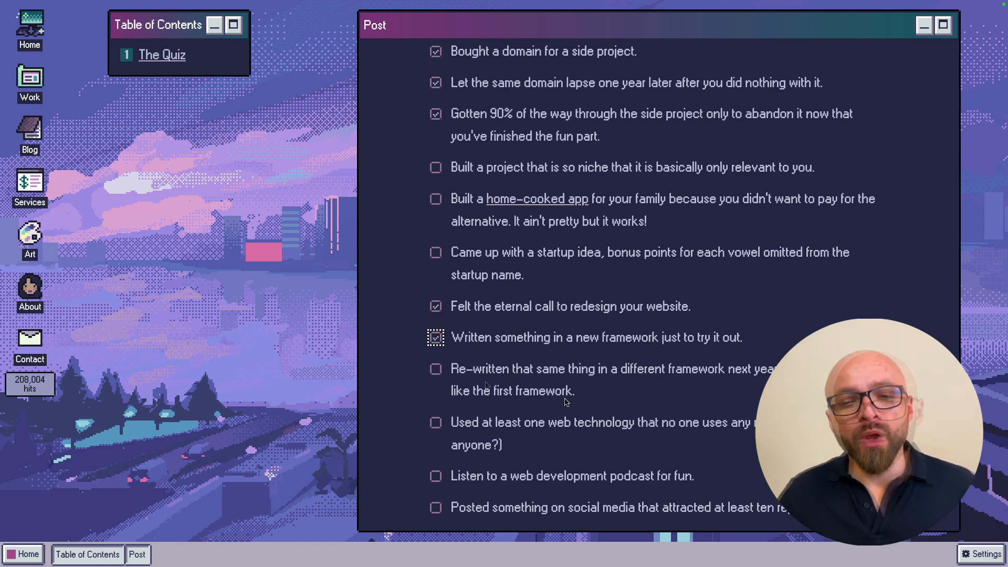
mouse_move(649, 386)
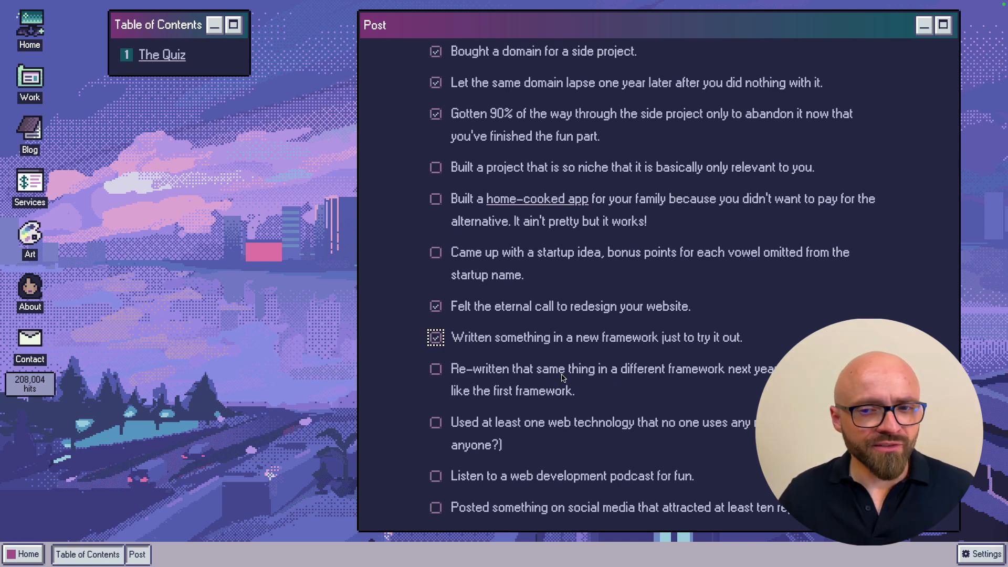
mouse_move(472, 437)
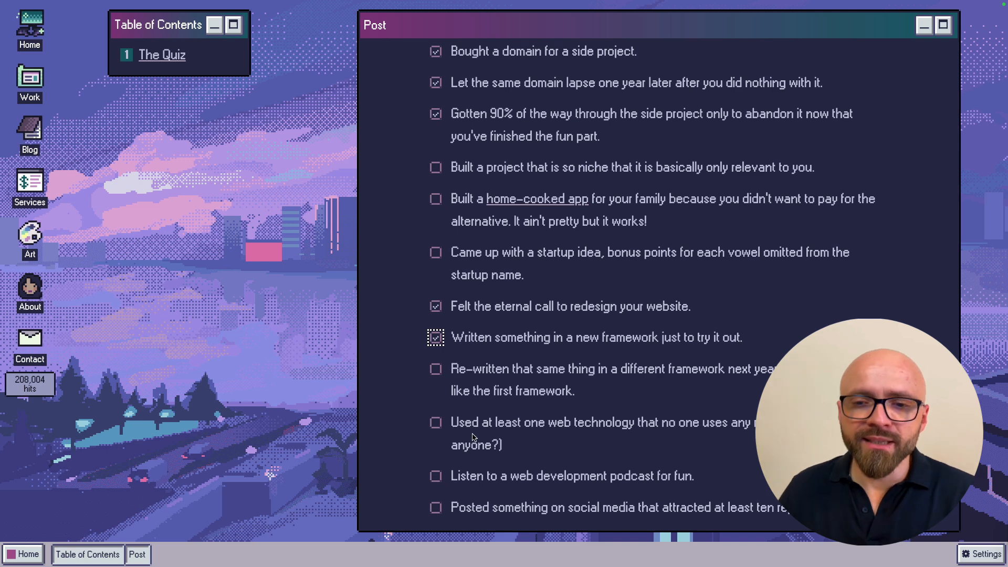
mouse_move(546, 437)
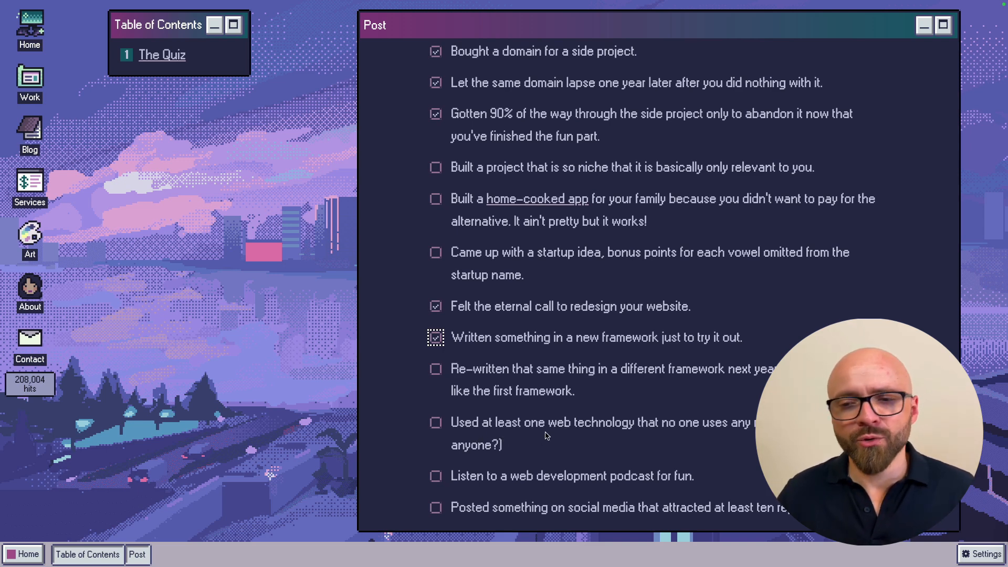
scroll("down", 3)
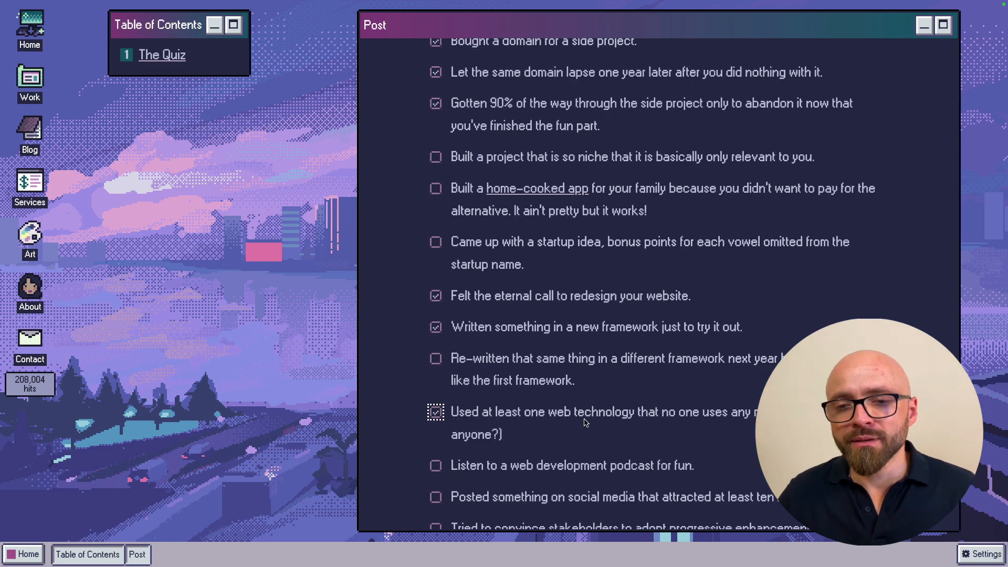
- Tick the quiz item about listening to web development podcasts
scroll("down", 3)
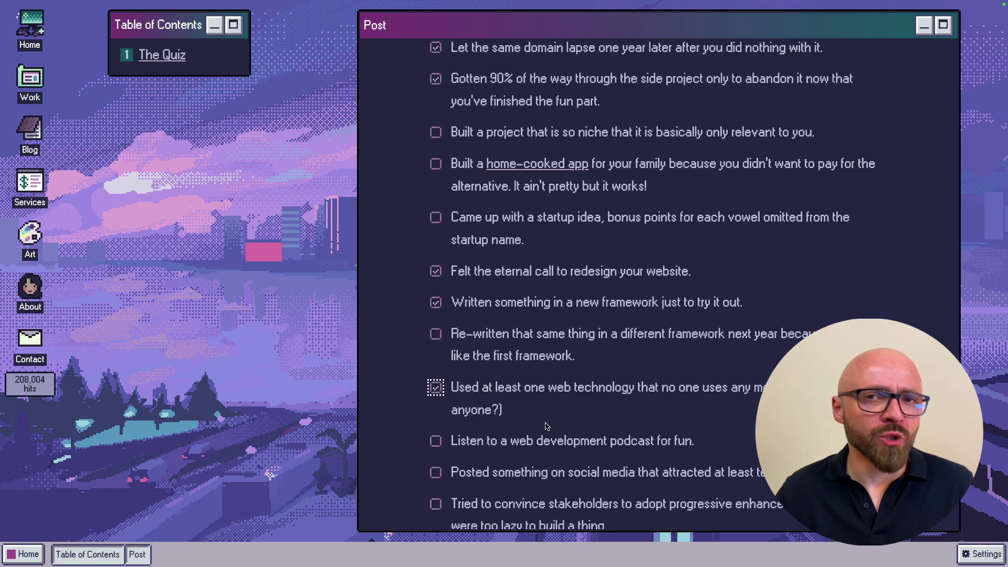
scroll("down", 3)
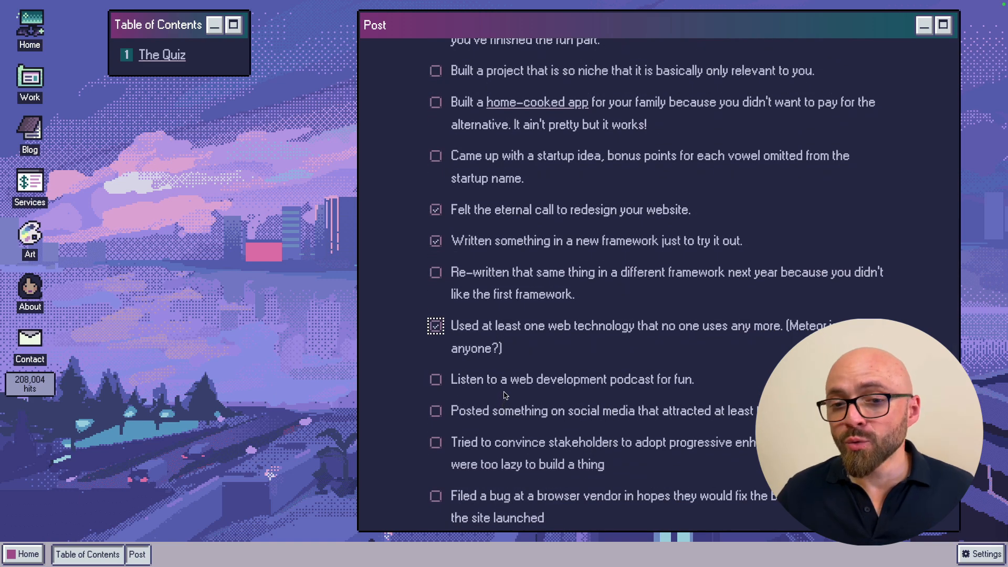
mouse_move(532, 388)
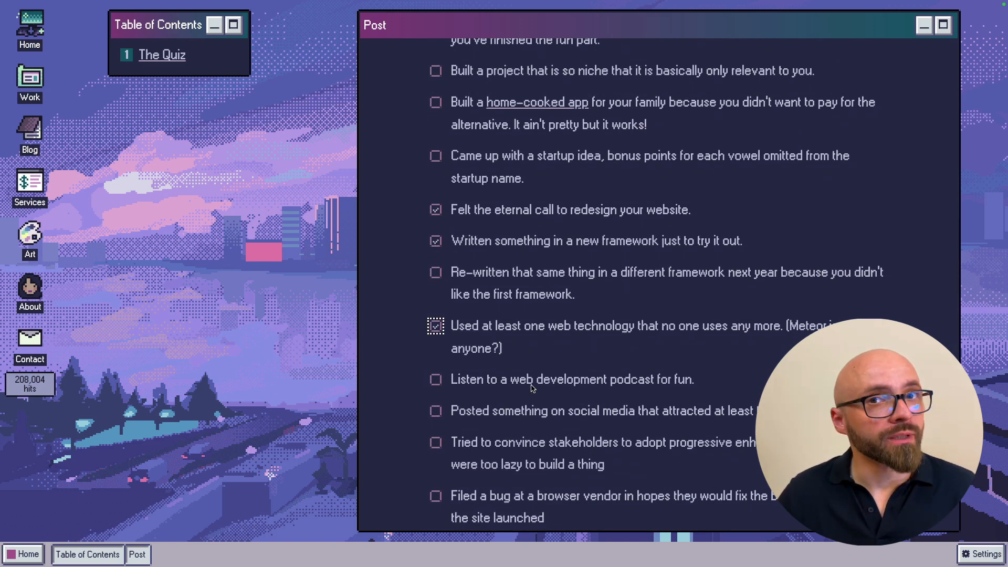
left_click(435, 325)
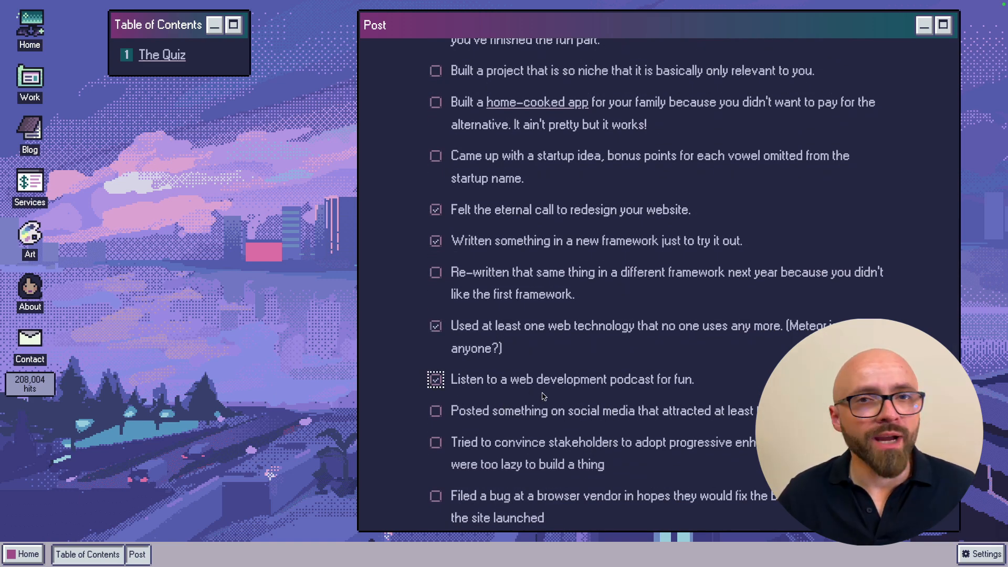
scroll("down", 3)
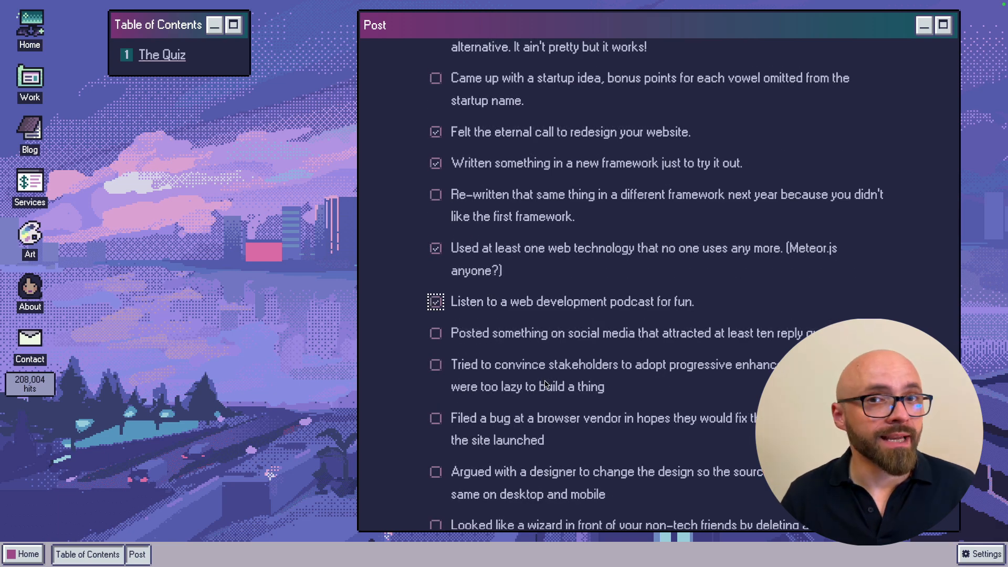
mouse_move(480, 380)
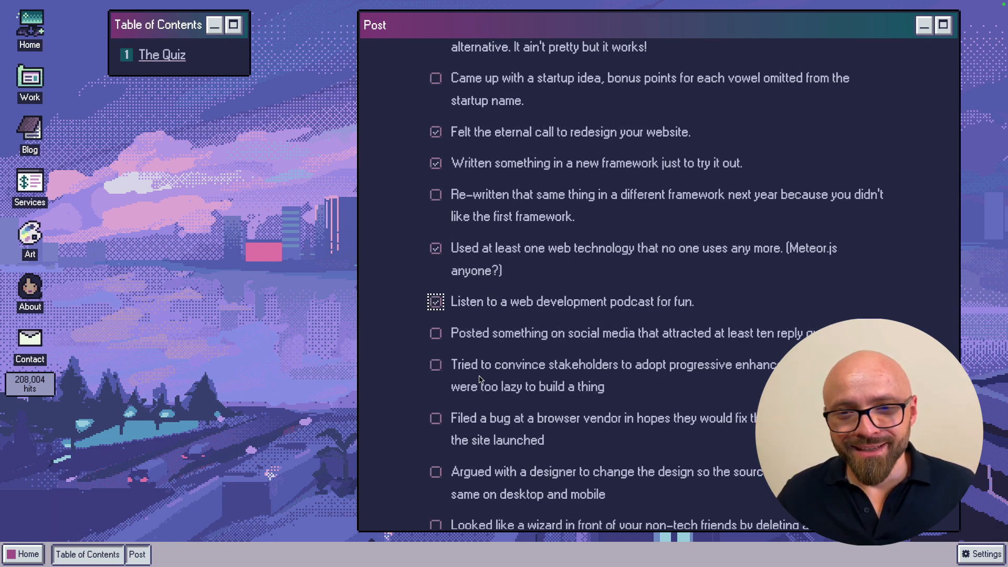
mouse_move(539, 346)
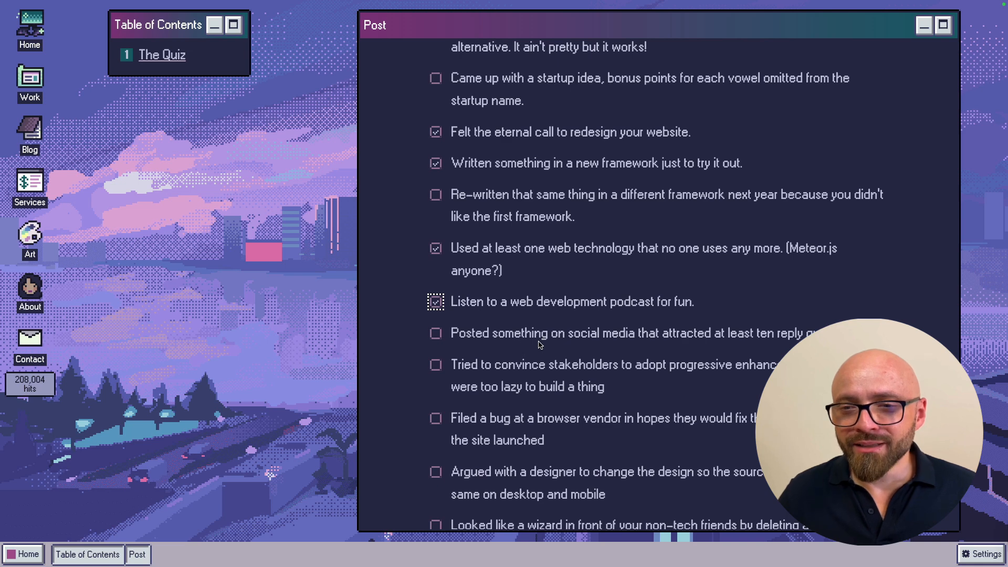
mouse_move(556, 337)
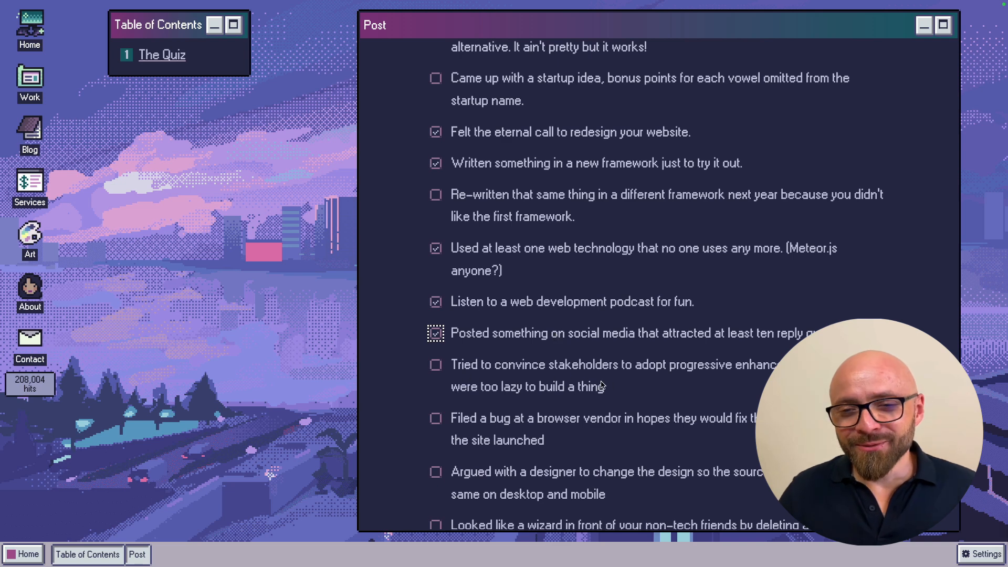
mouse_move(632, 385)
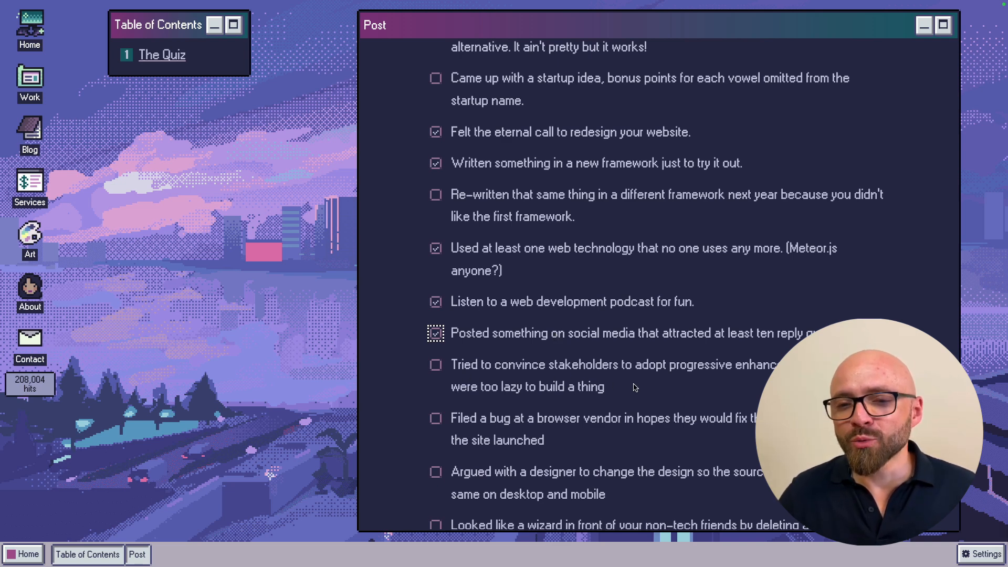
- Continue past the reply-guys and paywall items and tick hacking client-side validation, bringing the score to 20
scroll("down", 3)
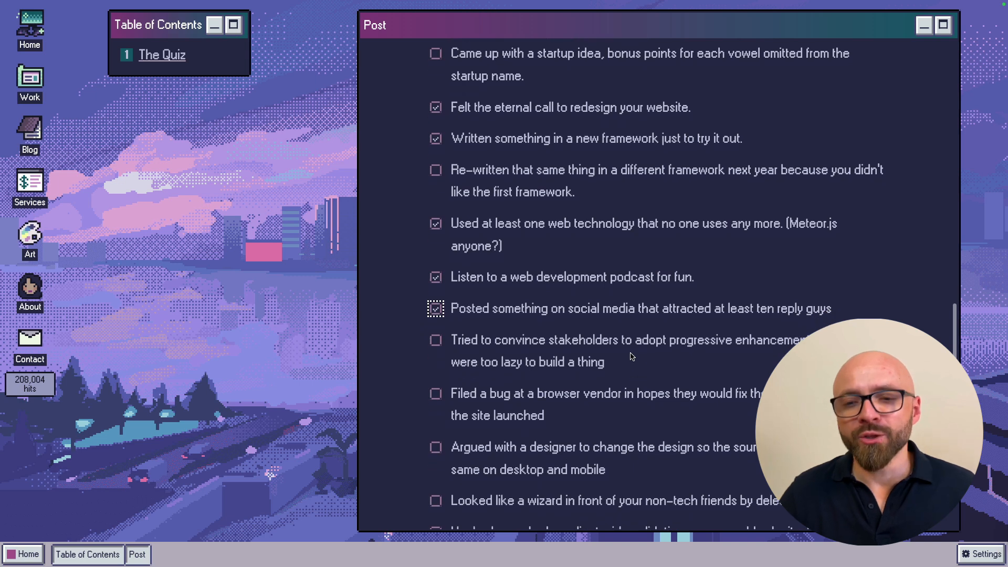
mouse_move(605, 356)
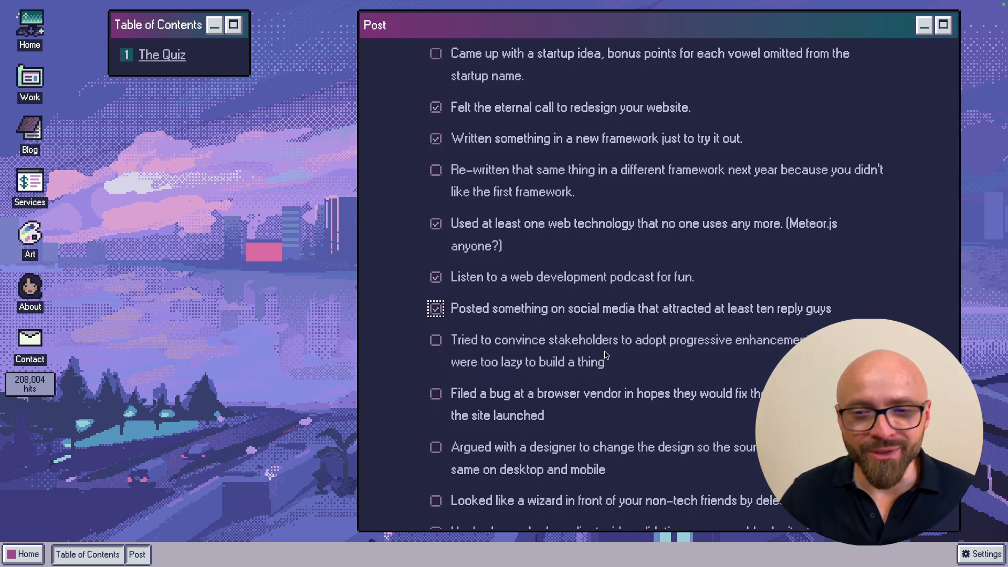
scroll("down", 3)
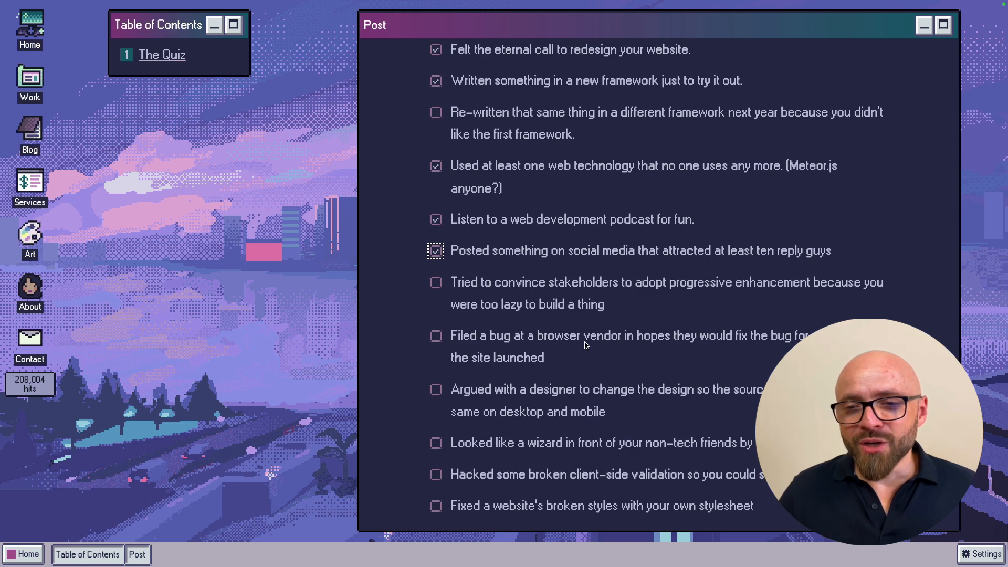
mouse_move(649, 339)
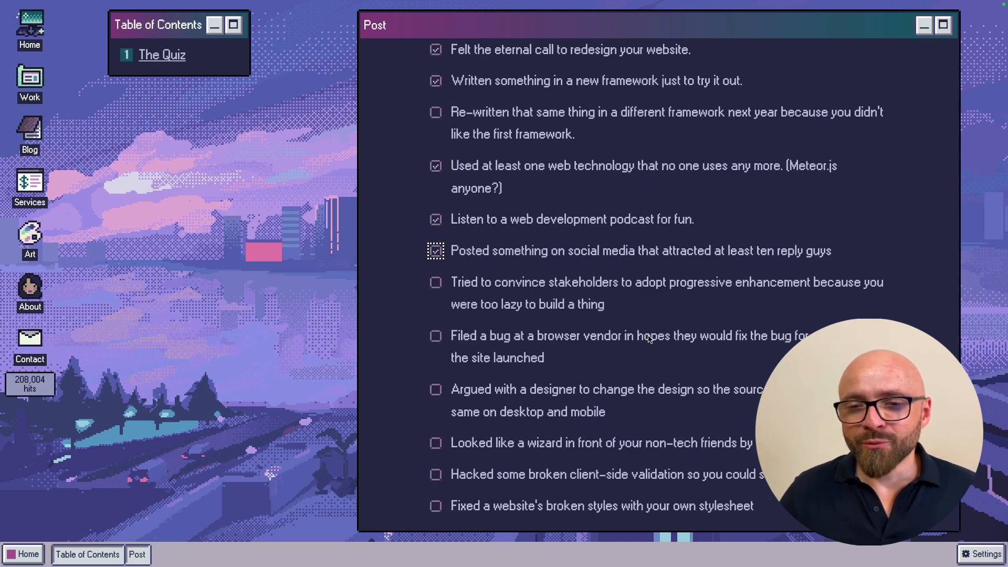
scroll("down", 3)
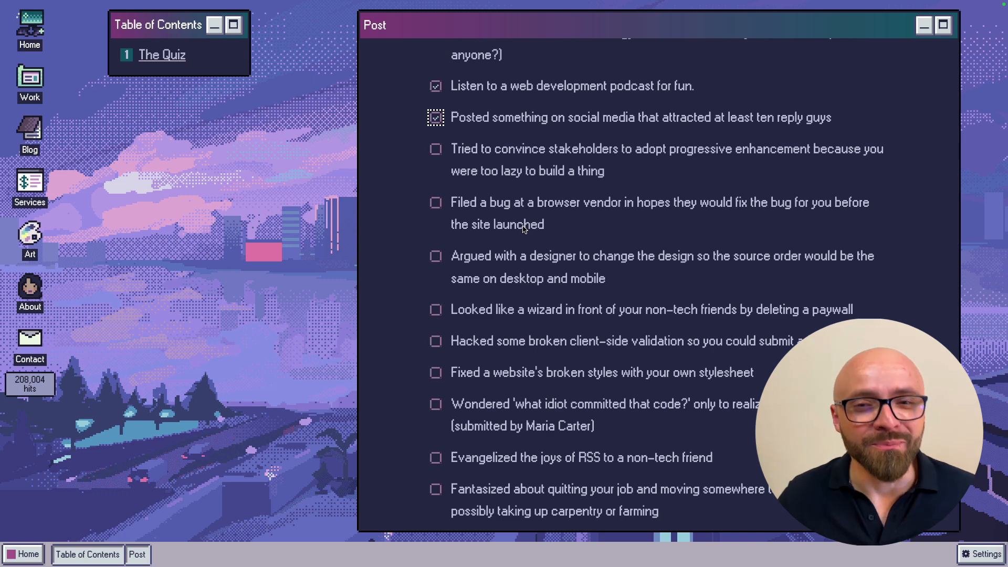
mouse_move(634, 271)
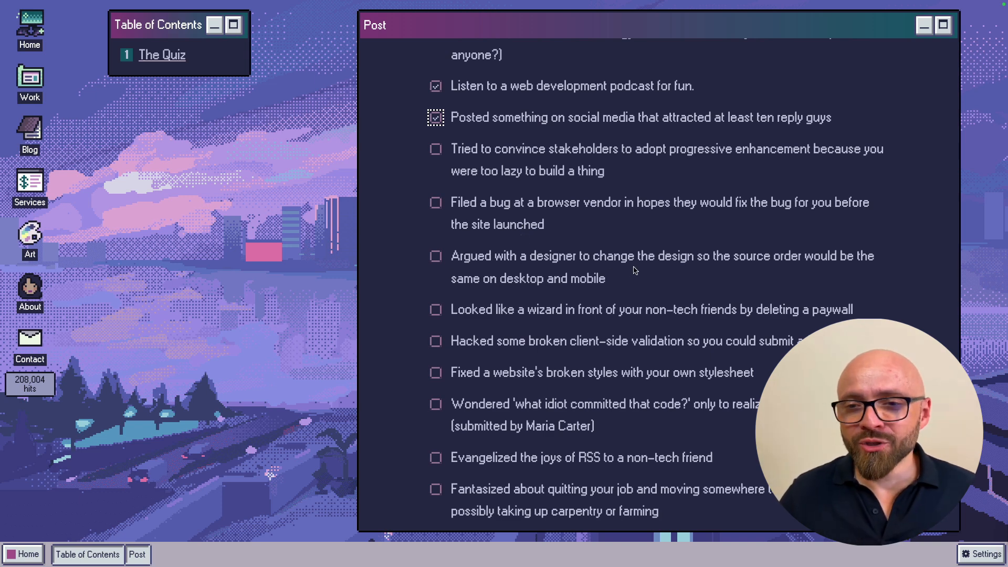
mouse_move(738, 259)
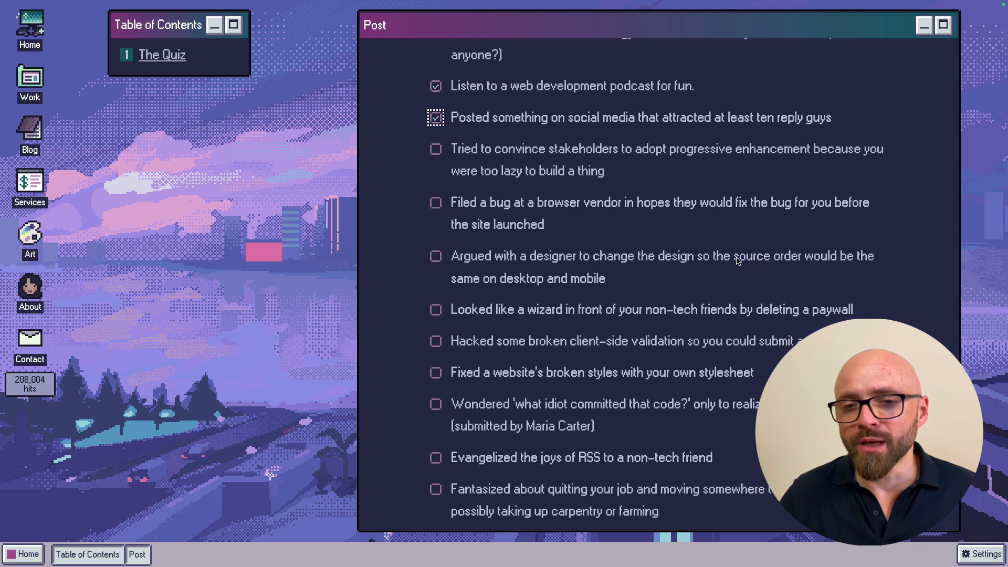
scroll("down", 3)
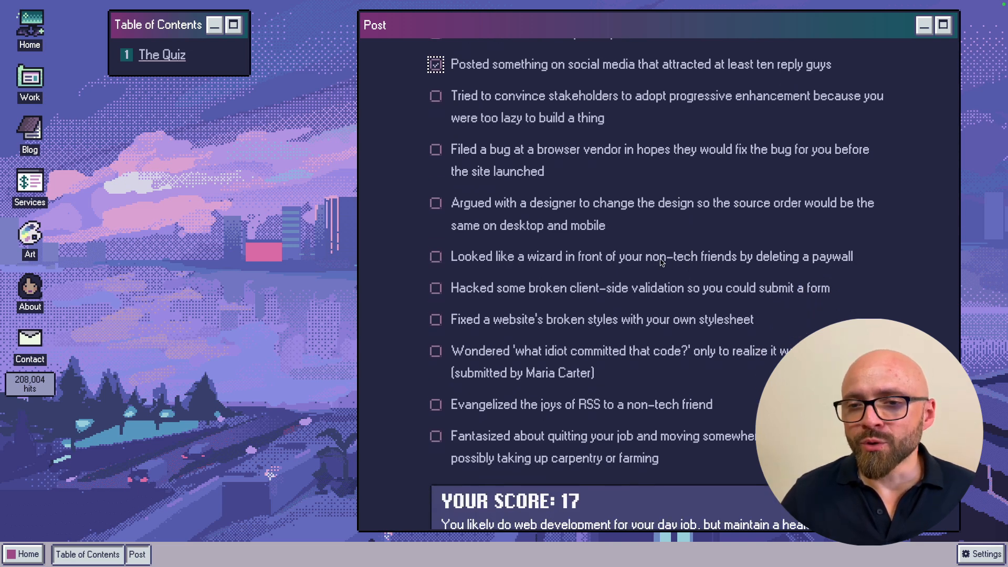
mouse_move(675, 257)
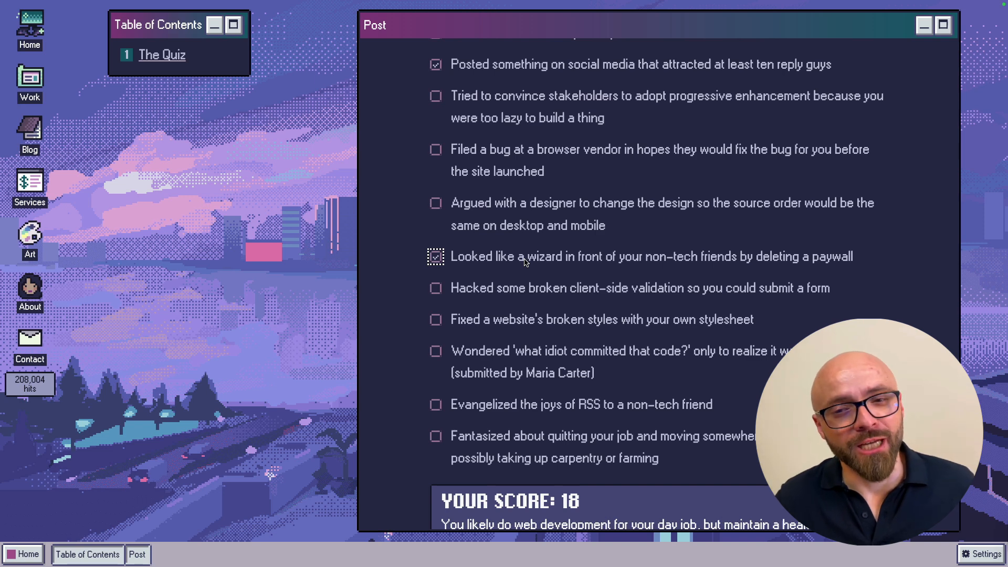
mouse_move(672, 290)
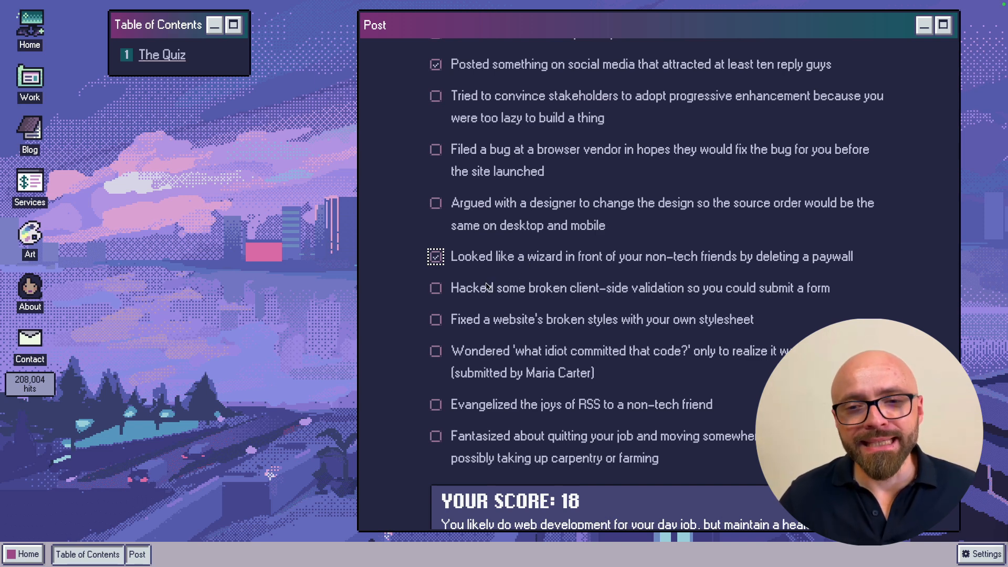
left_click(435, 257)
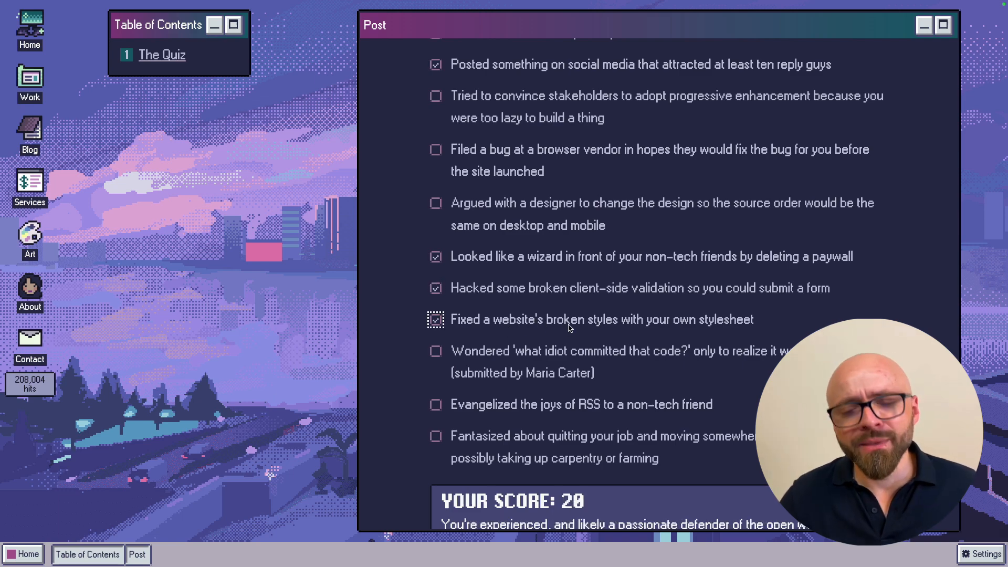
- Tick the broken-styles stylesheet fix item and reveal the Your Score box reading 20
scroll("up", 3)
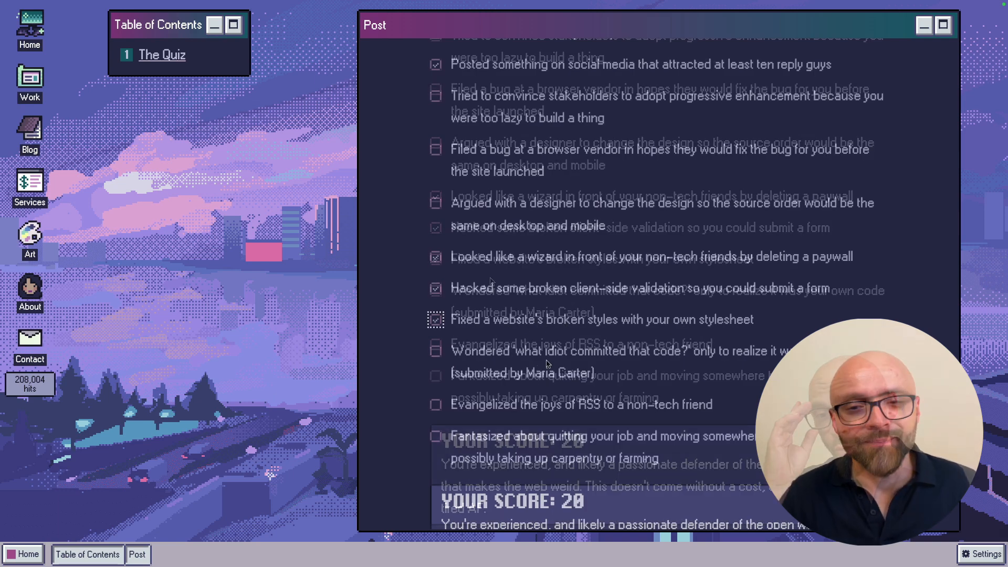
scroll("down", 3)
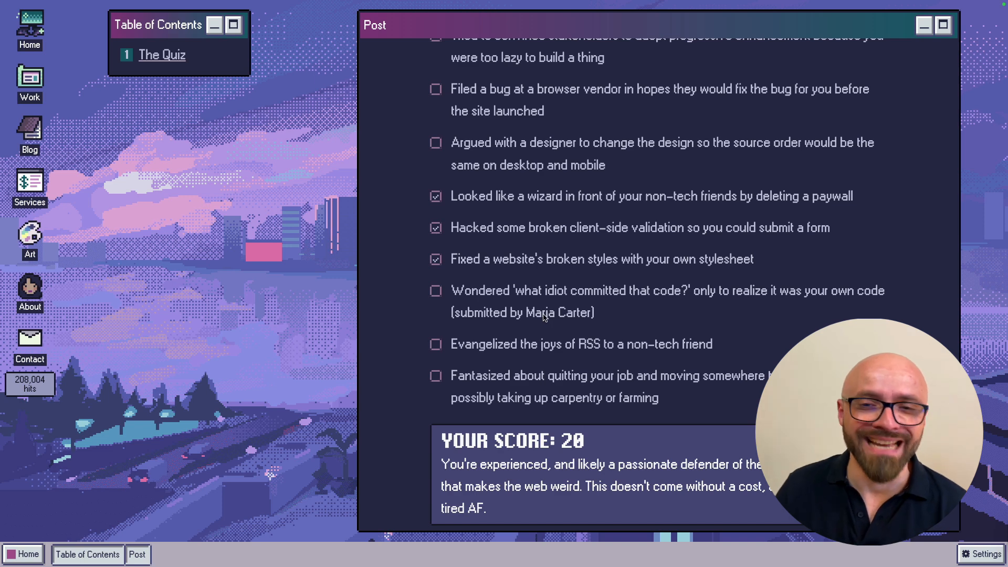
mouse_move(479, 363)
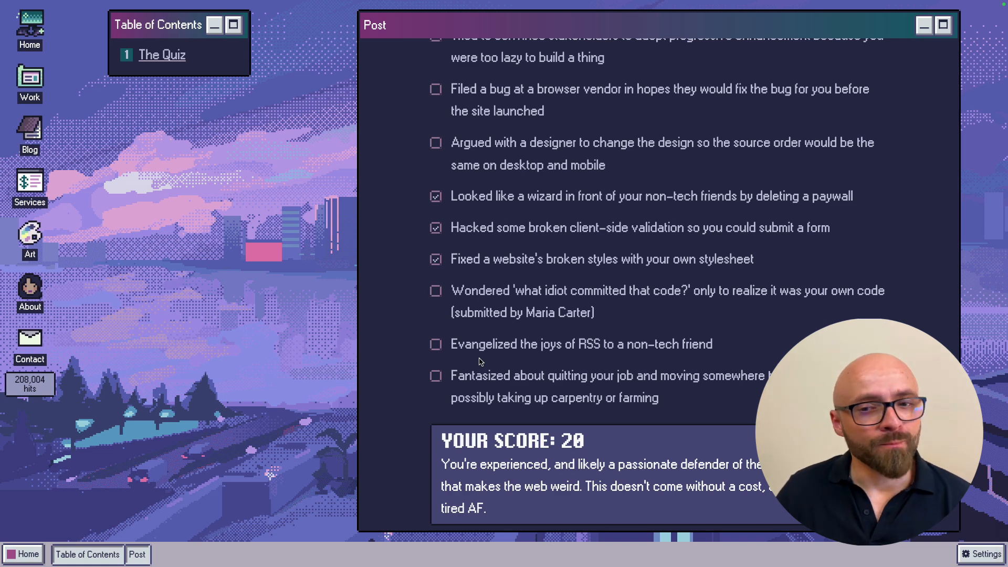
mouse_move(648, 389)
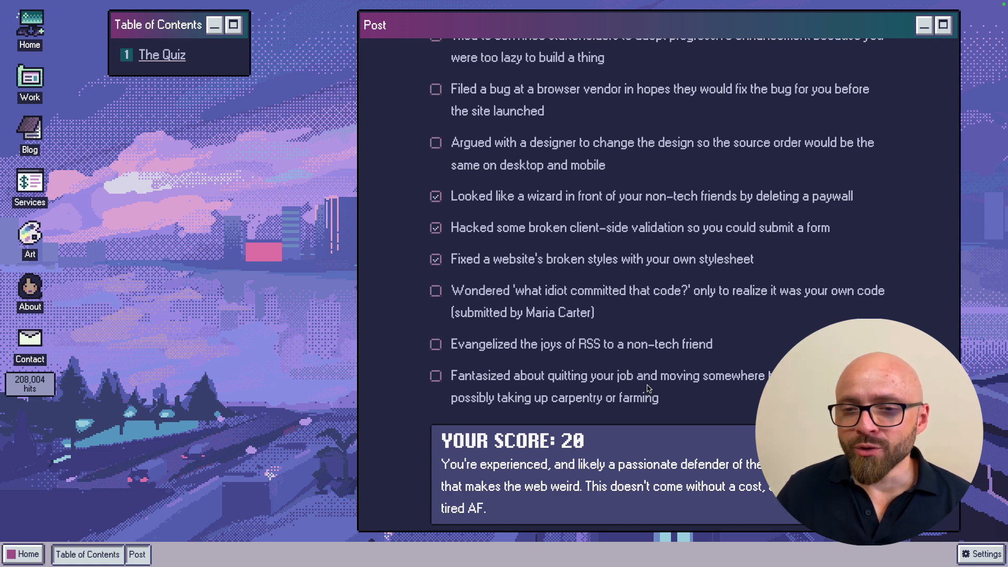
mouse_move(750, 393)
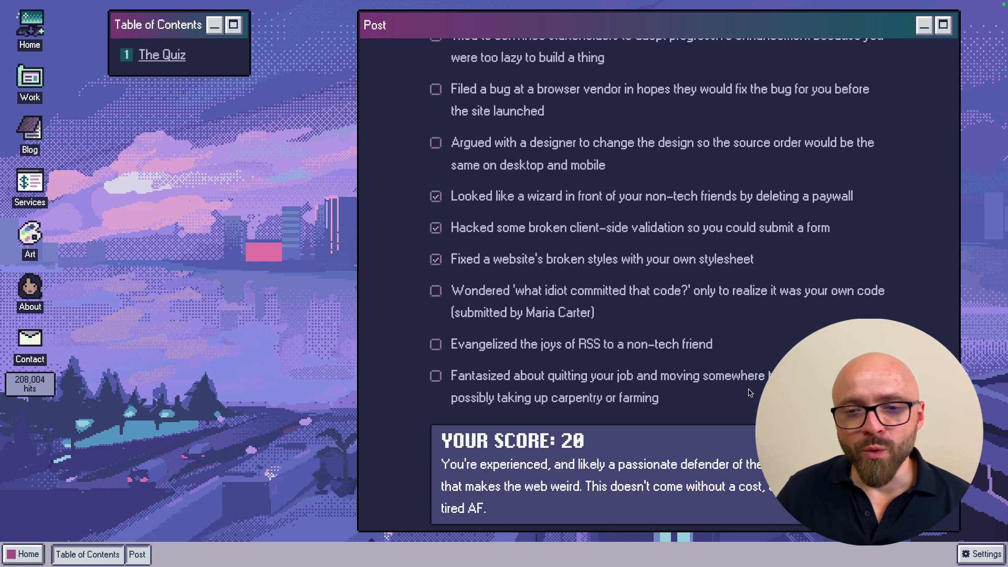
mouse_move(676, 406)
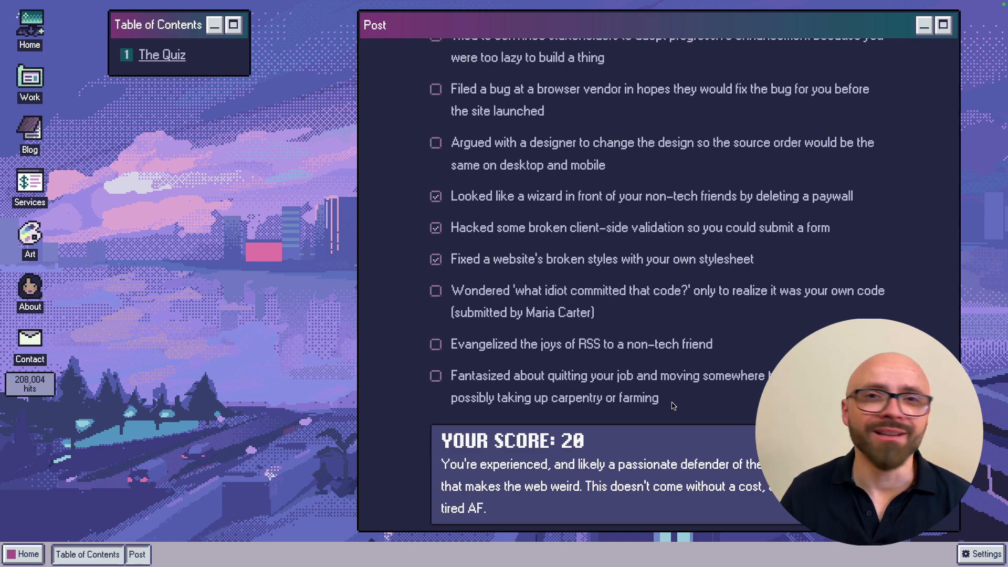
scroll("down", 3)
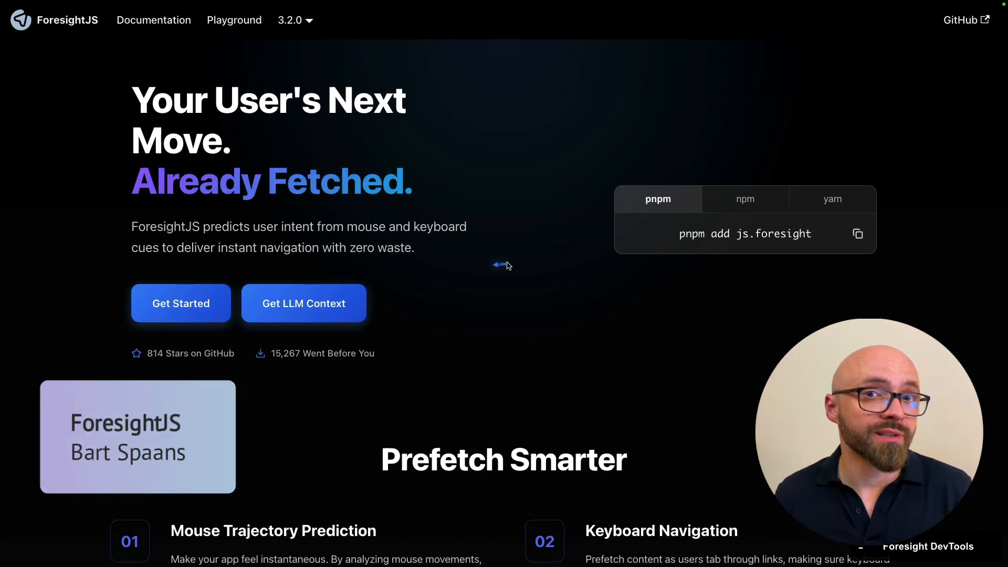
mouse_move(479, 164)
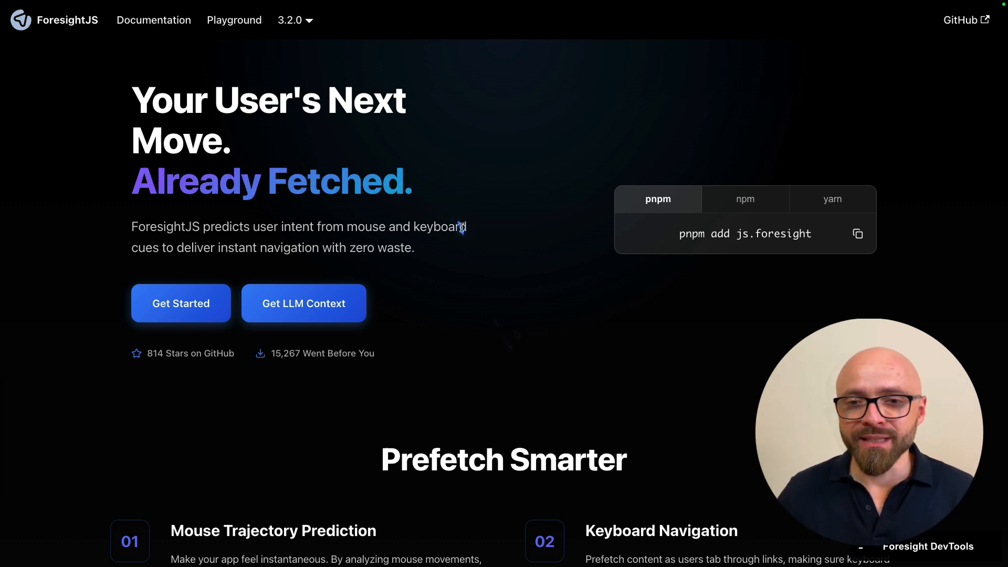
mouse_move(697, 308)
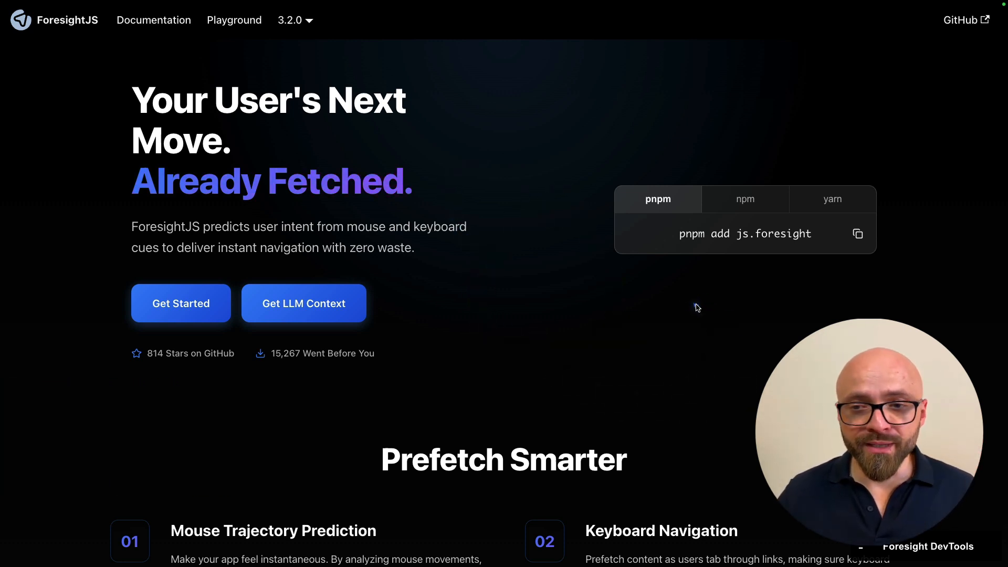
mouse_move(659, 268)
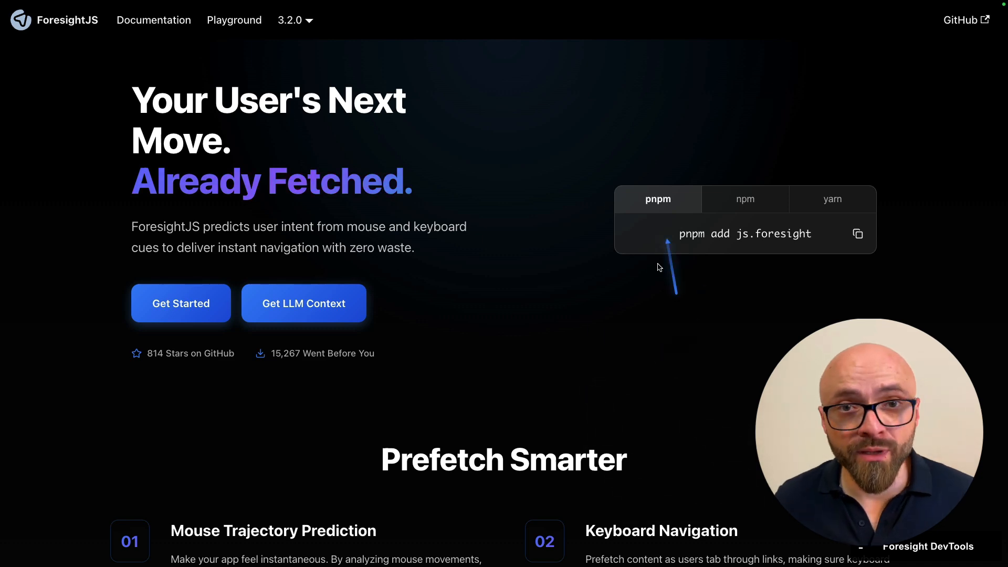
mouse_move(600, 357)
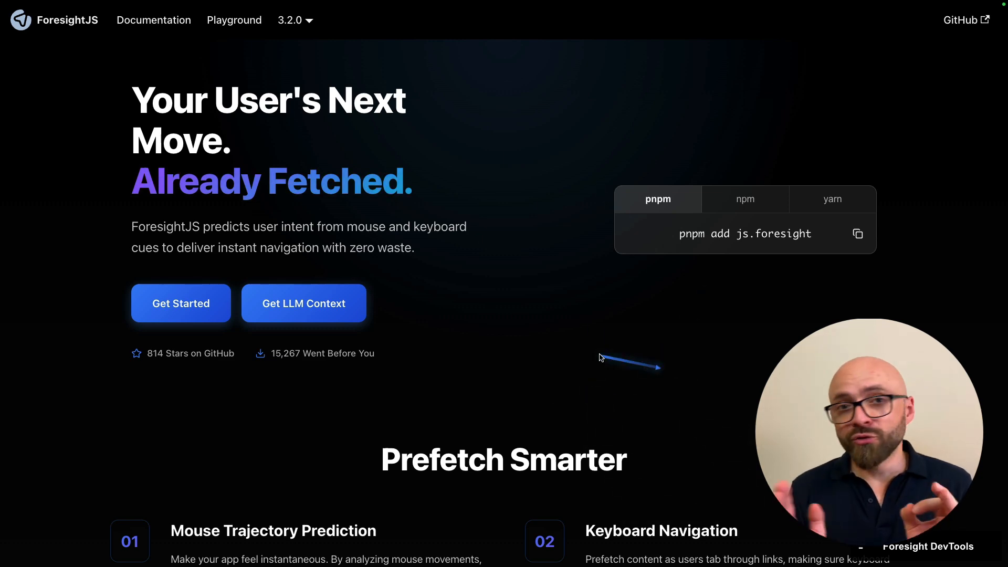
mouse_move(569, 330)
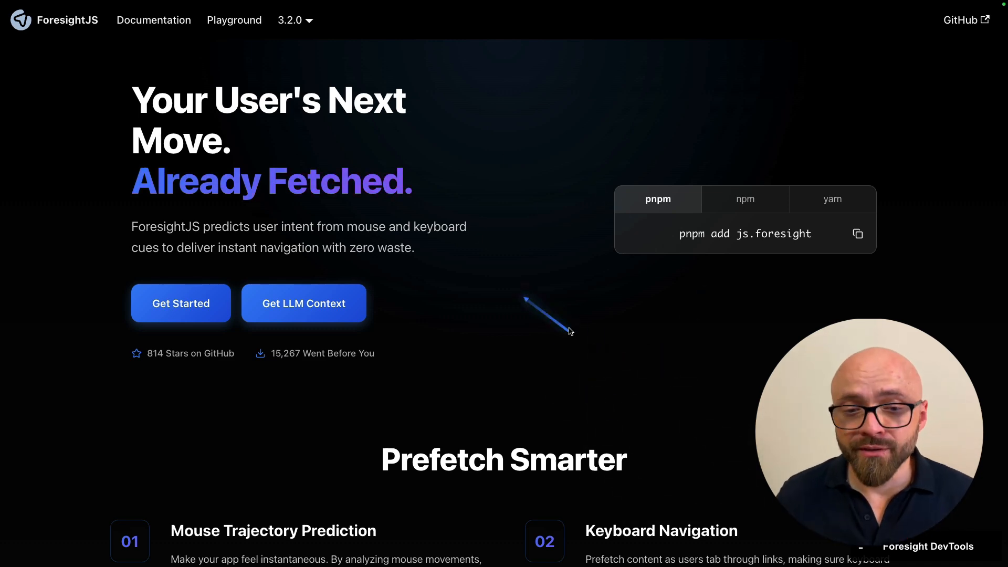
- Scroll to the ForesightJS Playground grid and hover it so elements turn Fetched with millisecond load times
scroll("down", 3)
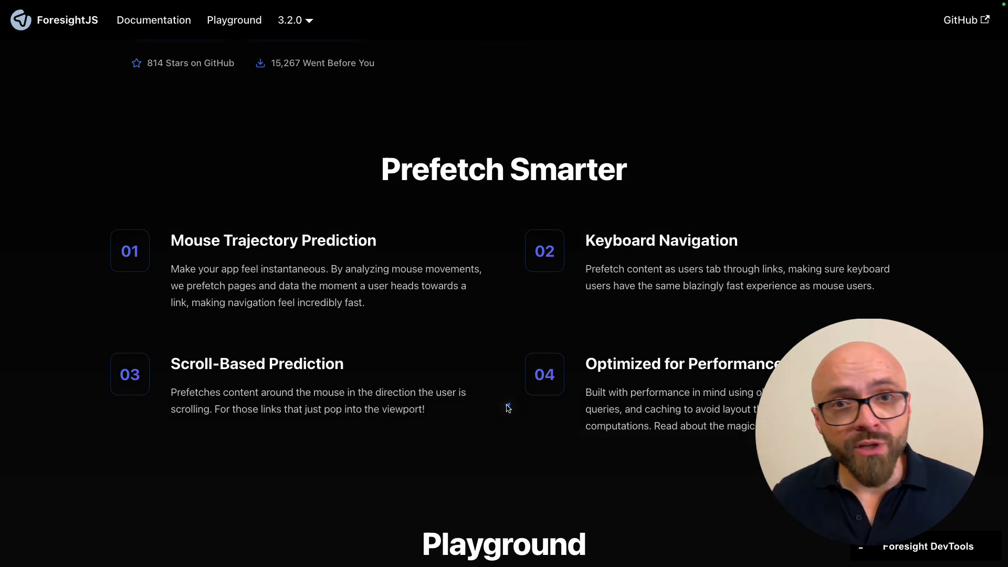
scroll("down", 3)
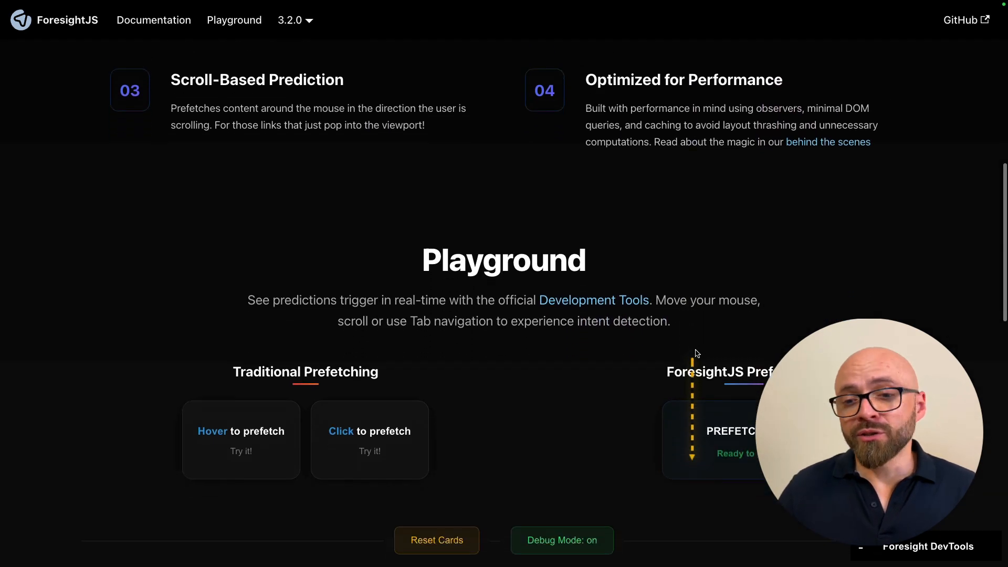
scroll("down", 3)
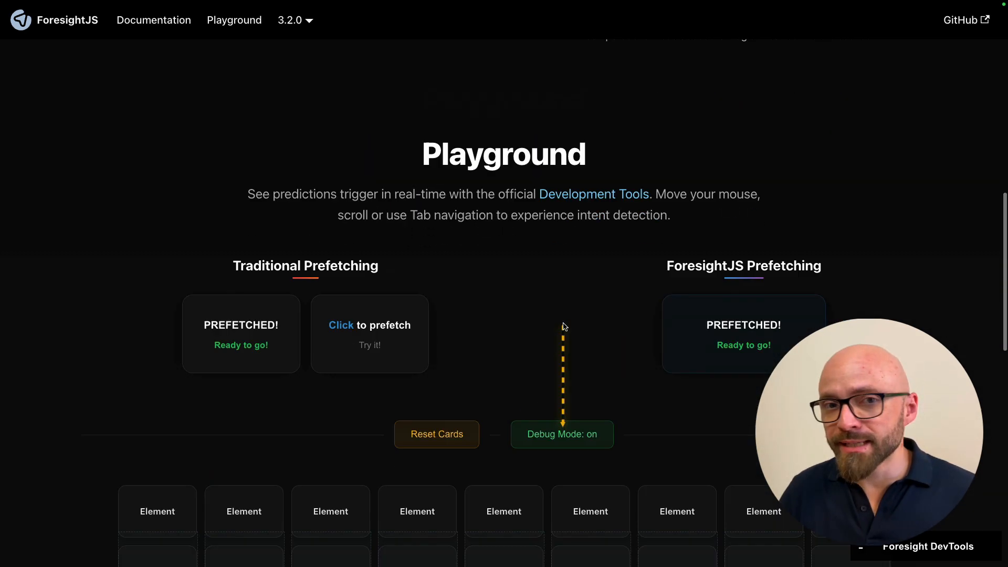
scroll("down", 3)
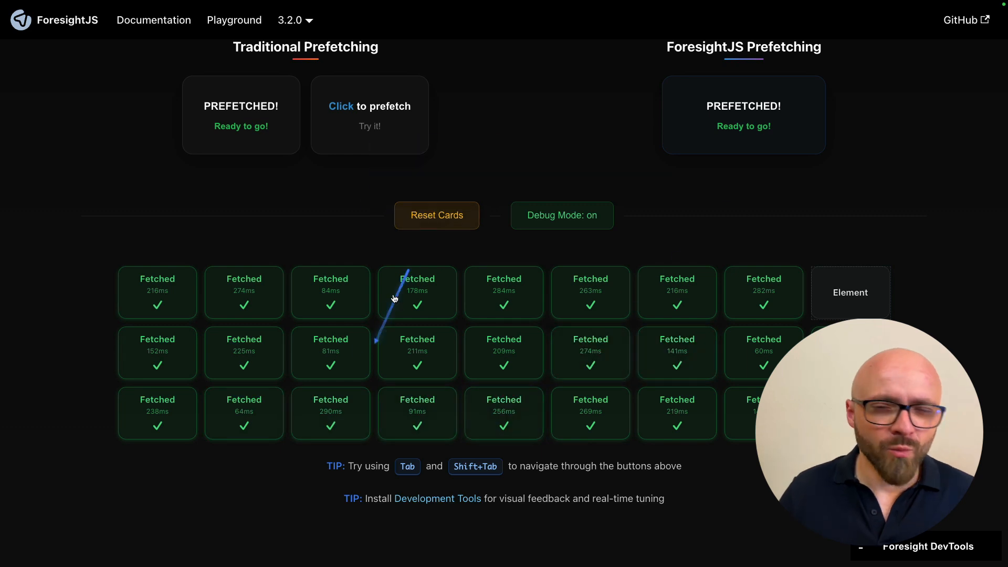
scroll("down", 3)
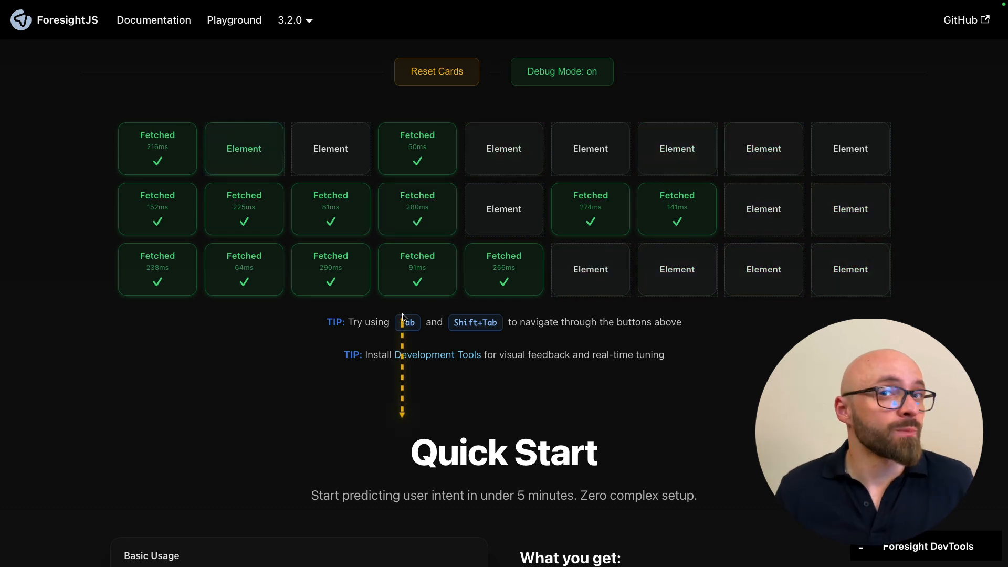
scroll("down", 3)
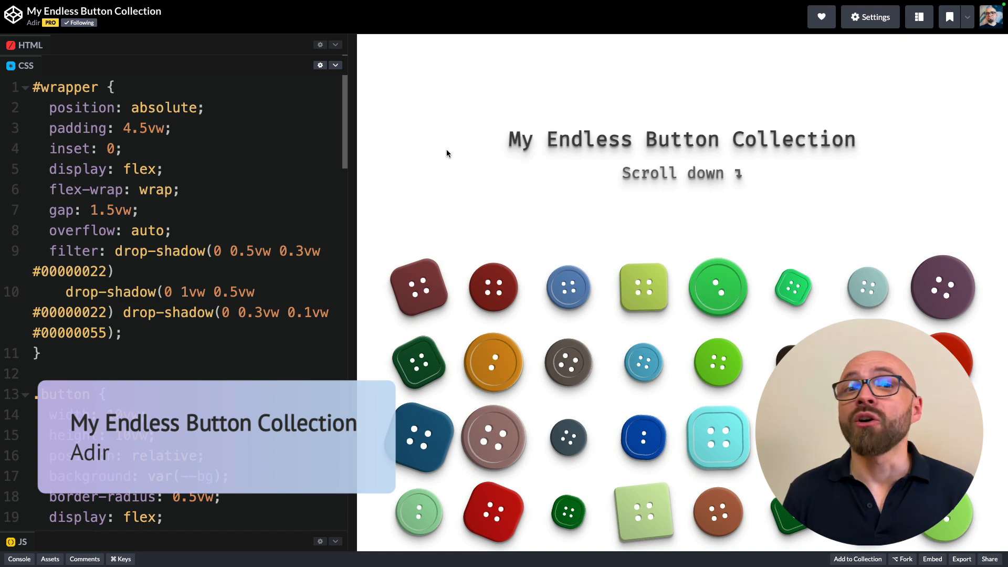
- Scroll the pen's preview to load more randomly coloured buttons, reaching the nth-of-type box-shadow CSS
scroll("down", 3)
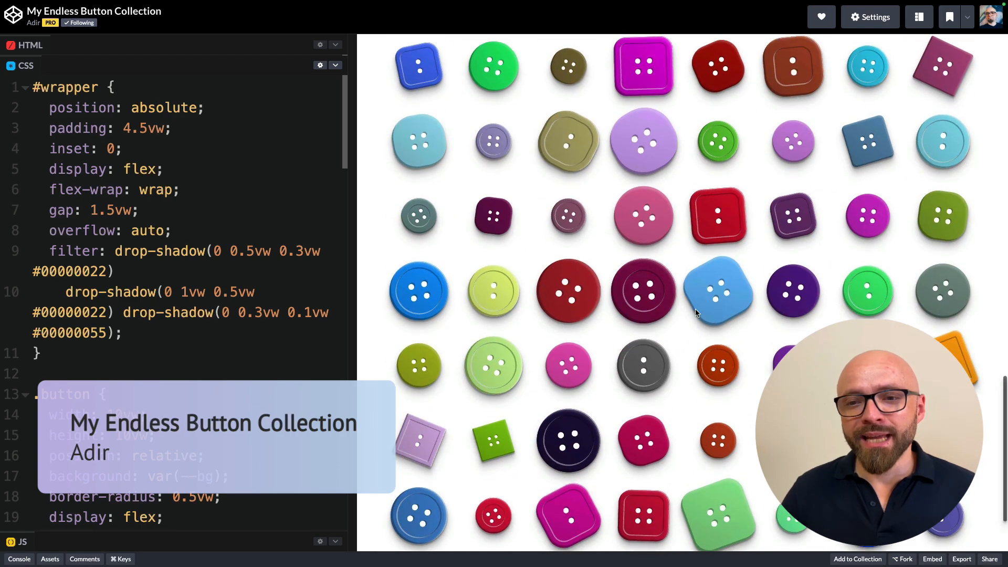
scroll("down", 3)
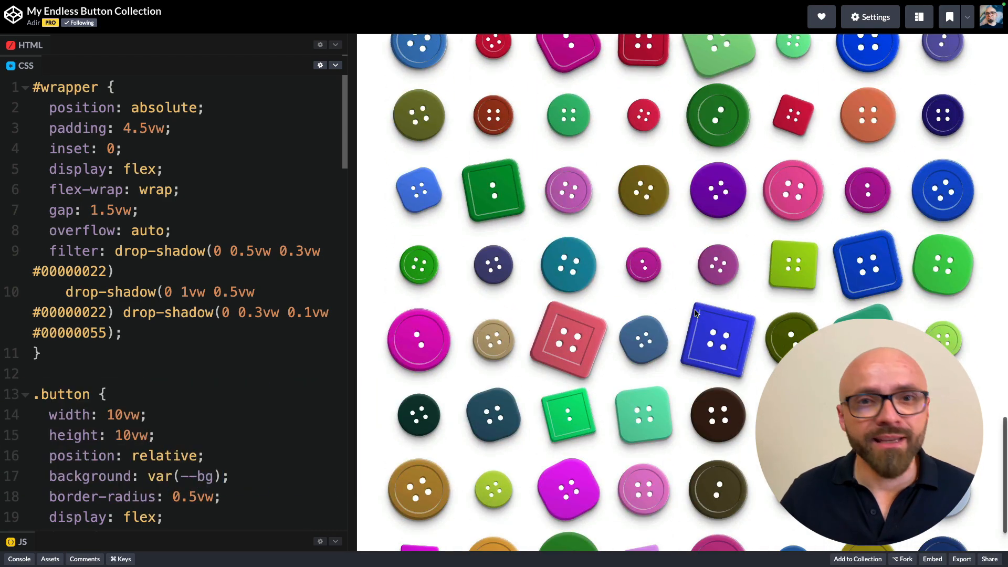
scroll("down", 3)
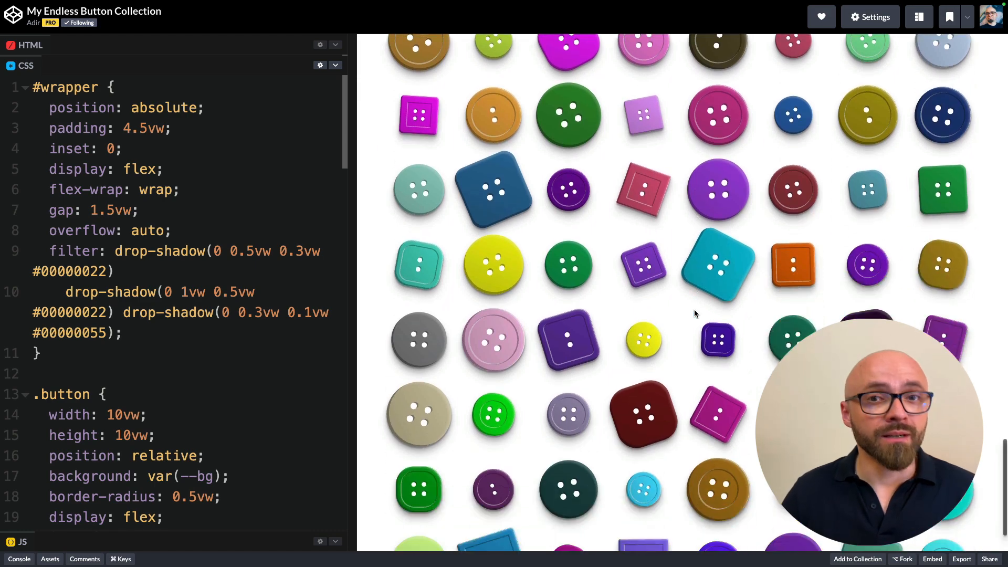
scroll("down", 3)
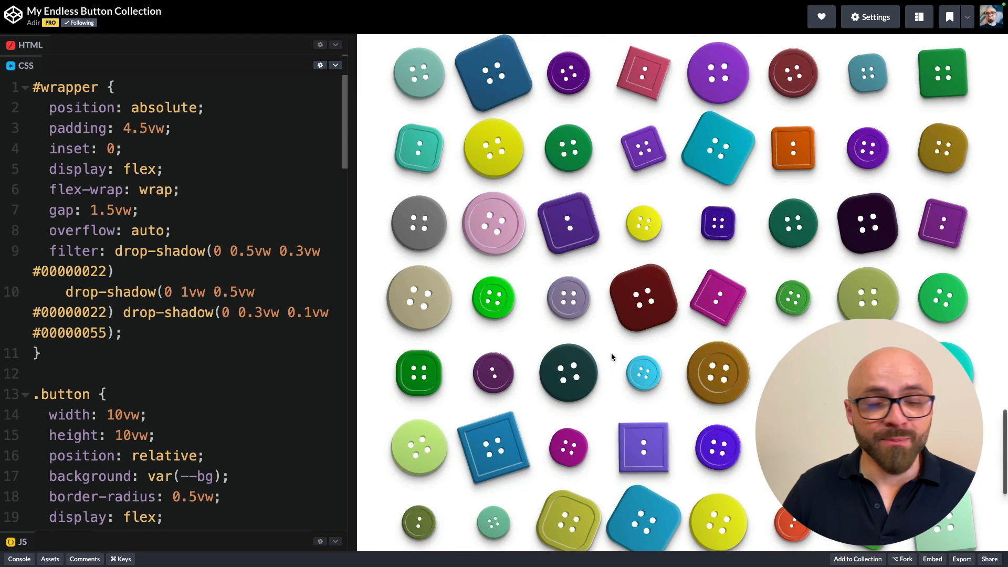
scroll("up", 3)
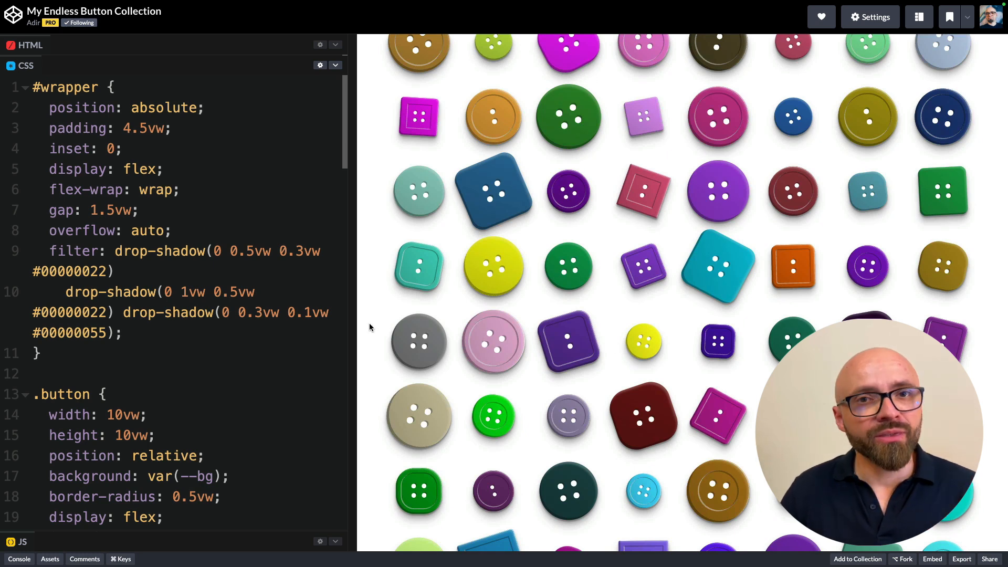
mouse_move(286, 340)
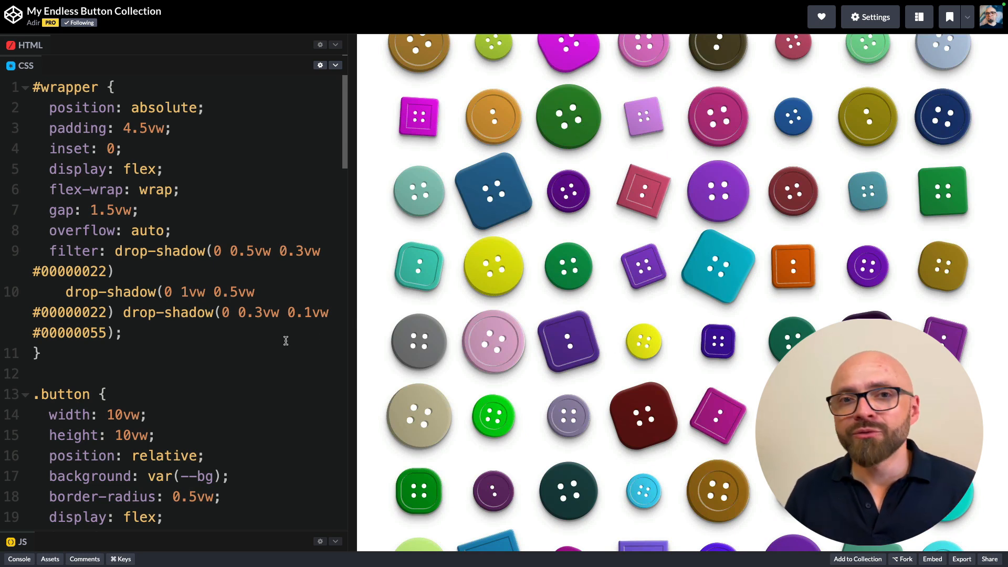
scroll("down", 3)
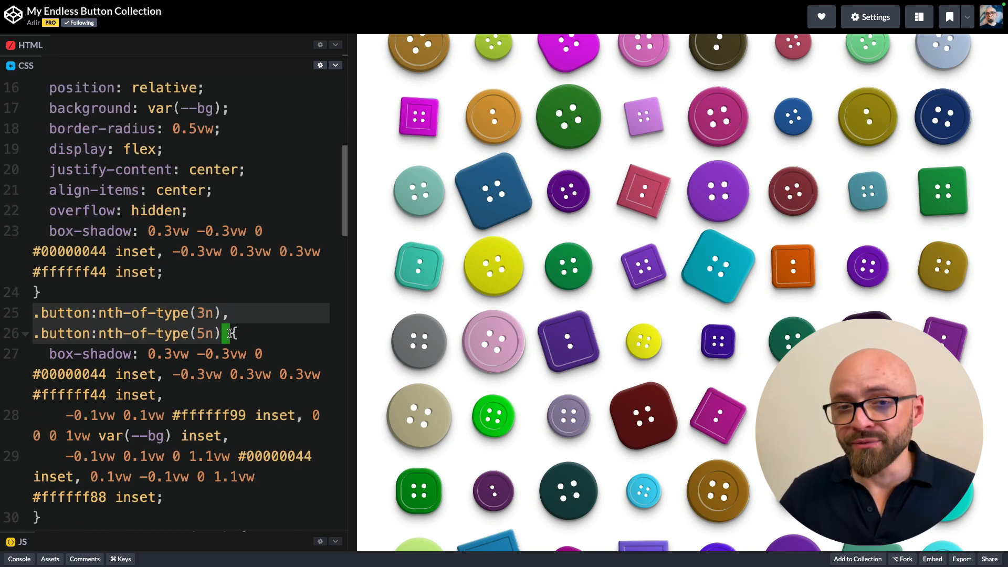
- Scroll the CSS past the nth-of-type(11n) layered box-shadow rules toward the newButton JavaScript
scroll("down", 3)
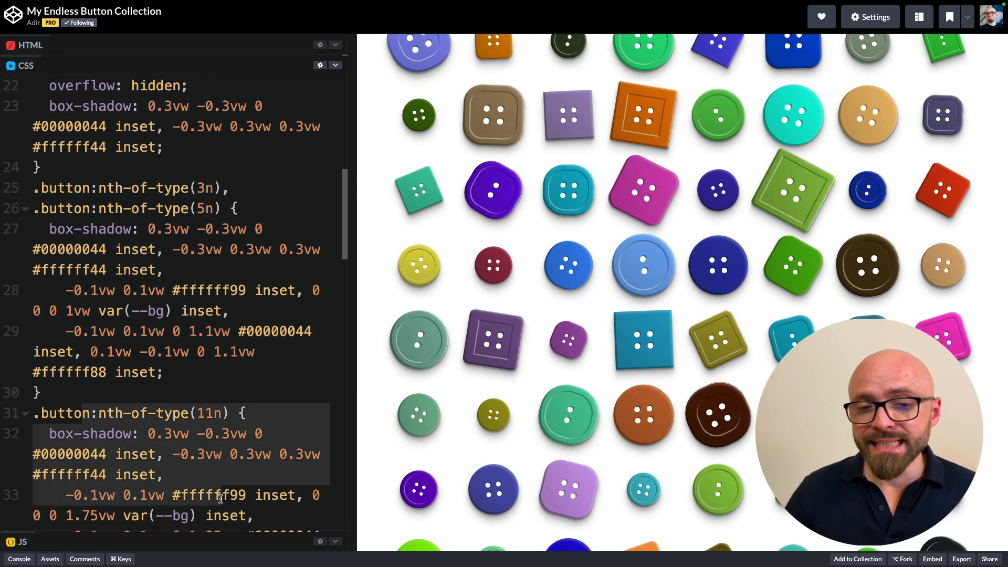
scroll("down", 3)
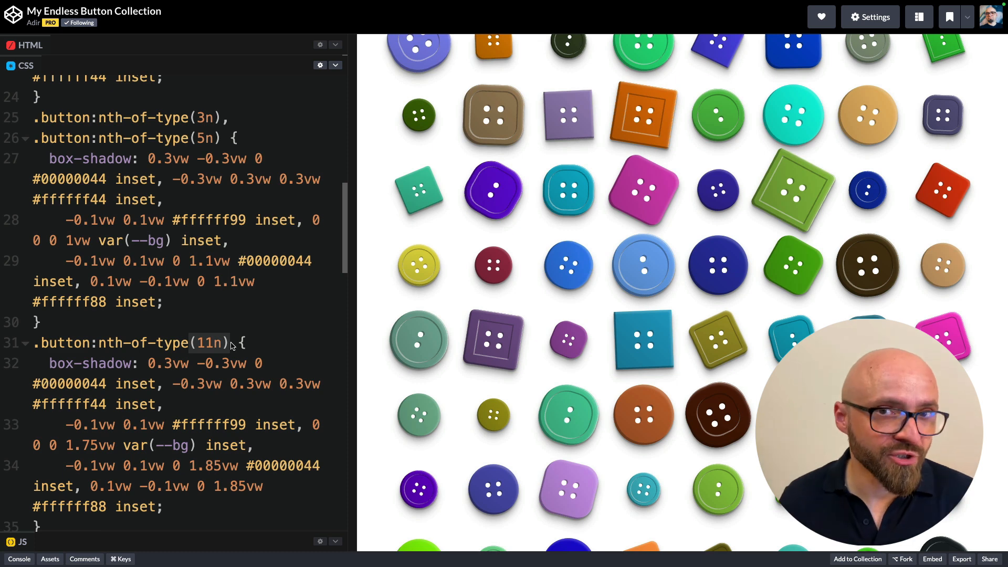
mouse_move(442, 295)
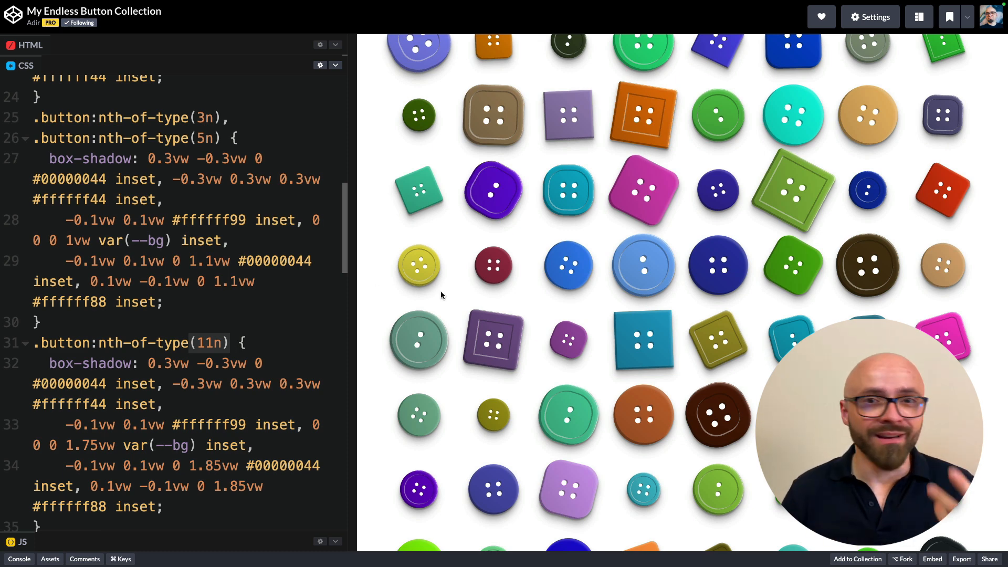
mouse_move(250, 301)
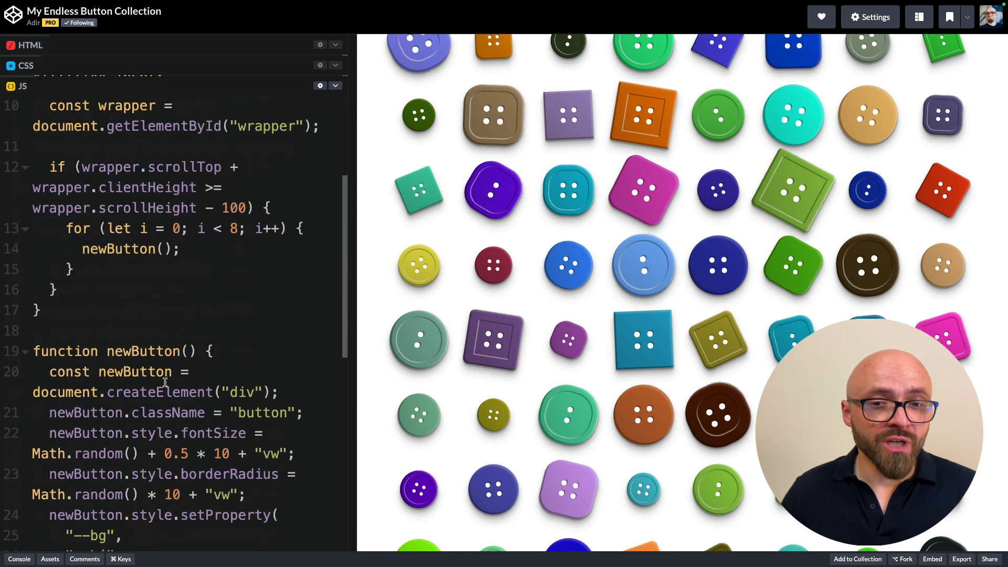
- Return to the CSS panel and scroll to the button ::after and ::before linear-gradient rules
scroll("down", 3)
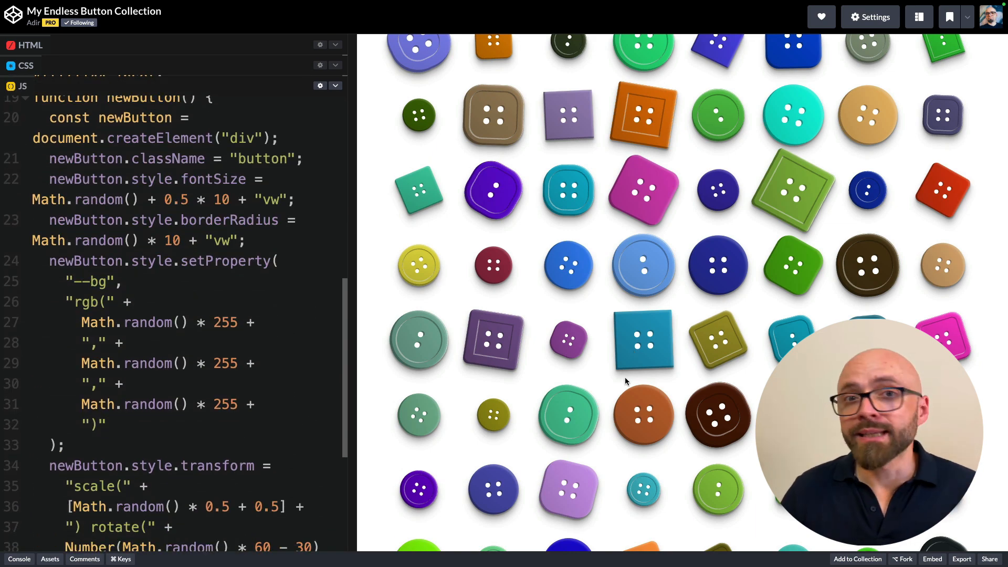
left_click(26, 65)
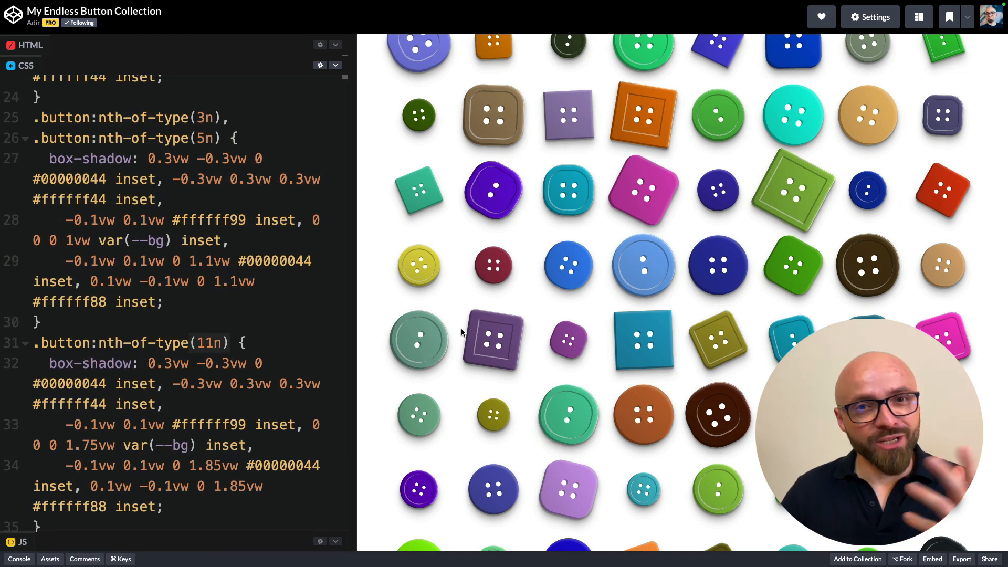
mouse_move(612, 335)
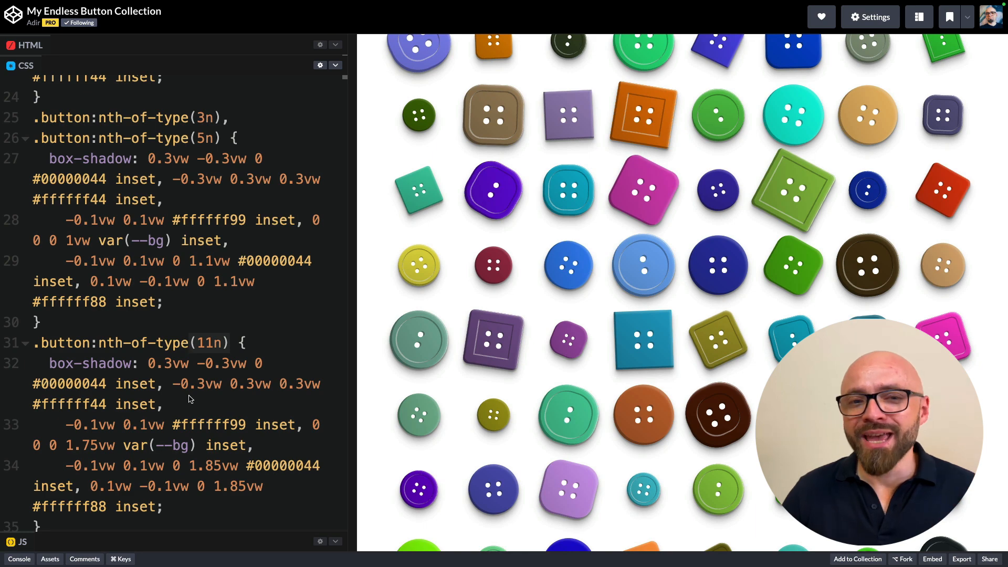
scroll("down", 3)
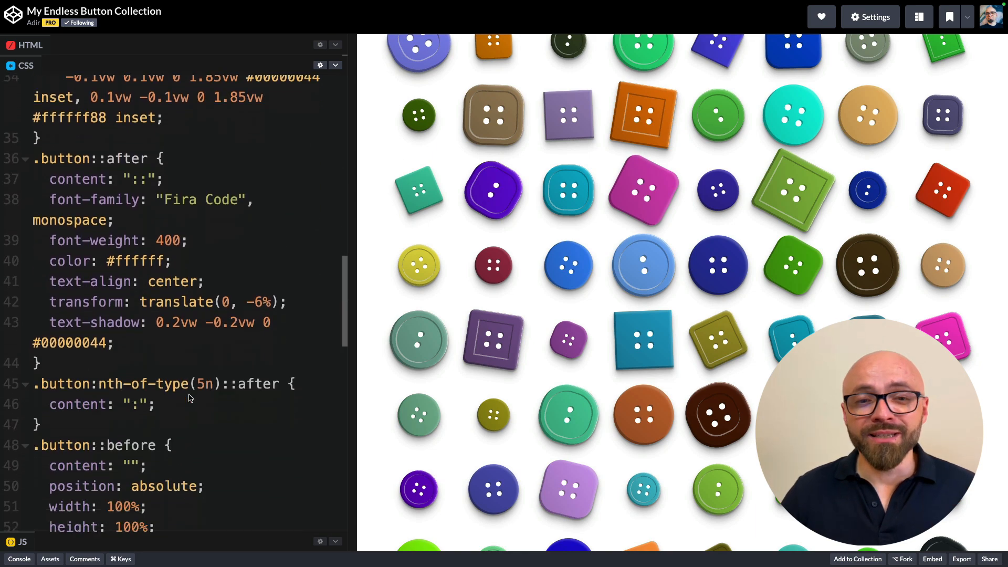
scroll("down", 3)
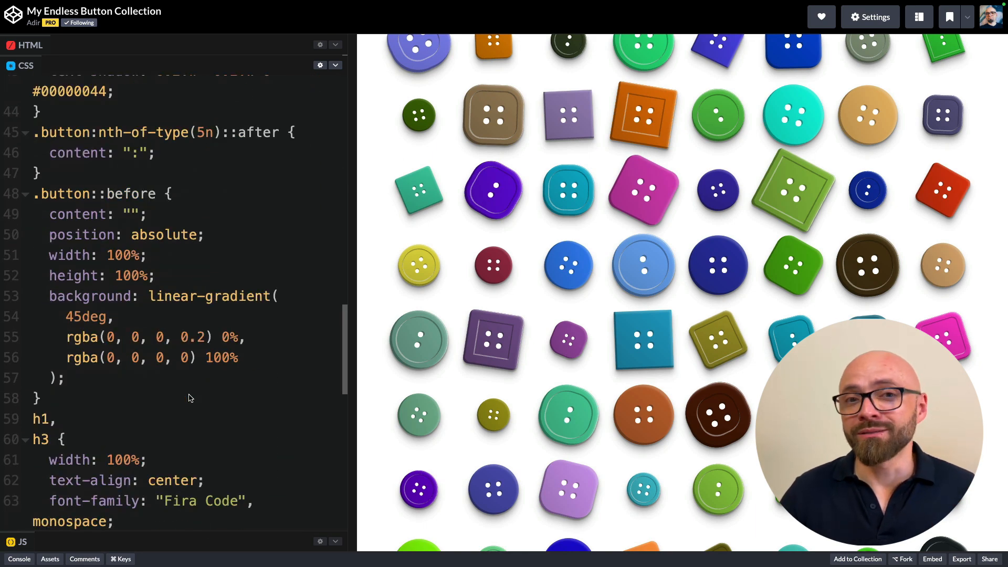